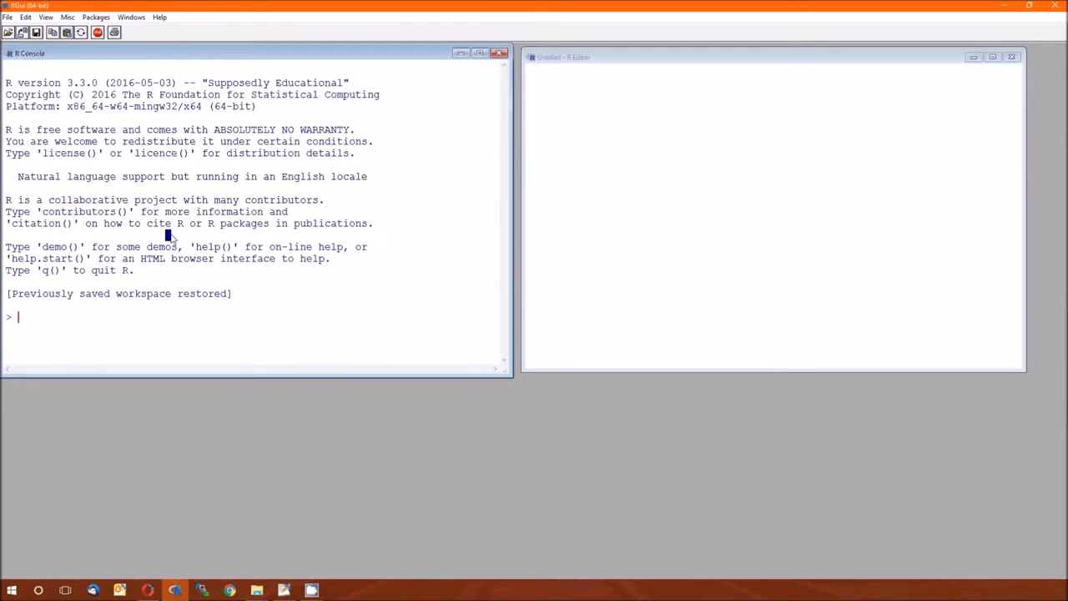
Tile the R Console and untitled R Editor vertically, side by side
left_click(131, 17)
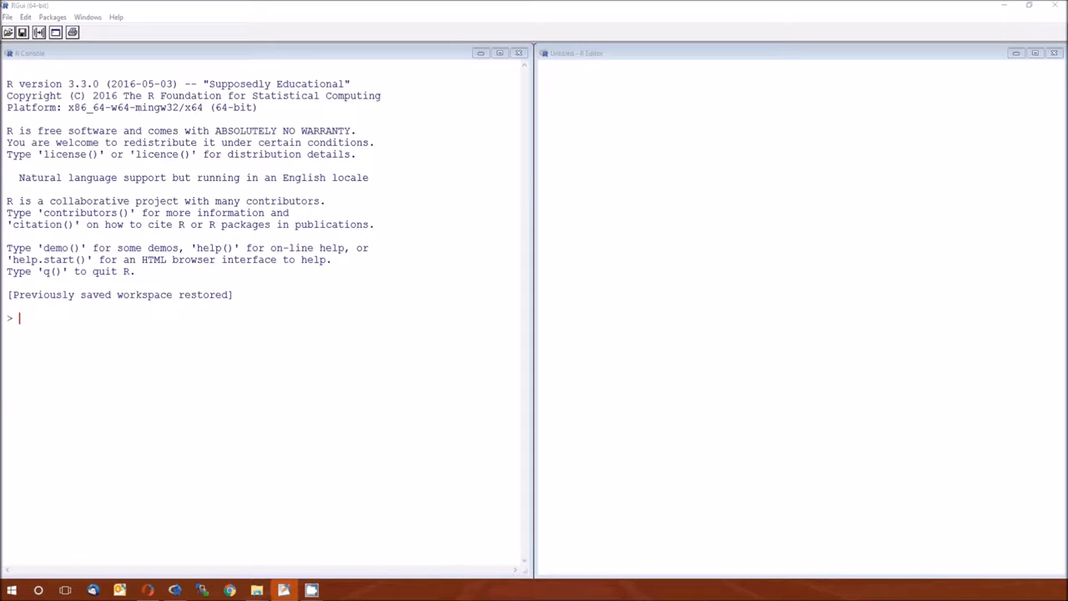
mouse_move(885, 278)
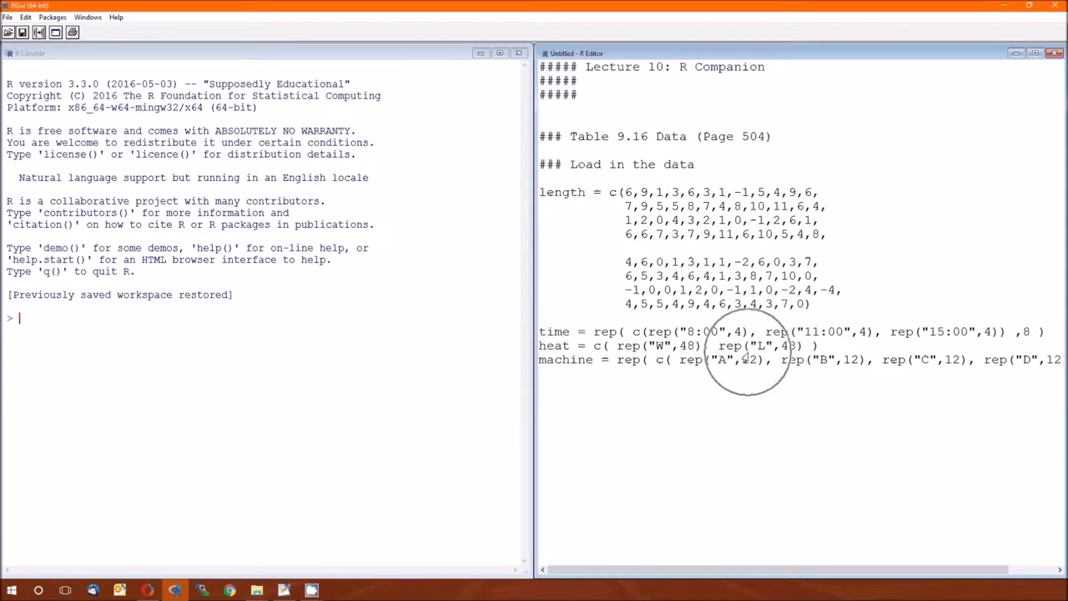
mouse_move(588, 230)
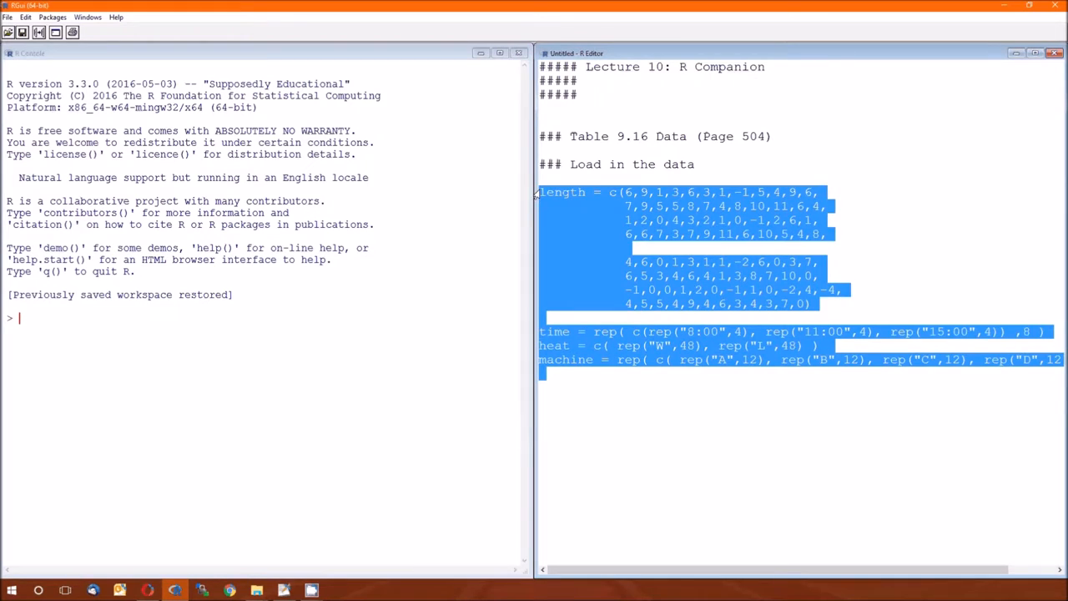
Run the Table 9.16 data lines, then write a cbind(time,hear,machine,length) line
key("ctrl+r")
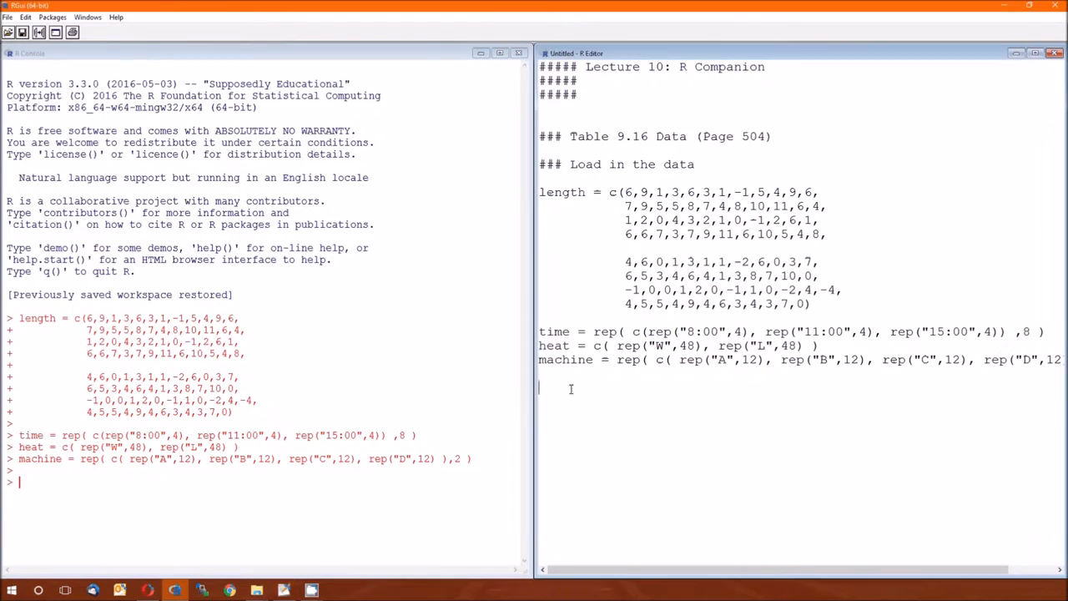
type("cbind(")
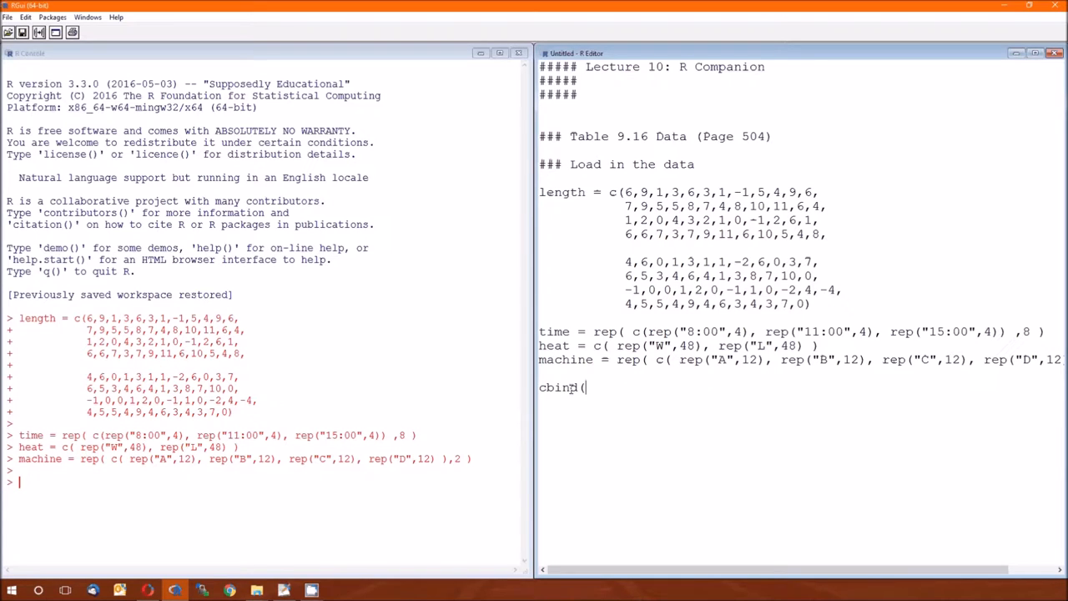
type("time,hear,ma")
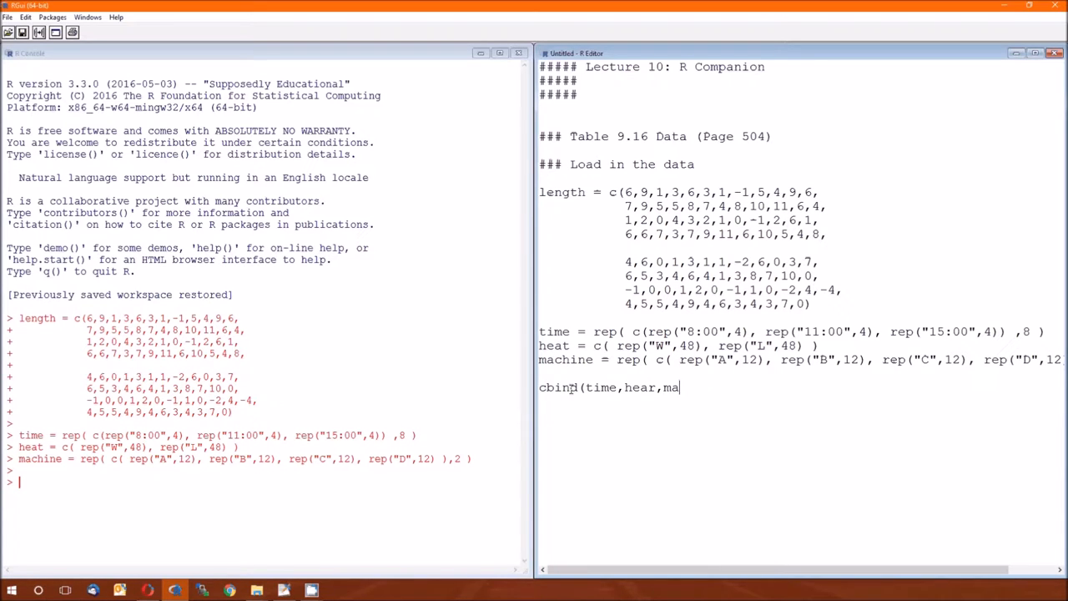
type("chine,length")
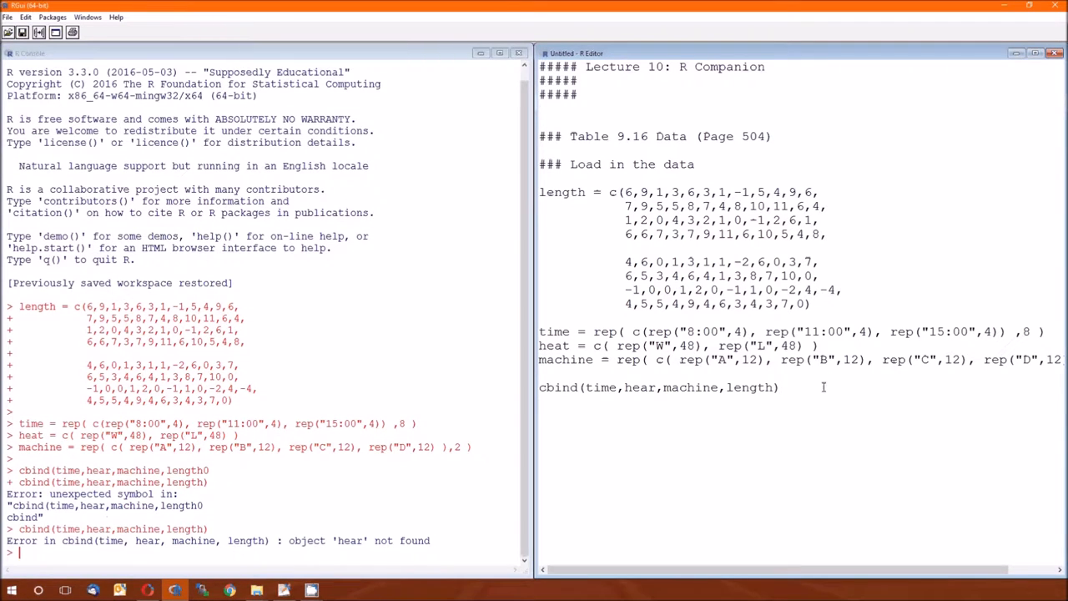
Fix 'hear' to 'heat' in cbind and scroll the printed 96-row table
double_click(650, 388)
type("t")
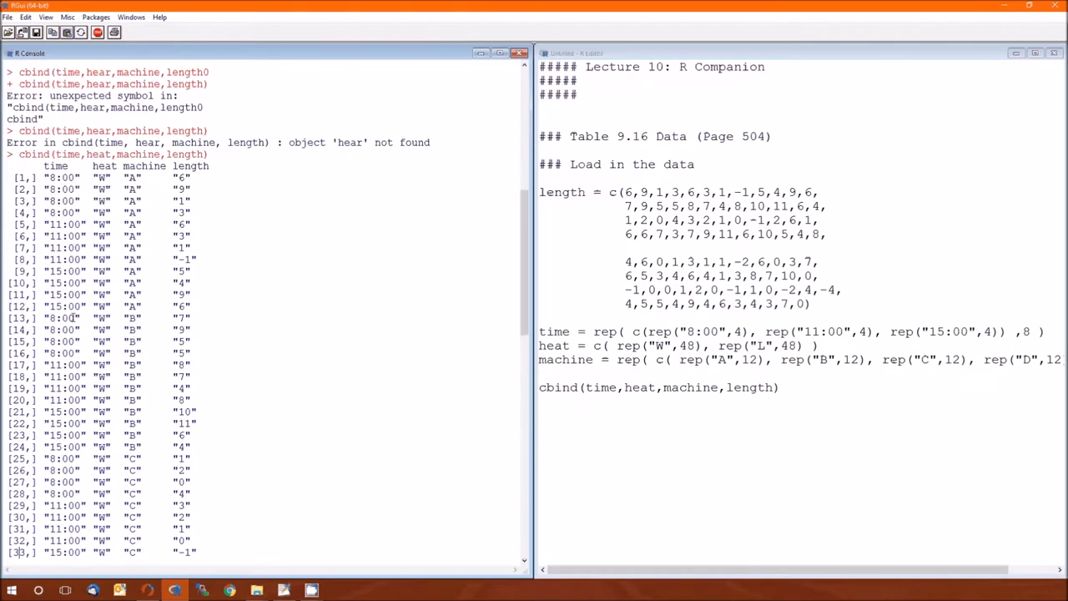
scroll("down", 3)
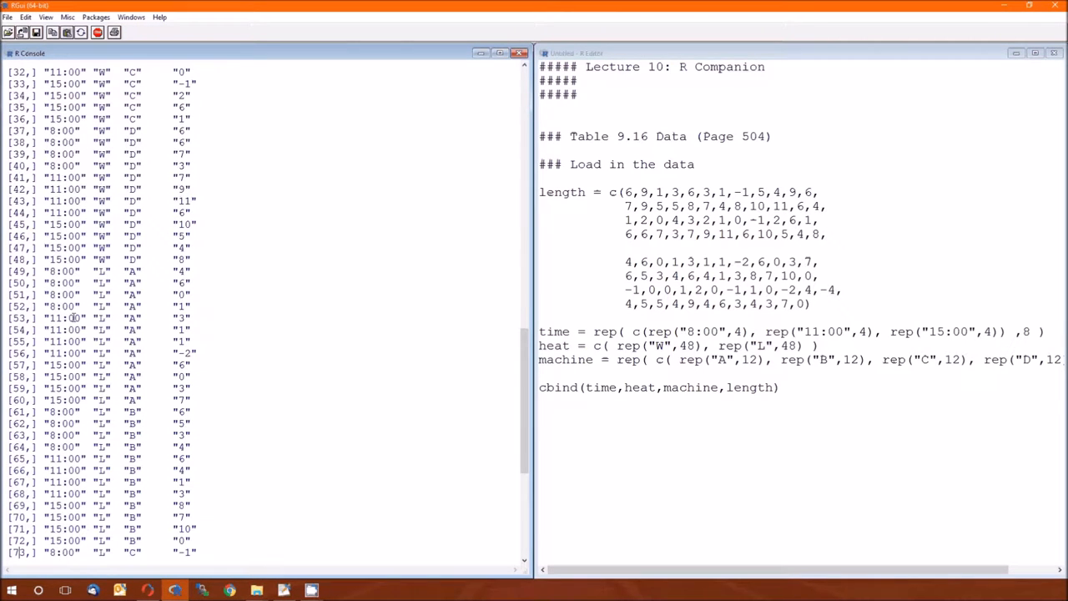
scroll("down", 3)
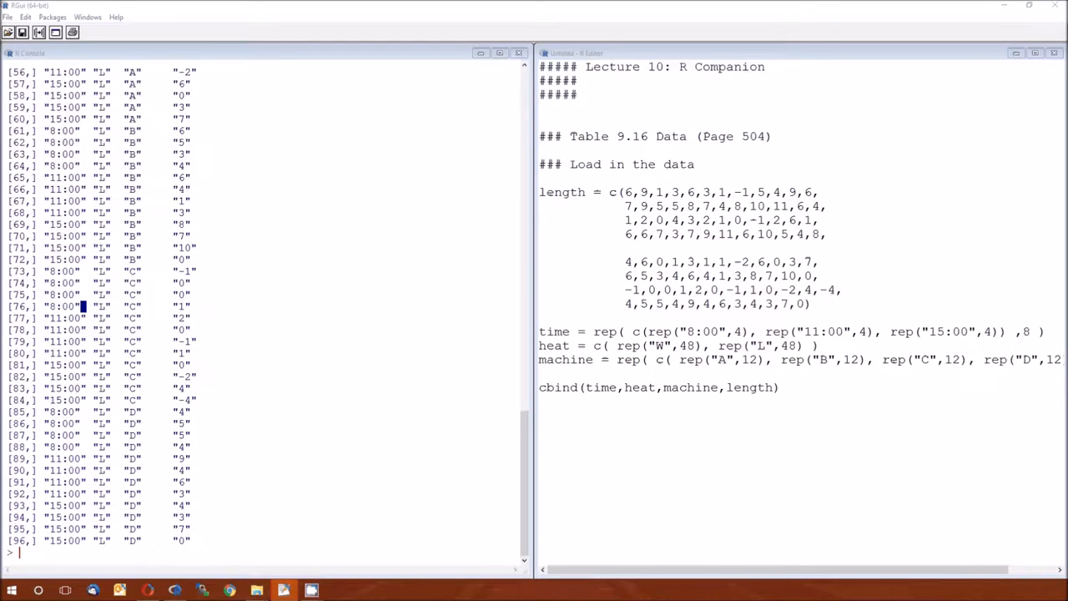
mouse_move(642, 336)
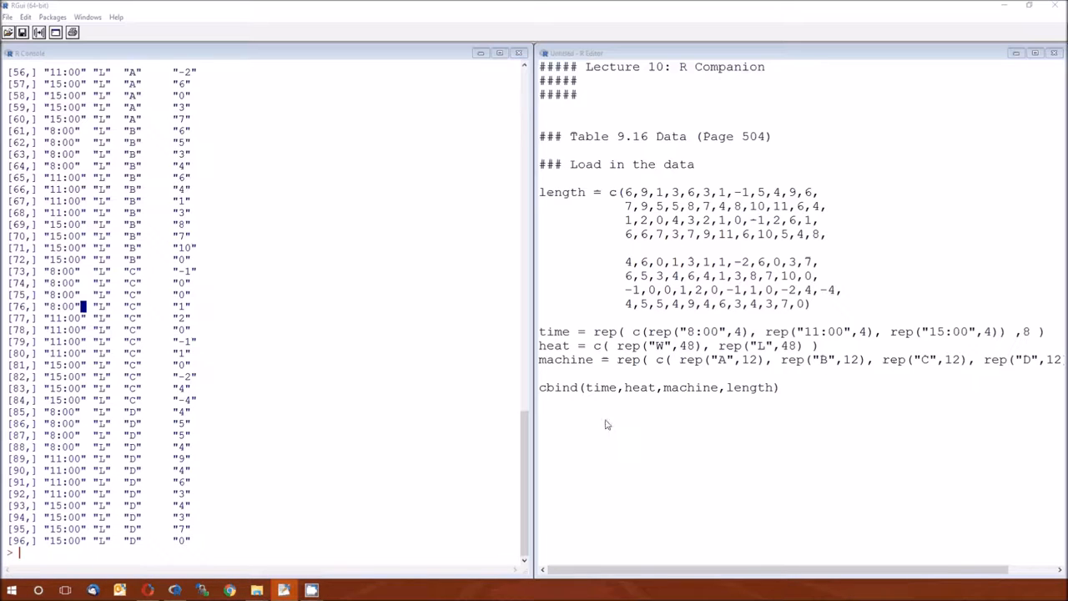
Add as.factor() lines for time, heat and machine and re-print the table
left_click(618, 416)
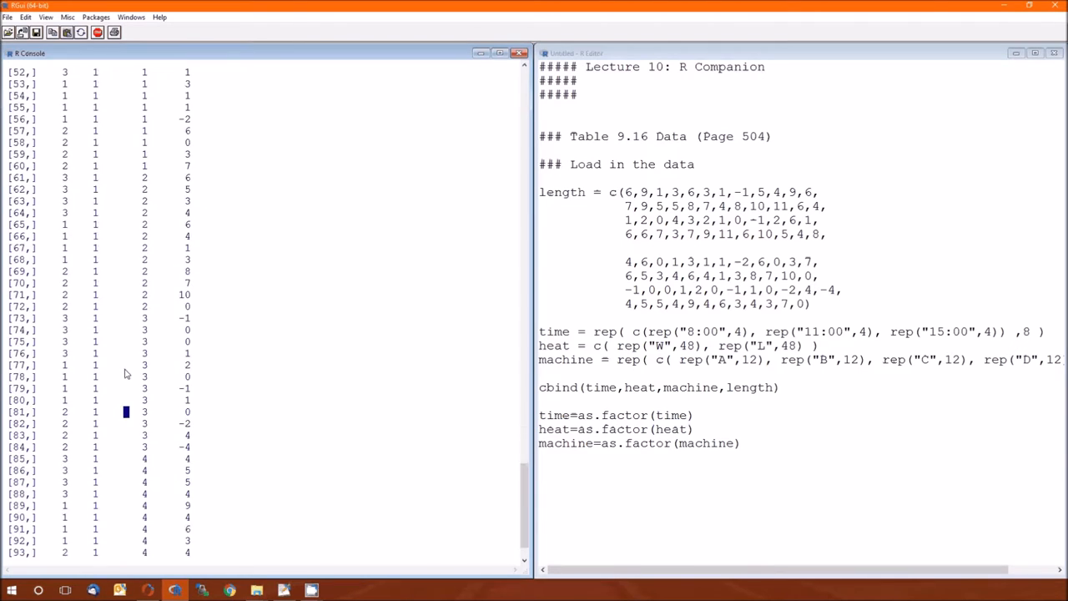
scroll("down", 3)
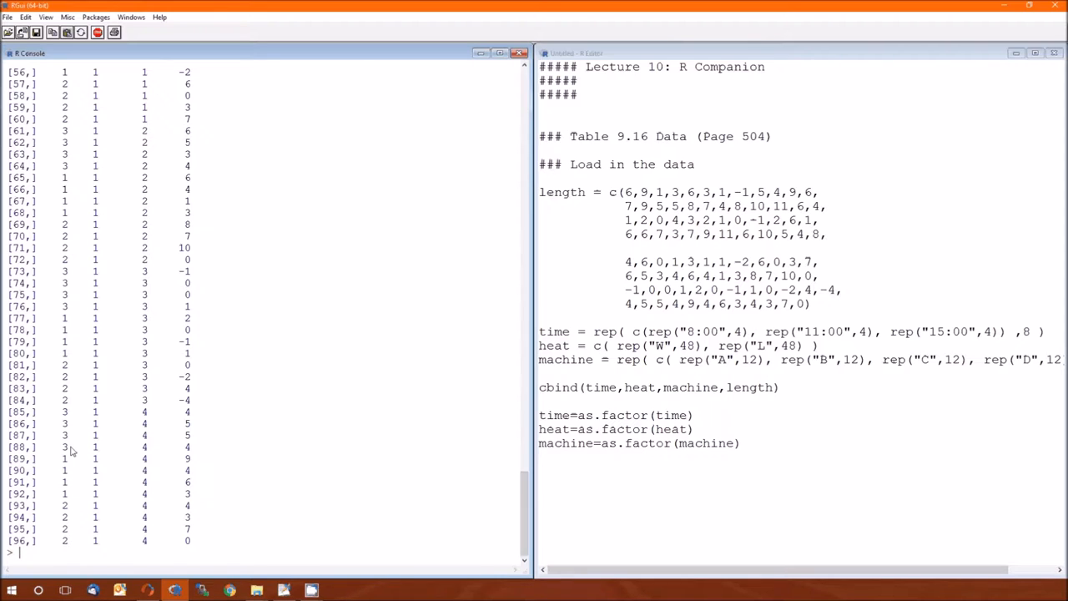
mouse_move(91, 469)
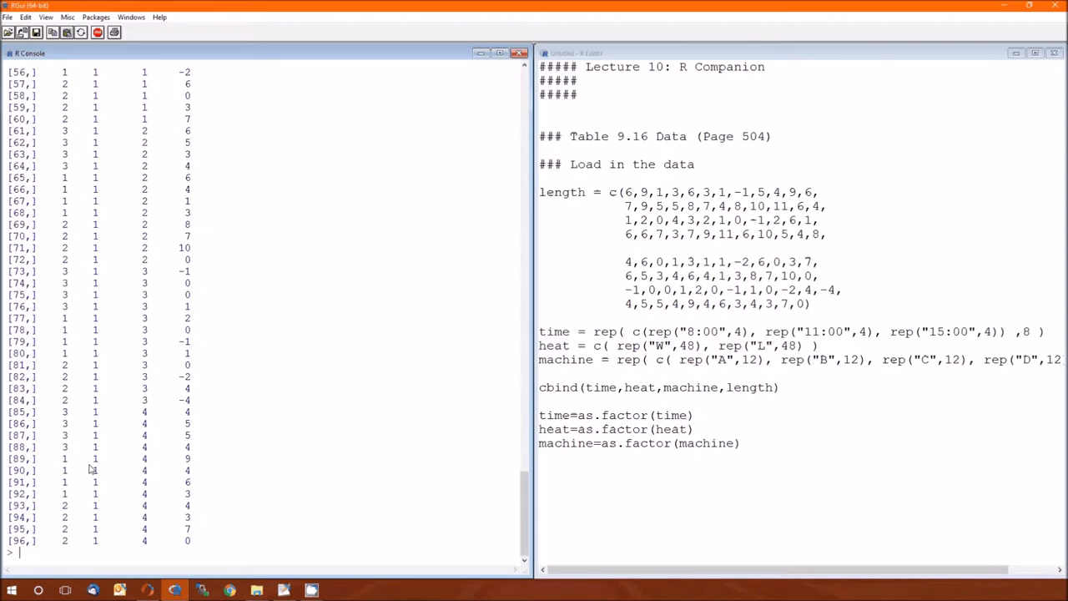
mouse_move(97, 477)
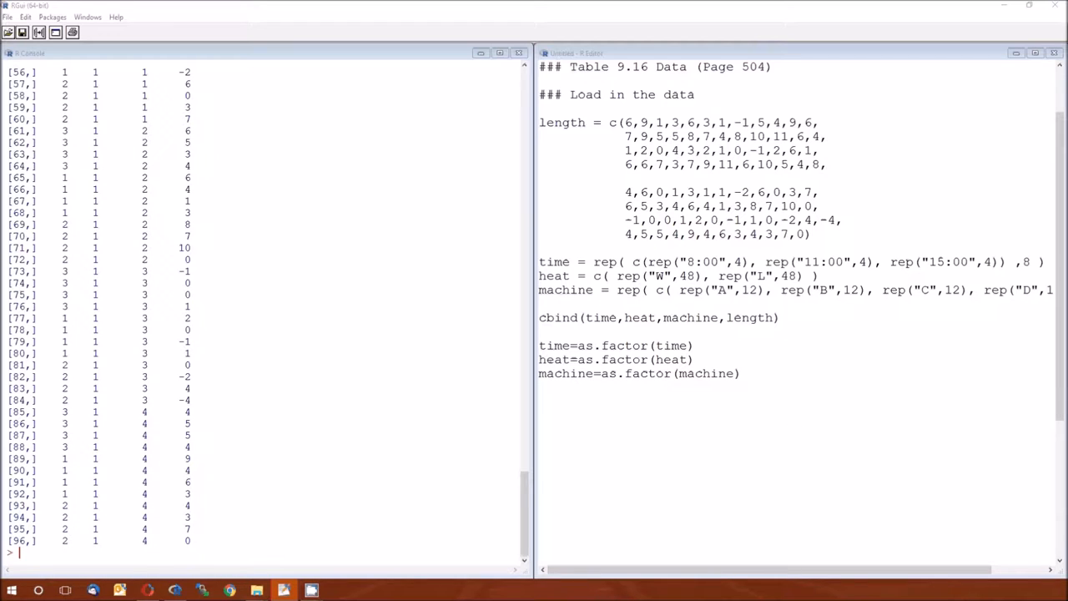
Add the '### Analysis following Table 10.9' heading and run the intFull aov model with summary
left_click(814, 437)
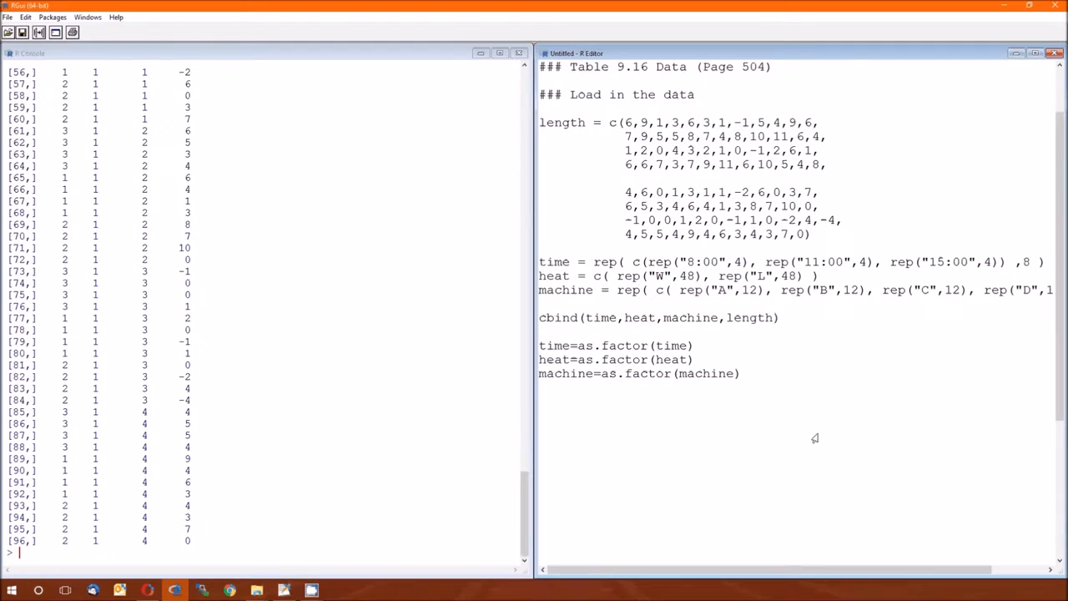
type("### Analysis following Table 10.9")
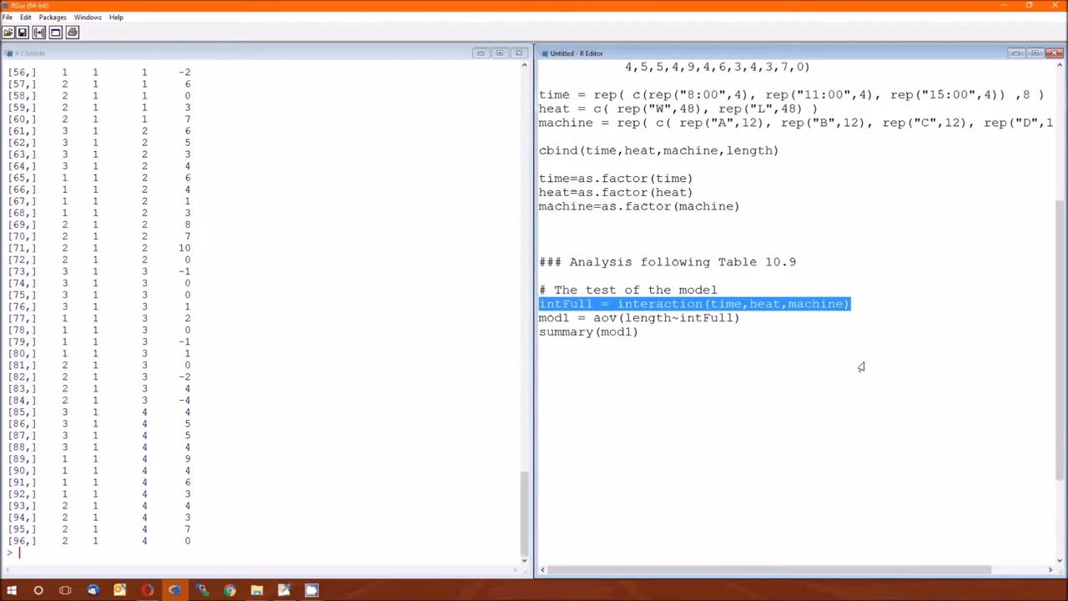
mouse_move(810, 311)
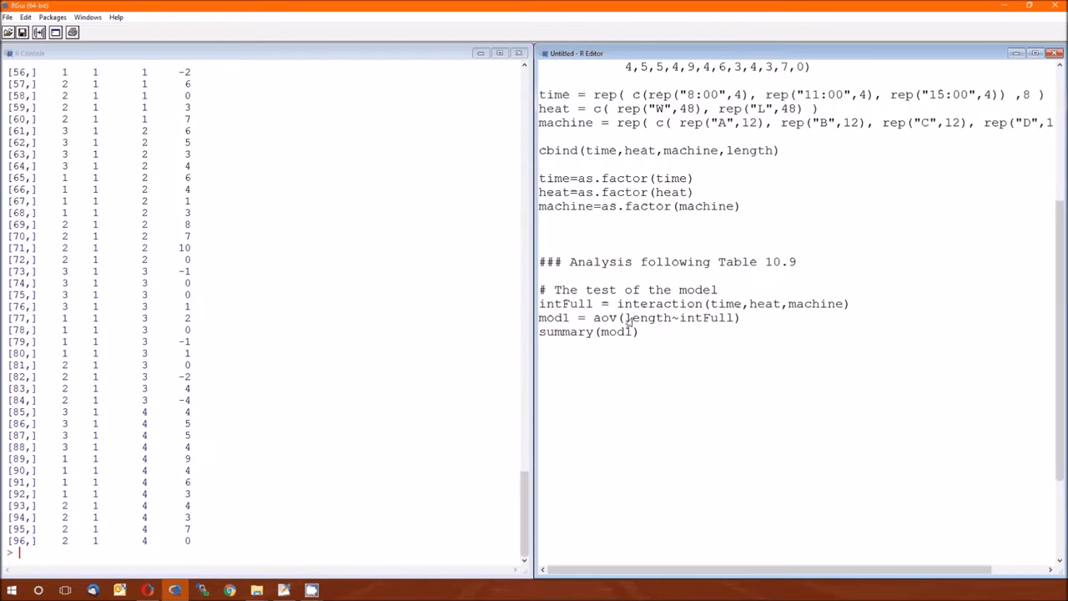
double_click(706, 318)
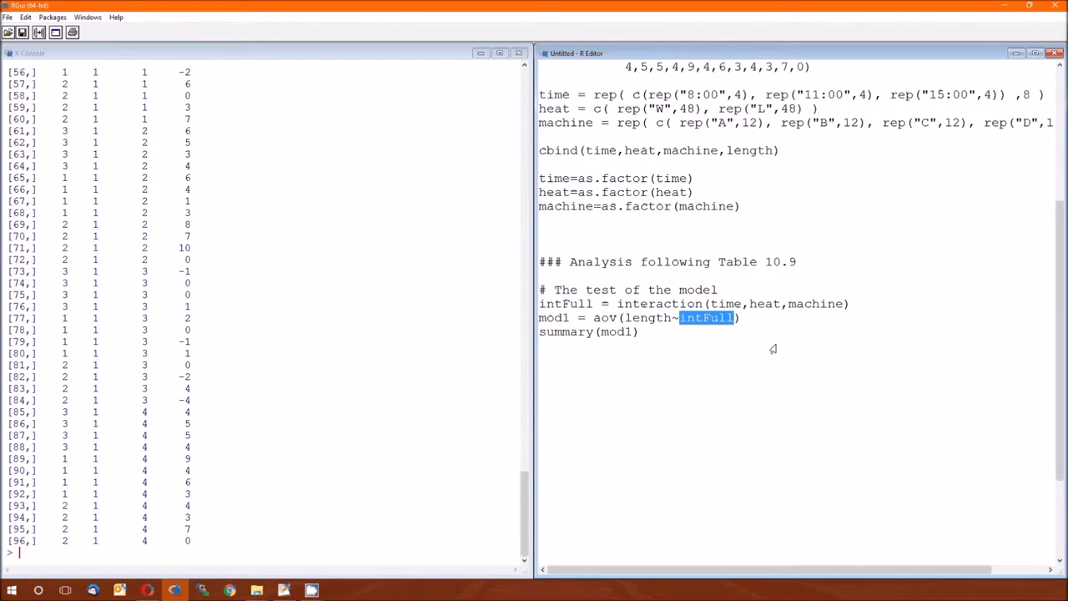
left_click_drag(540, 303, 637, 332)
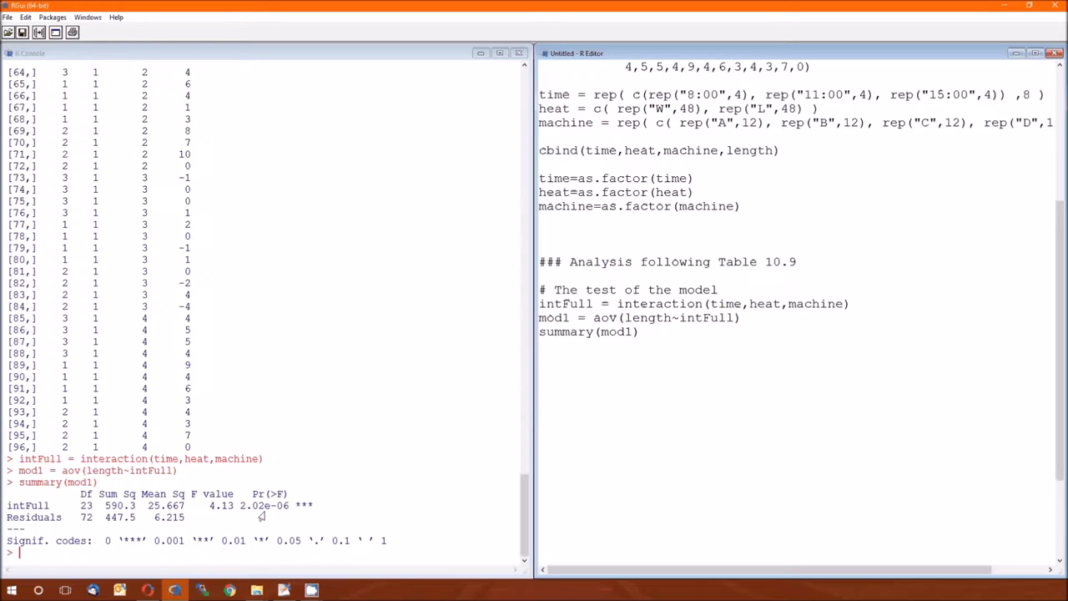
mouse_move(645, 435)
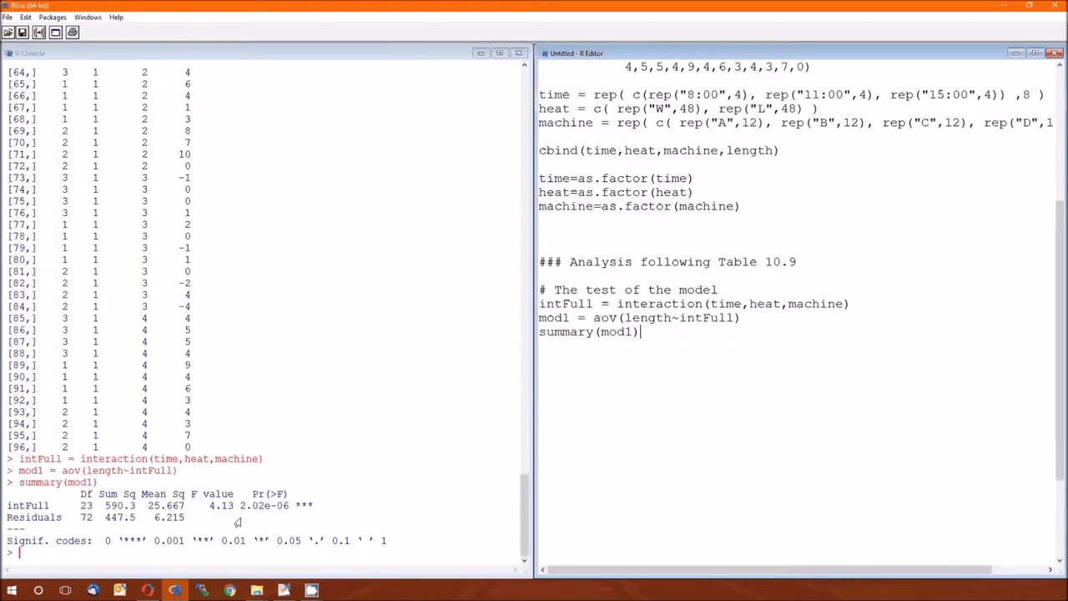
mouse_move(661, 351)
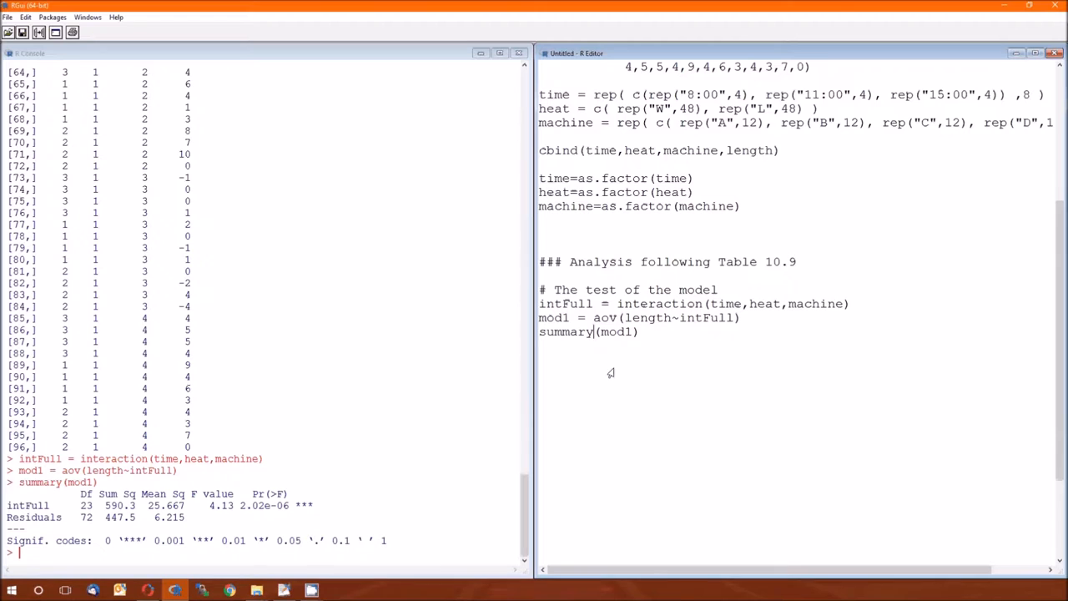
Change the summary call to summary.lm(modl)
type(".lm")
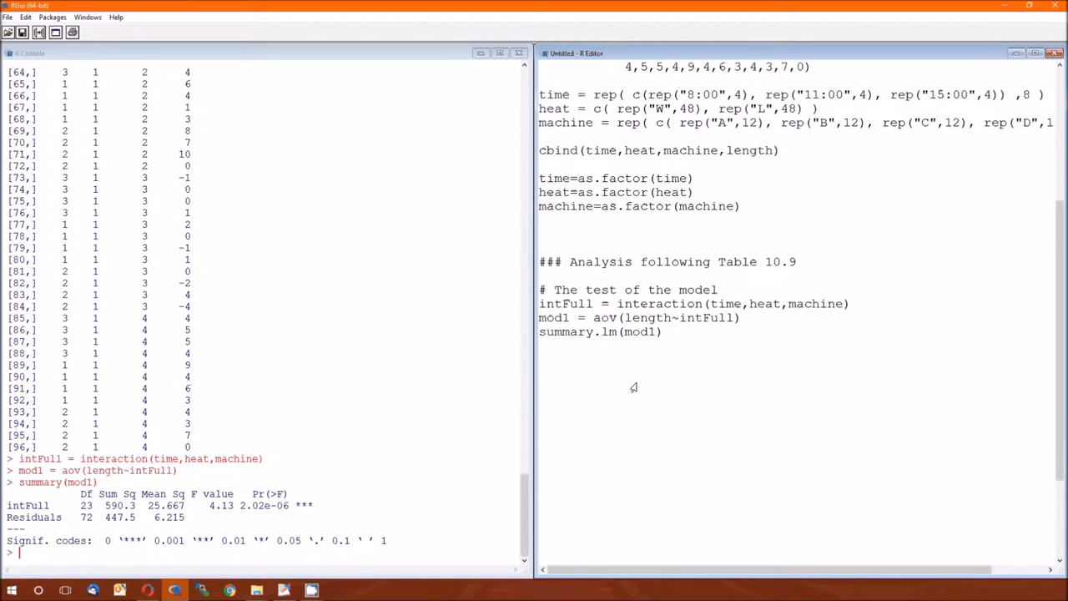
mouse_move(733, 364)
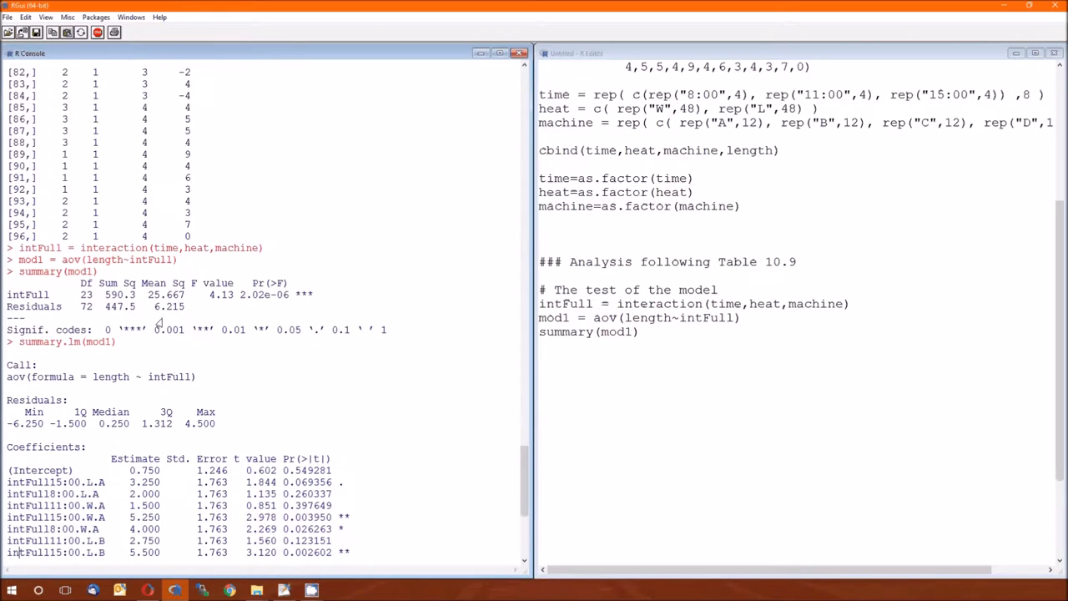
mouse_move(224, 311)
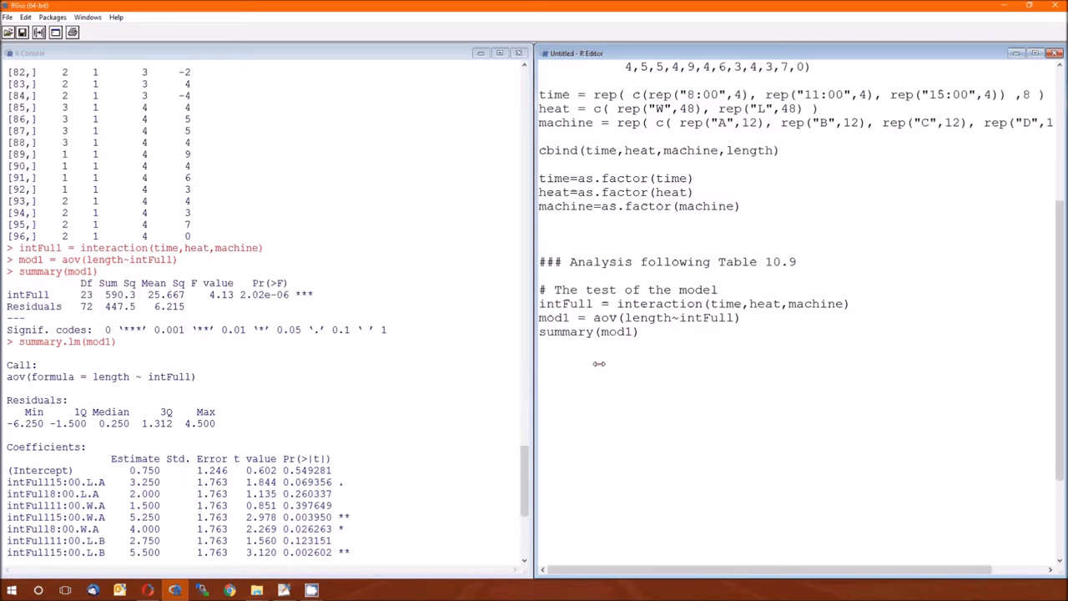
Duplicate the summary.lm(mod1) line, keeping summary(mod1) above summary.lm(mod1)
left_click(551, 360)
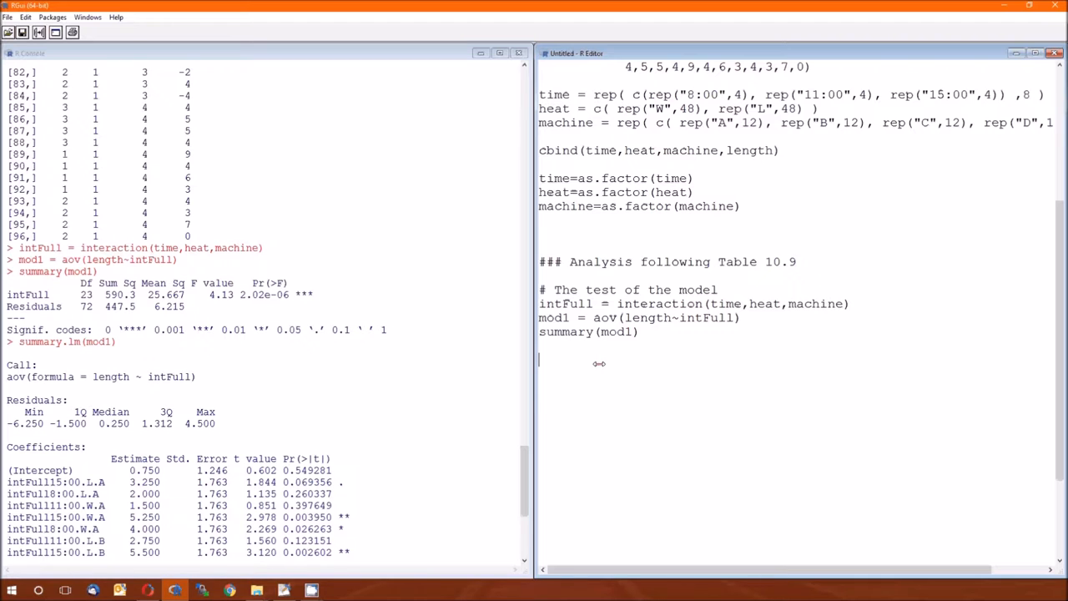
mouse_move(635, 404)
type(".lm")
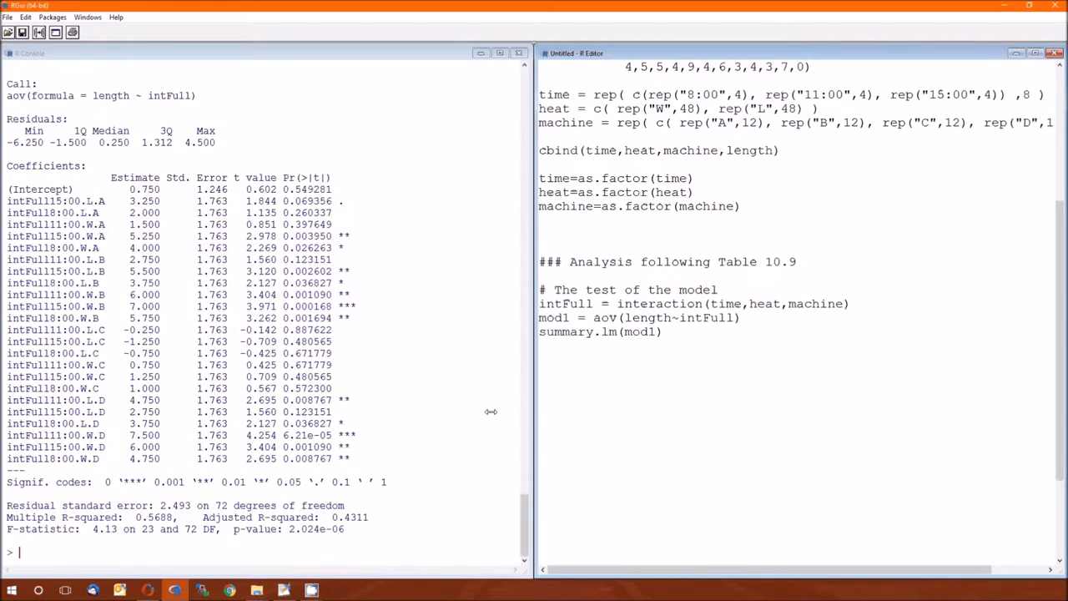
double_click(154, 517)
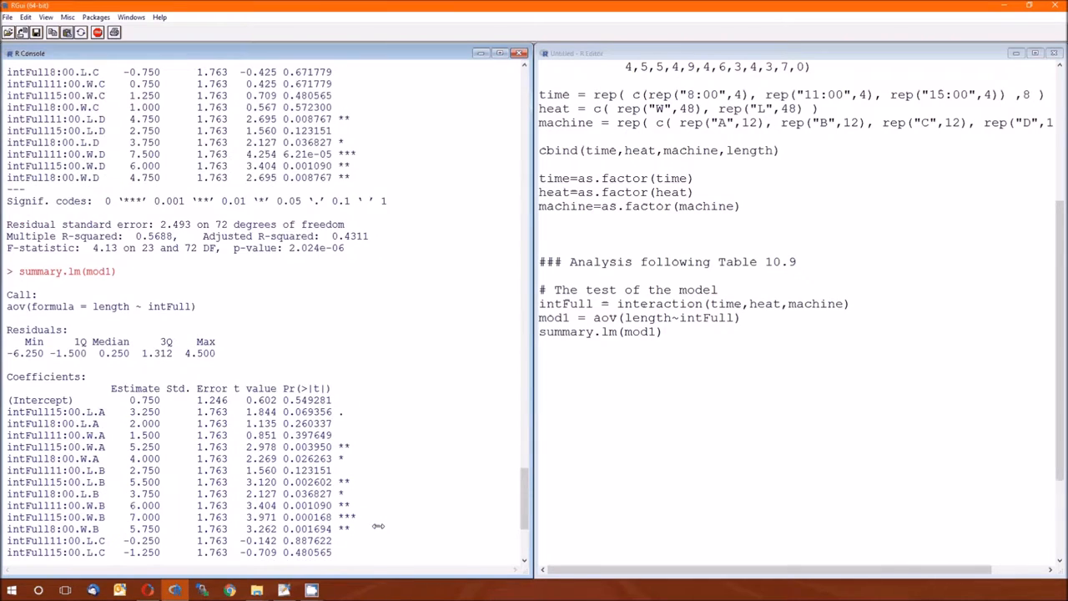
scroll("up", 3)
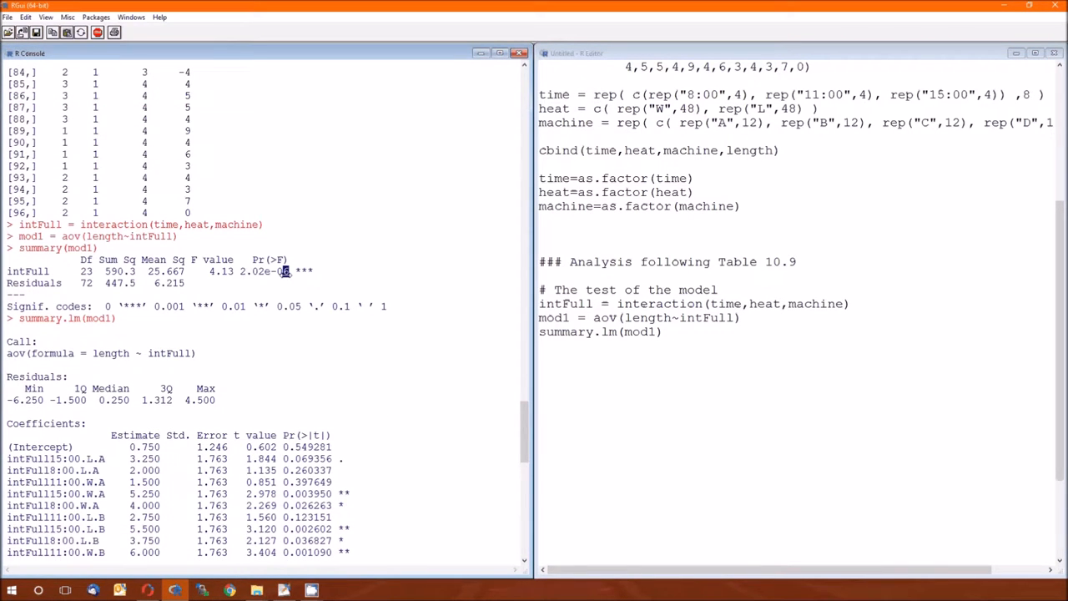
scroll("down", 3)
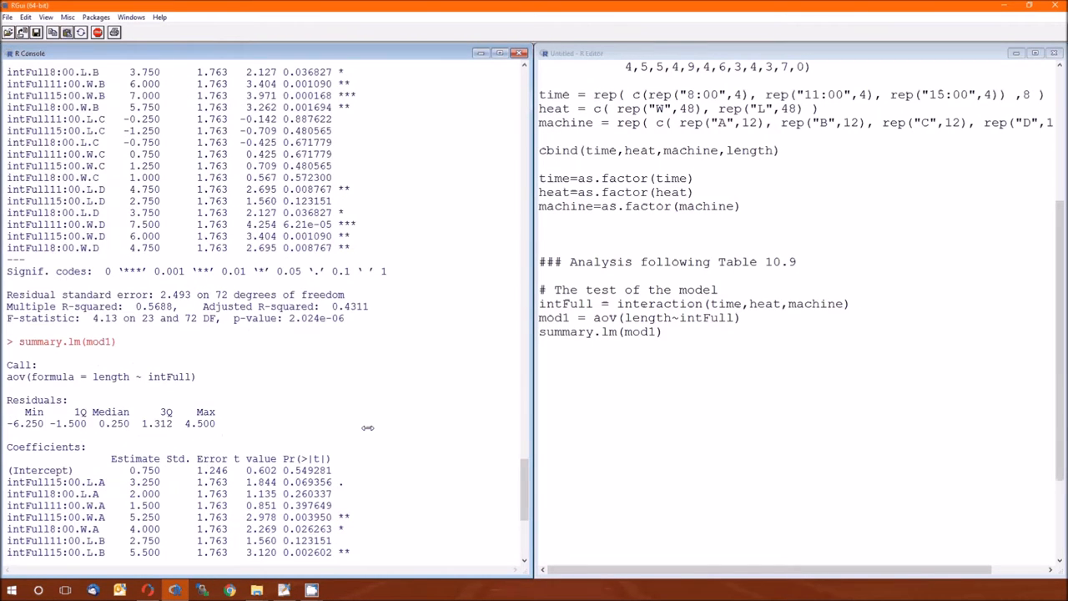
scroll("down", 3)
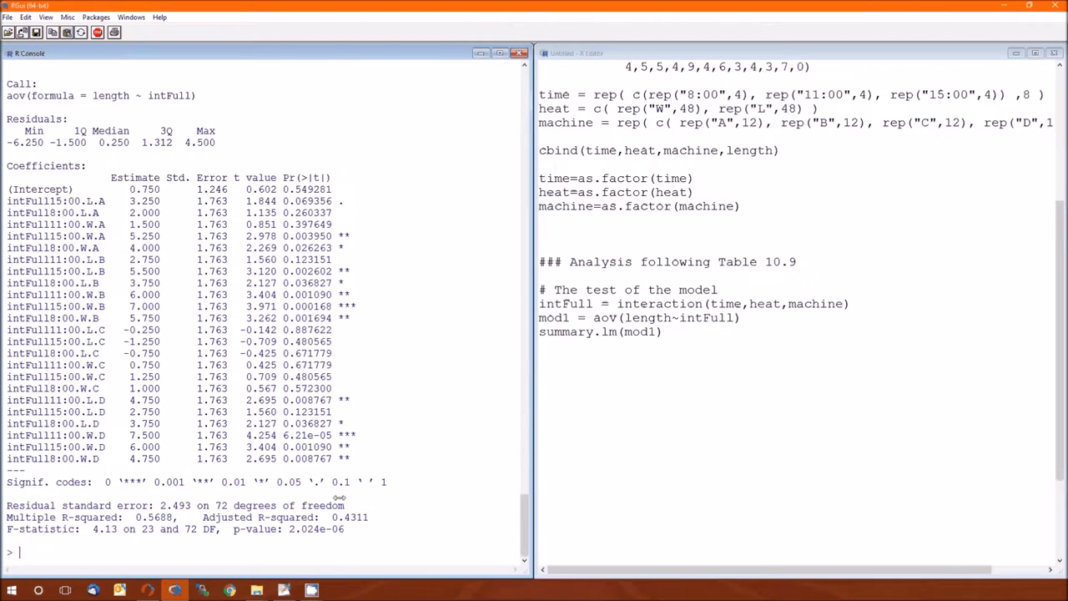
left_click(663, 331)
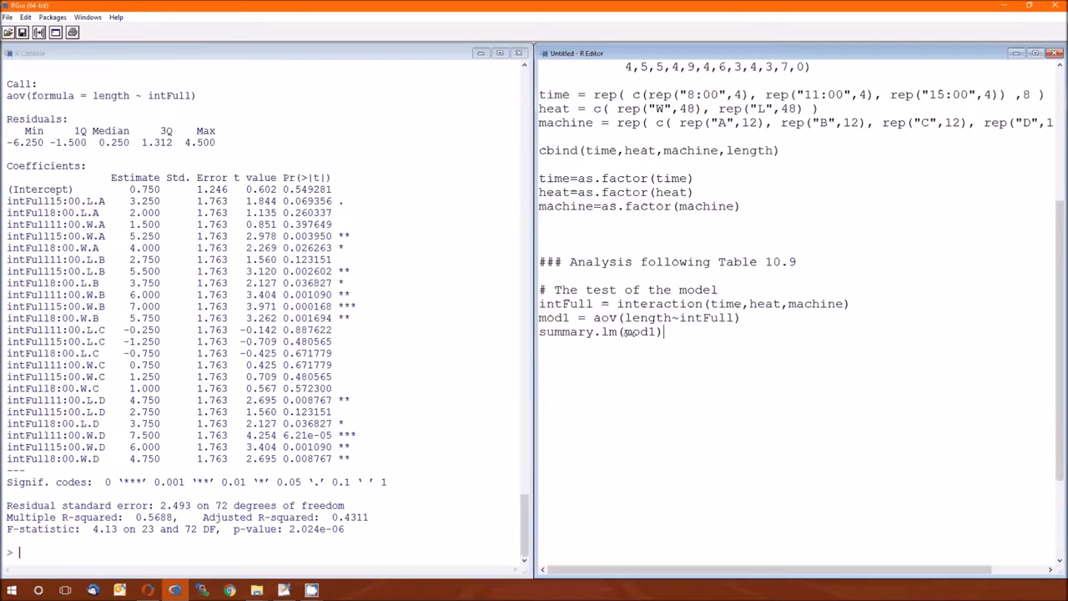
double_click(604, 332)
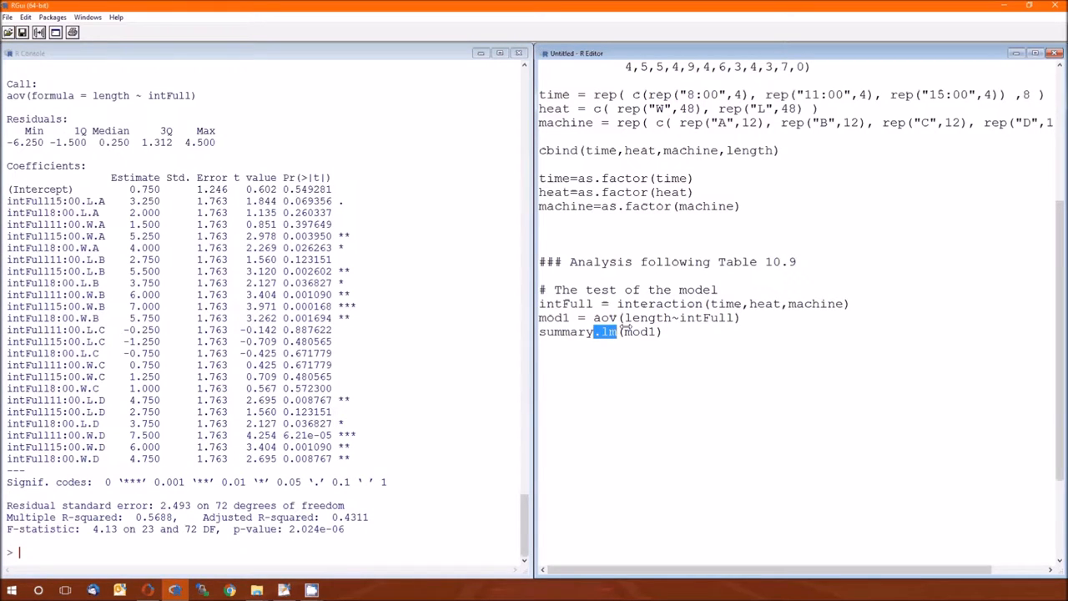
triple_click(599, 331)
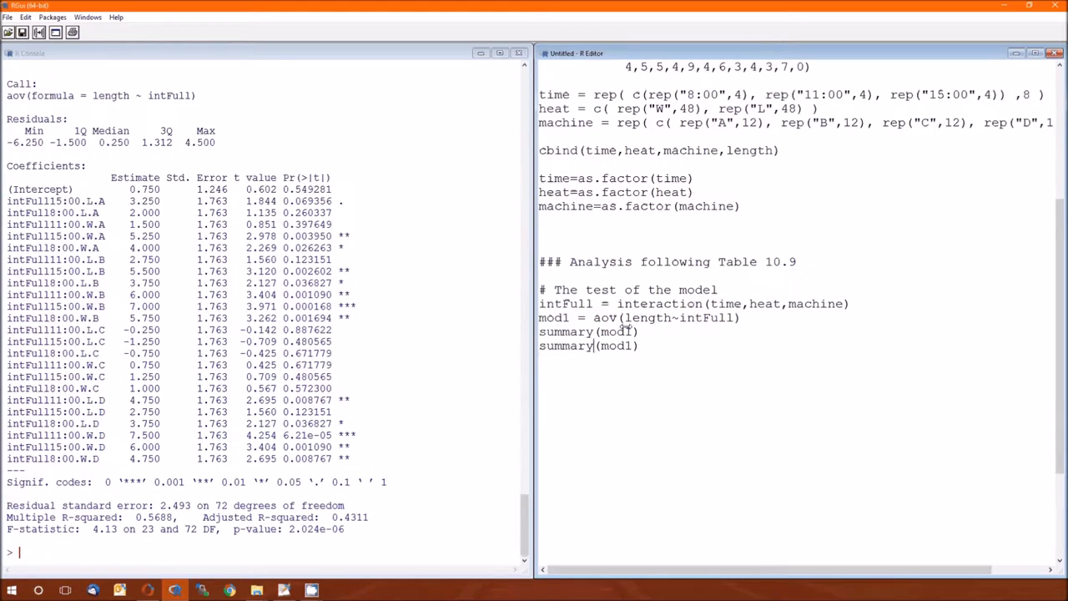
type(".lm")
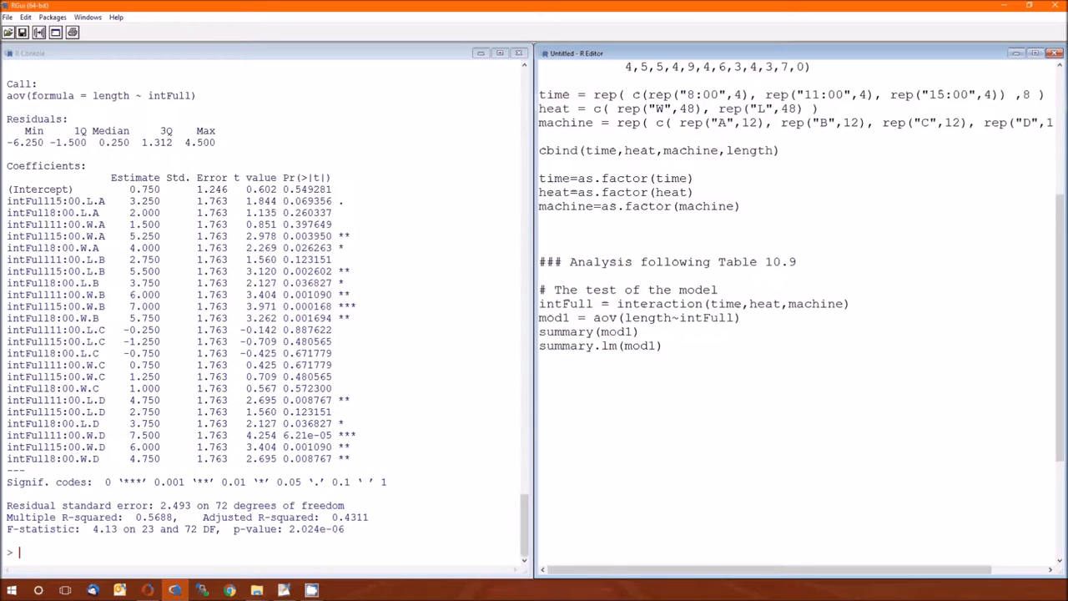
mouse_move(614, 380)
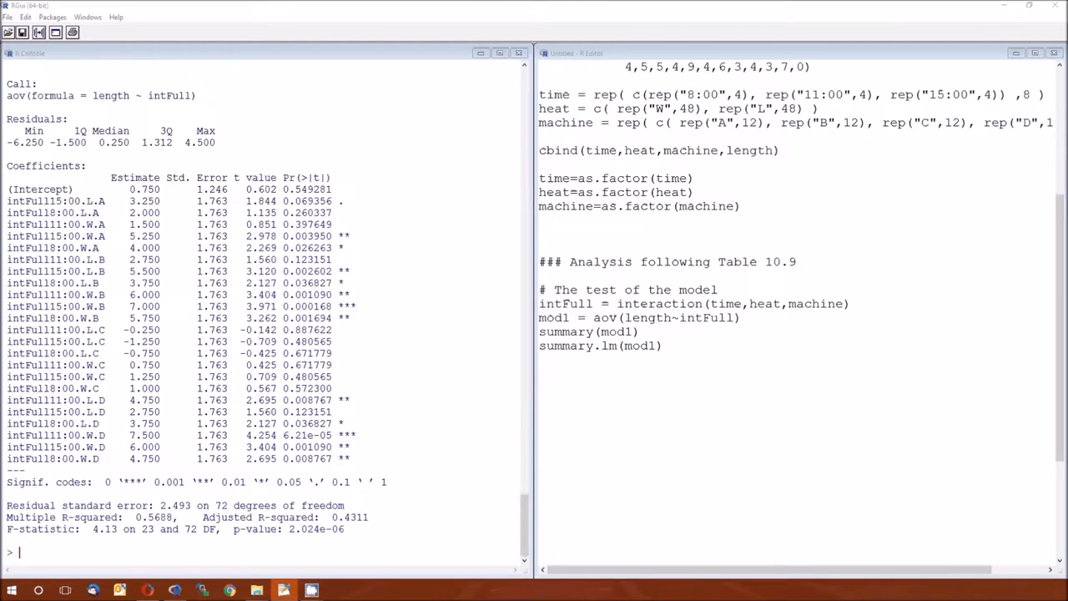
Add a '# The middle part' heading and begin mod2 = aov(length ~ machine
type("# The middle part")
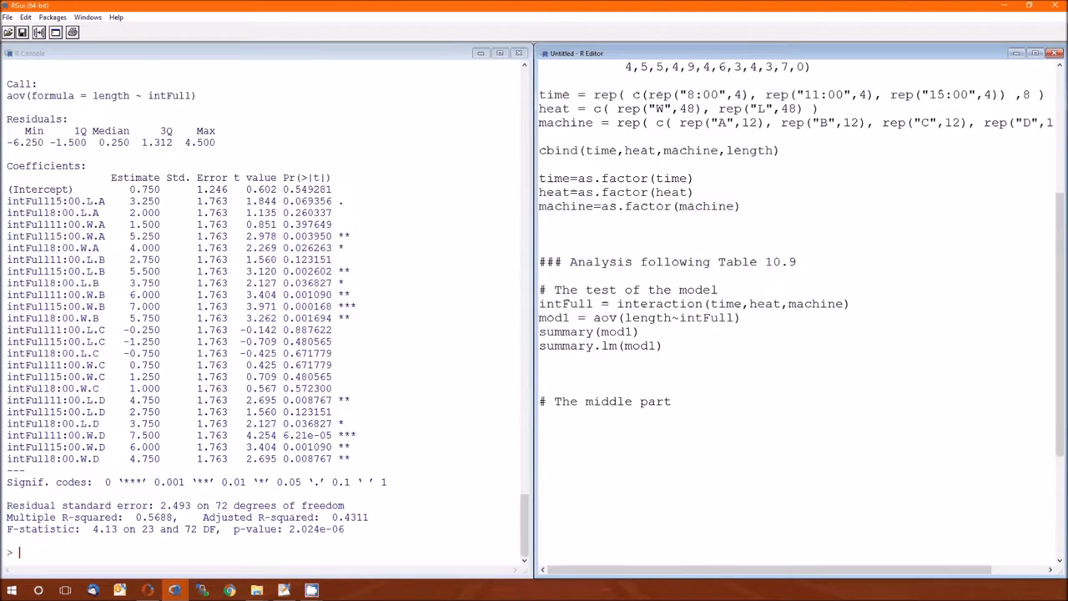
type("mod2 =")
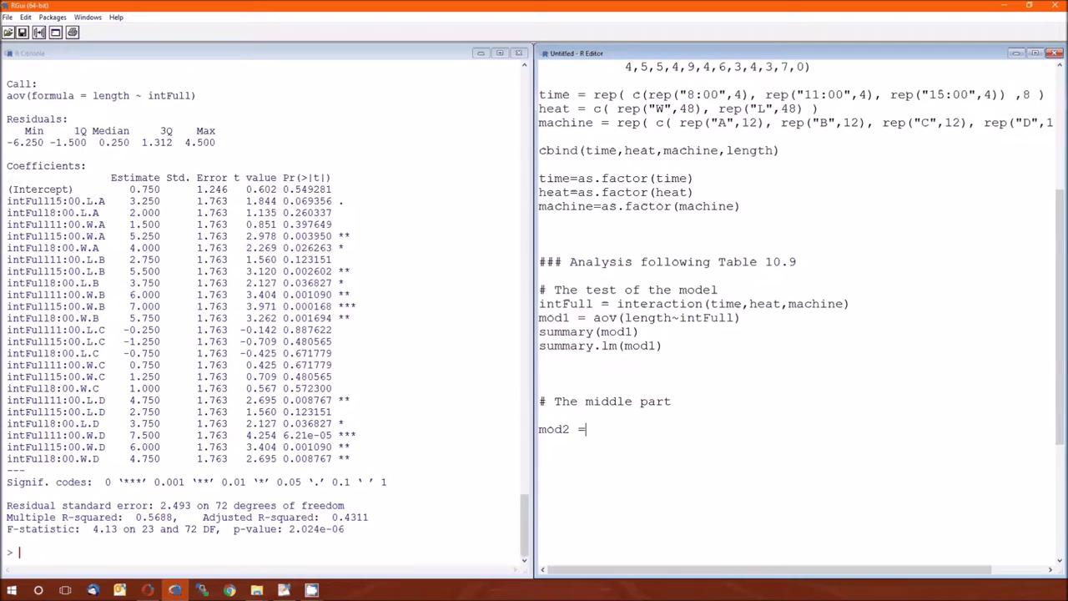
type("aov(")
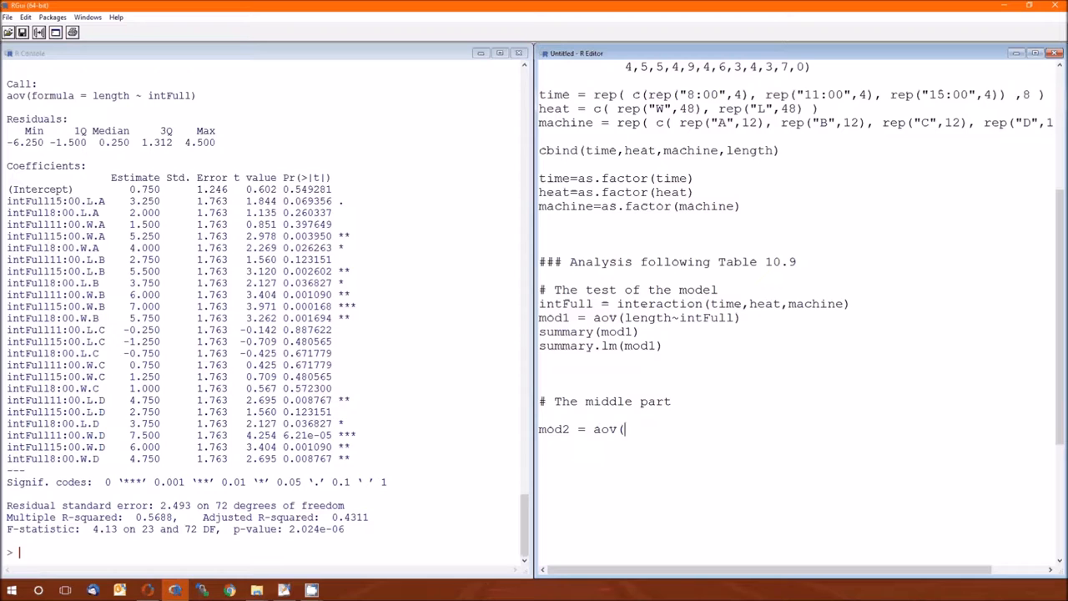
type("length")
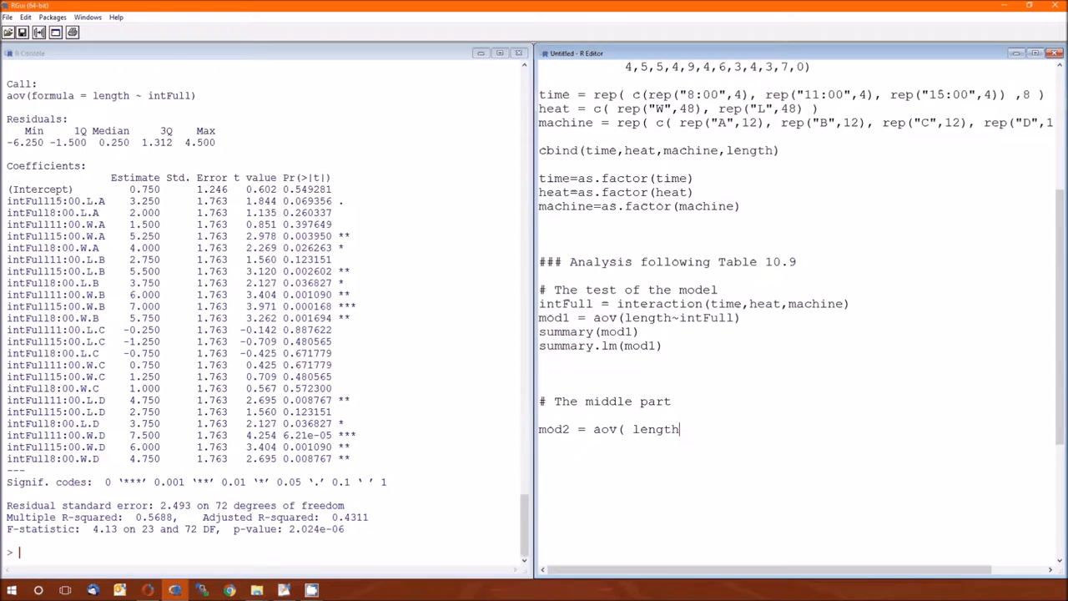
type("~ mach")
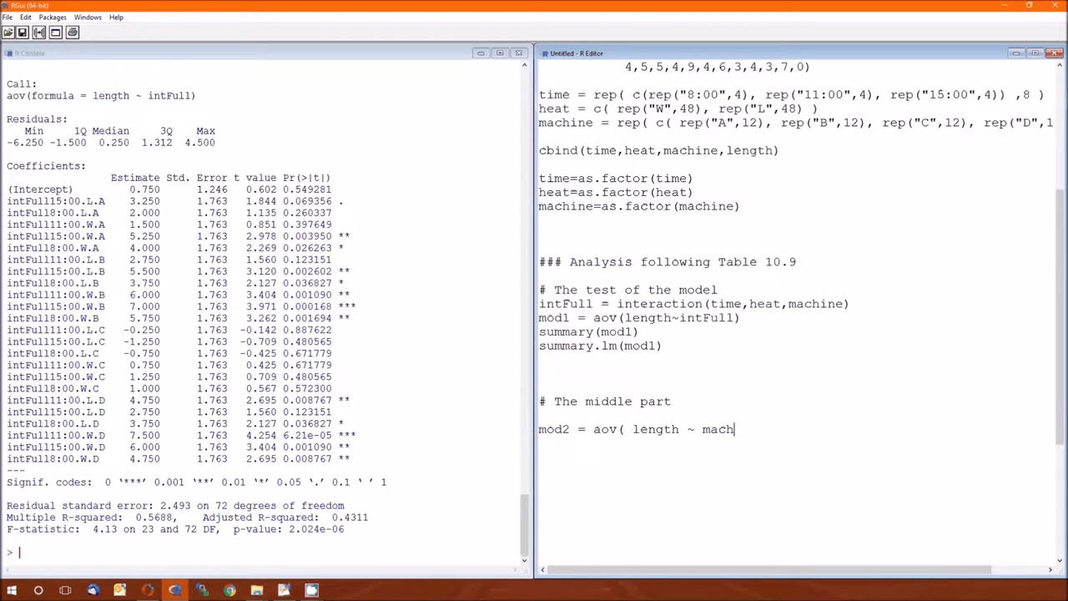
type("ine +")
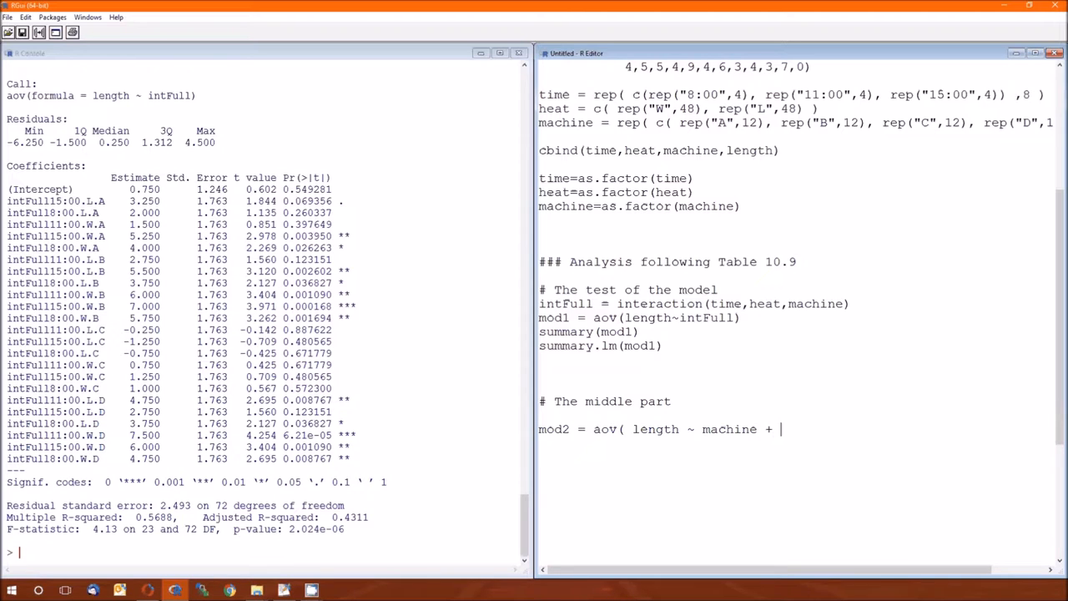
Add the time, heat, time:heat and time:heat:machine terms to the mod2 formula
type("time +")
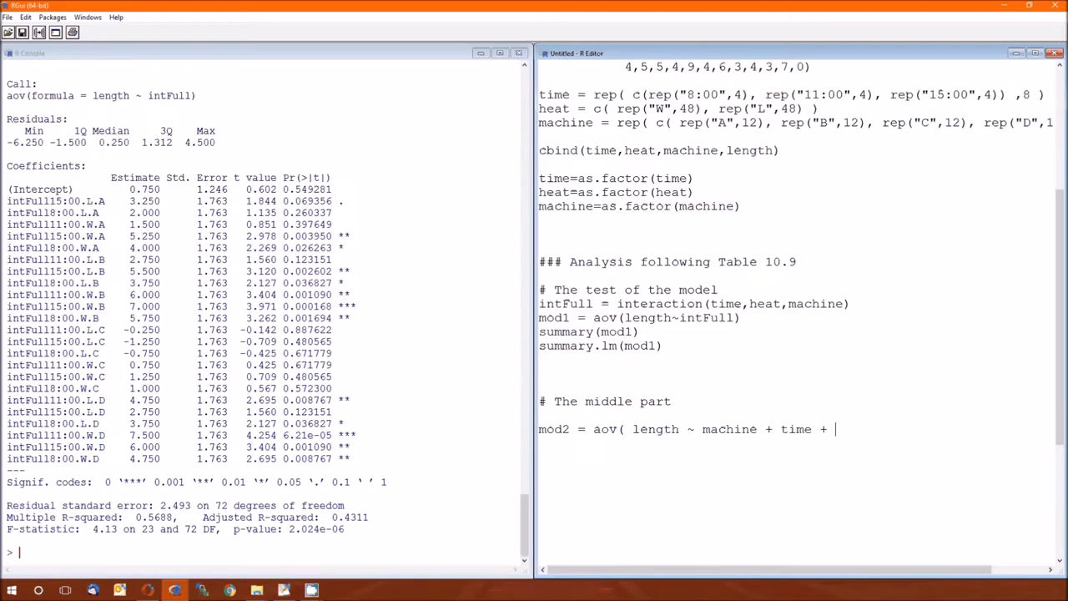
type("heat")
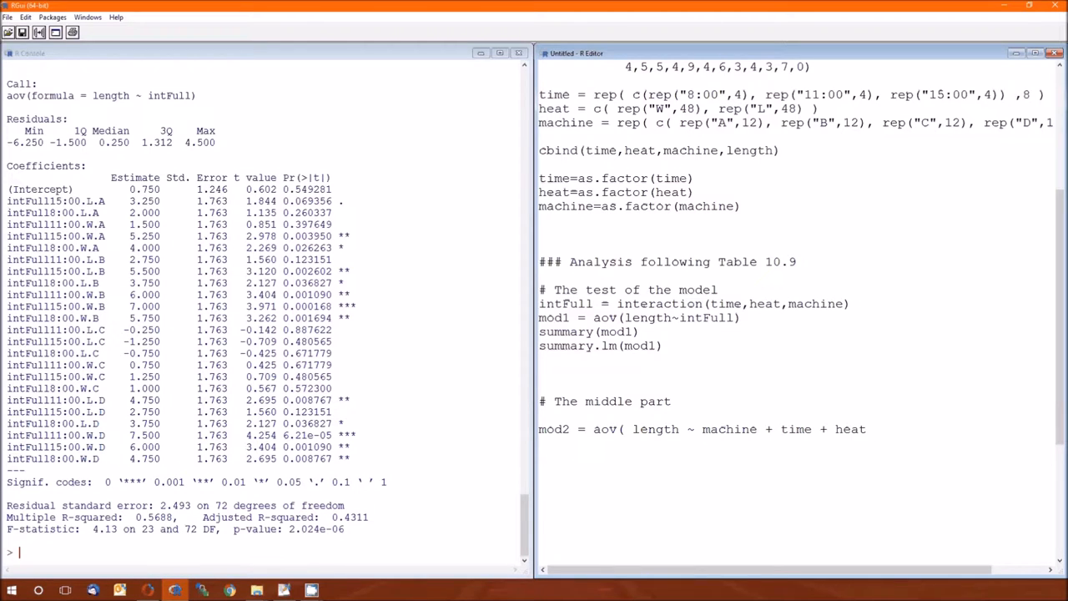
type("+")
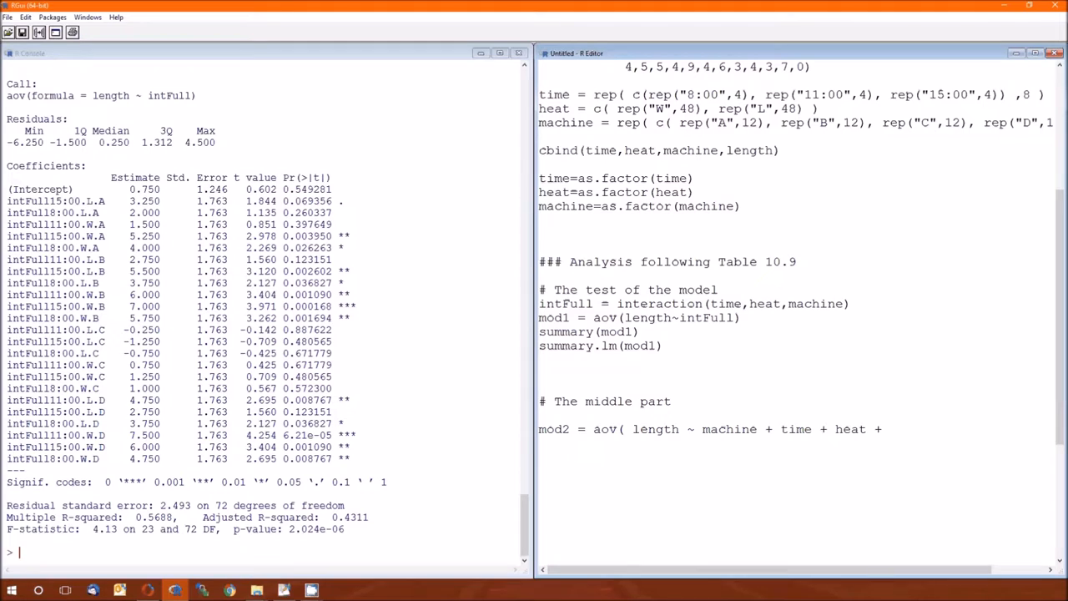
type("tim")
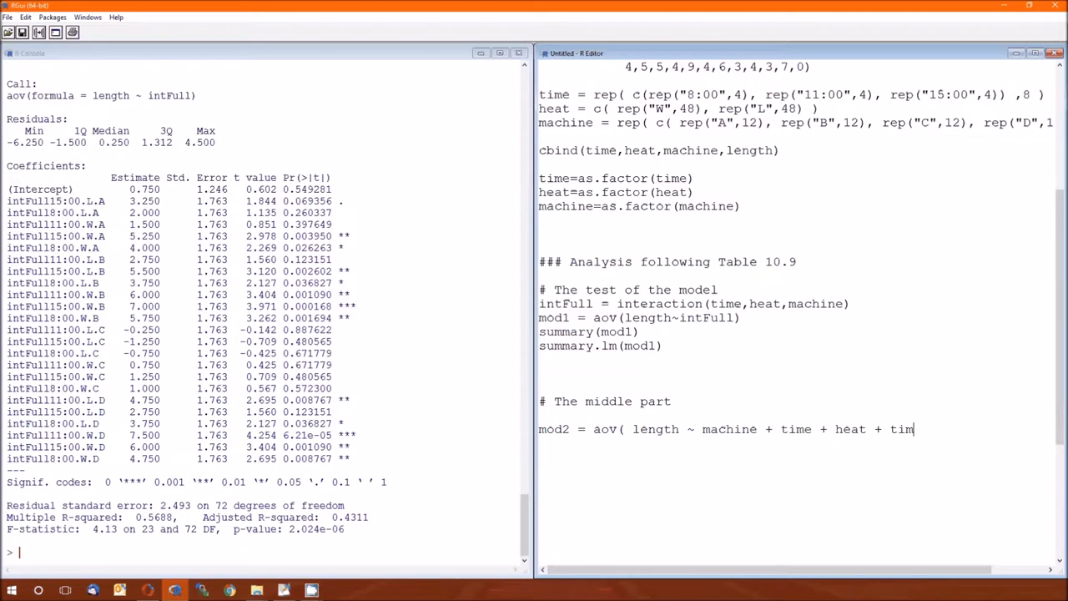
type("e:")
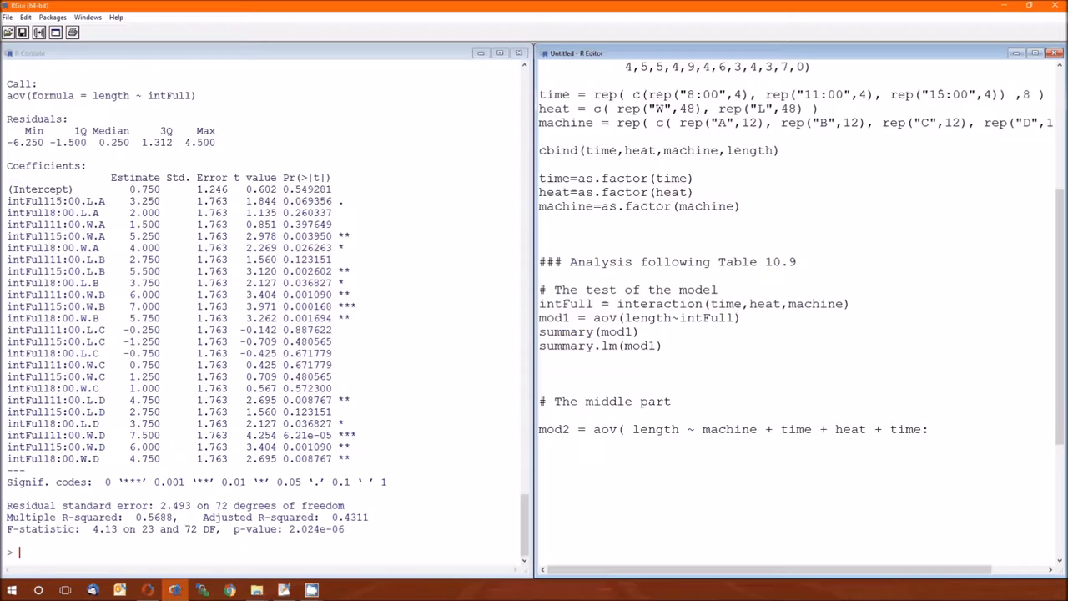
type("he")
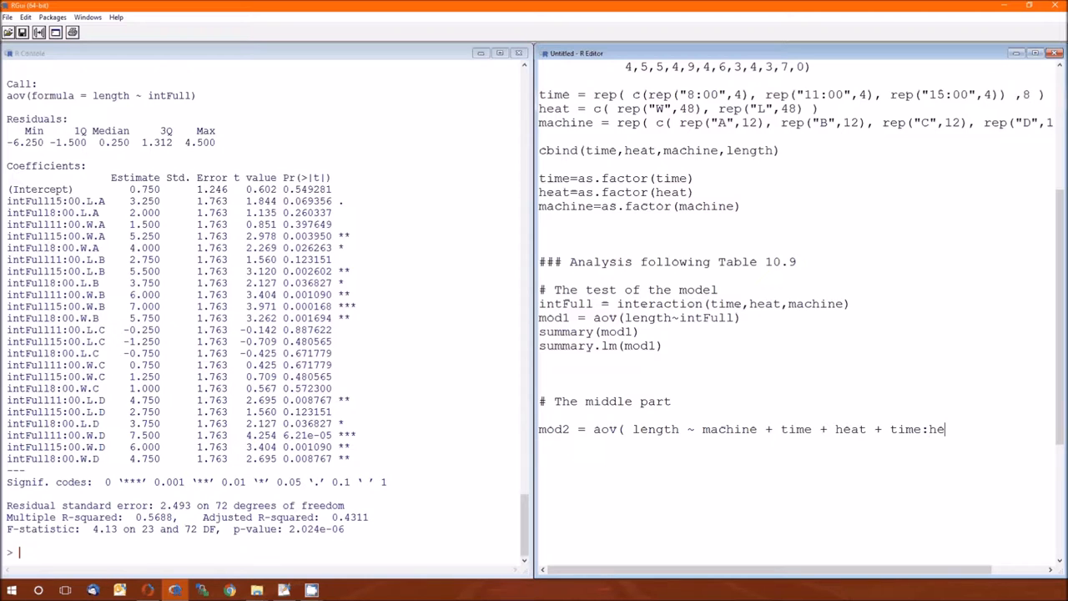
type("at")
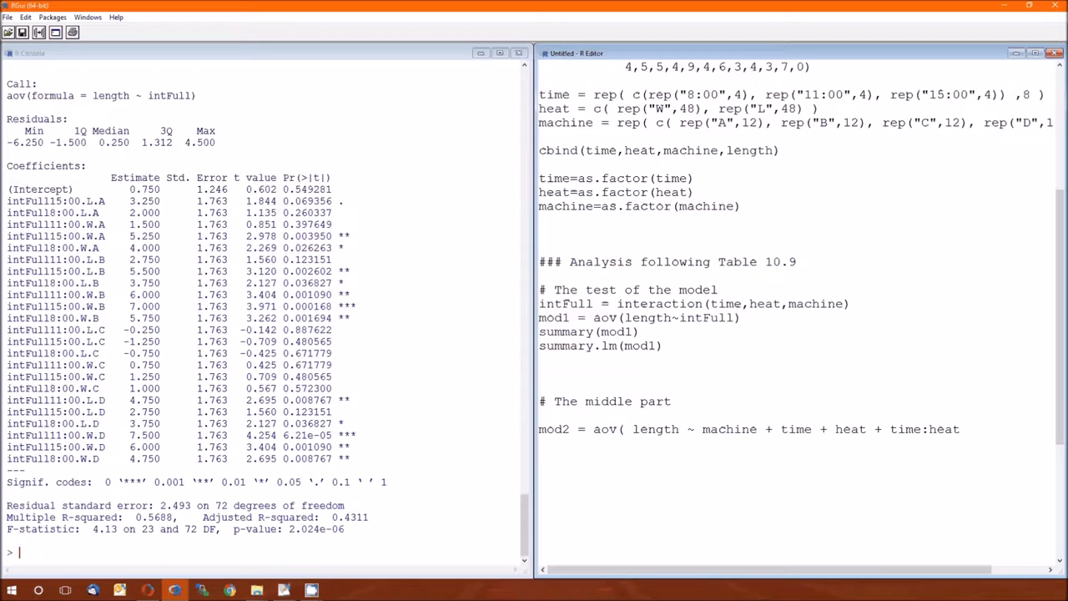
type("+ time:heat:machine")
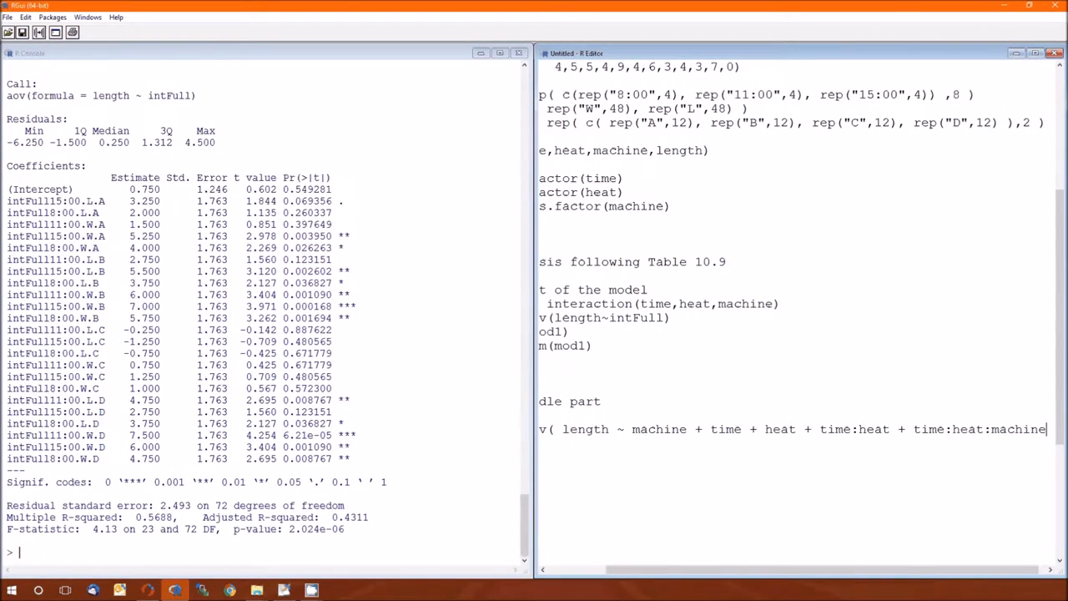
double_click(980, 429)
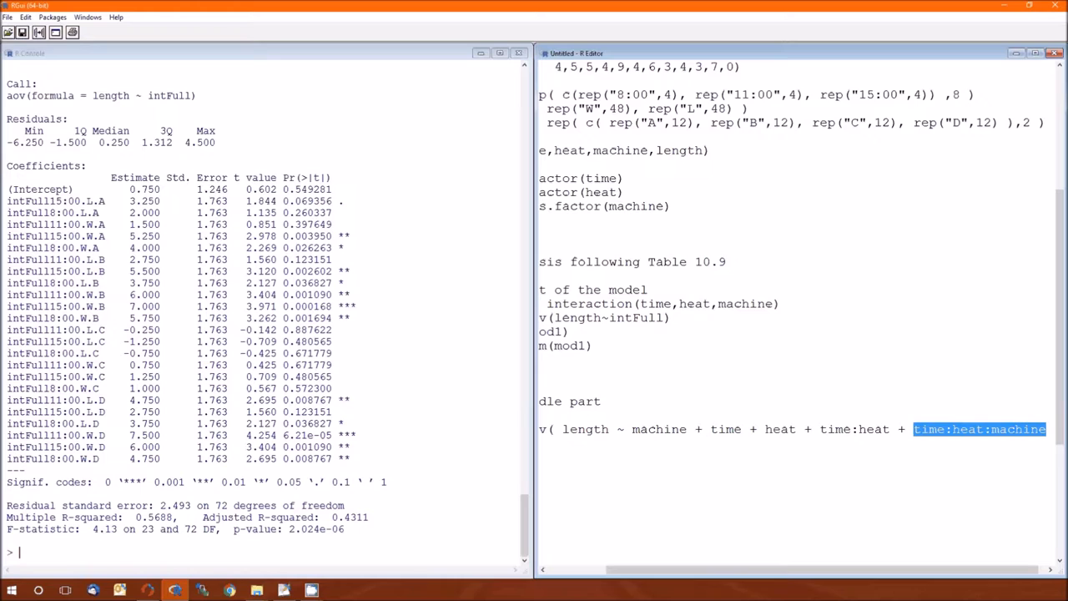
mouse_move(644, 466)
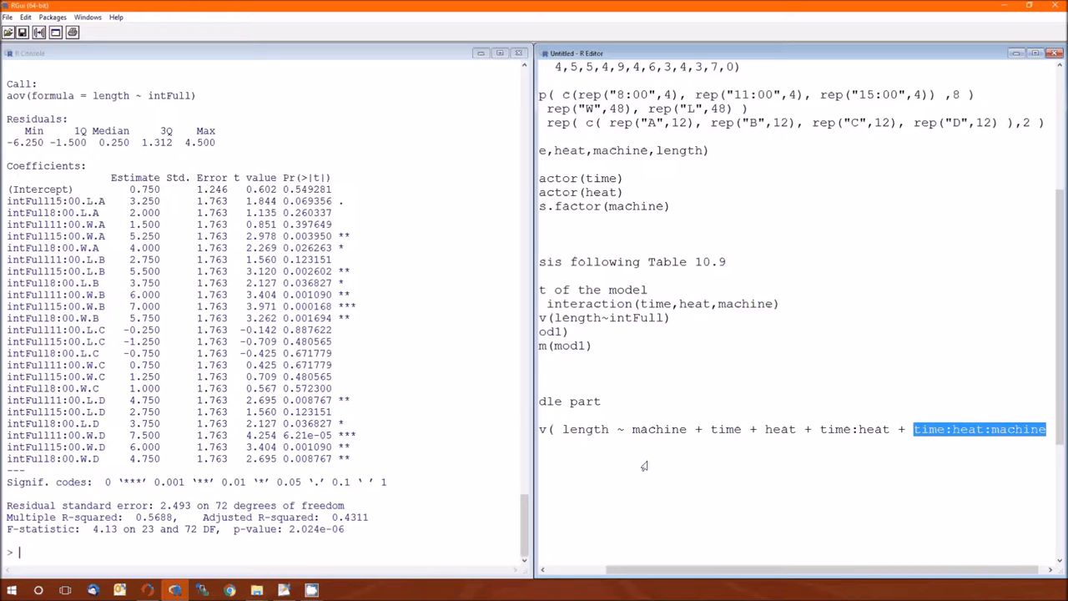
mouse_move(655, 461)
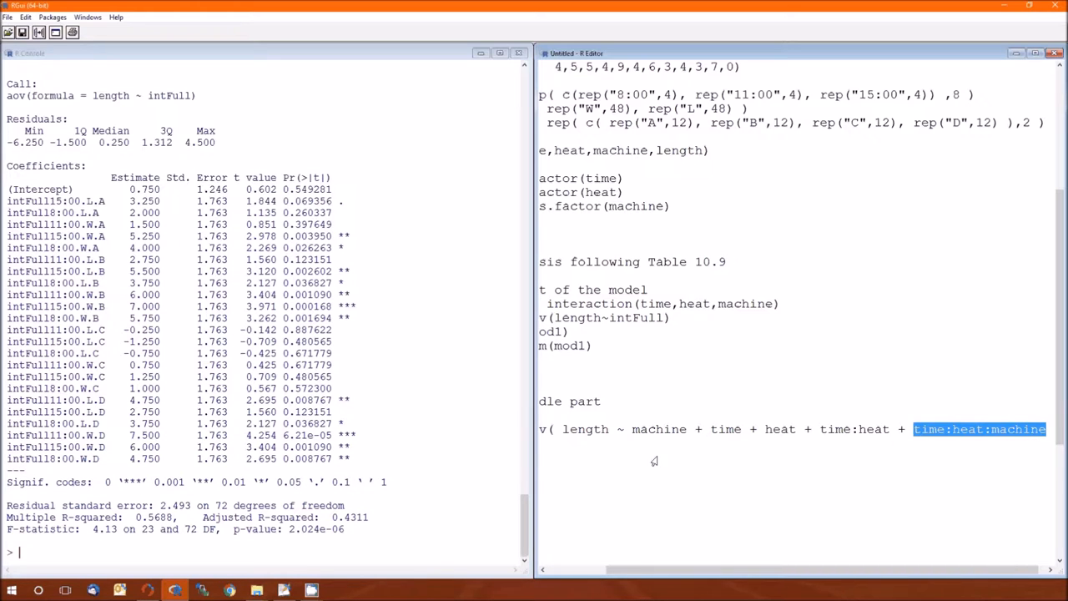
mouse_move(778, 448)
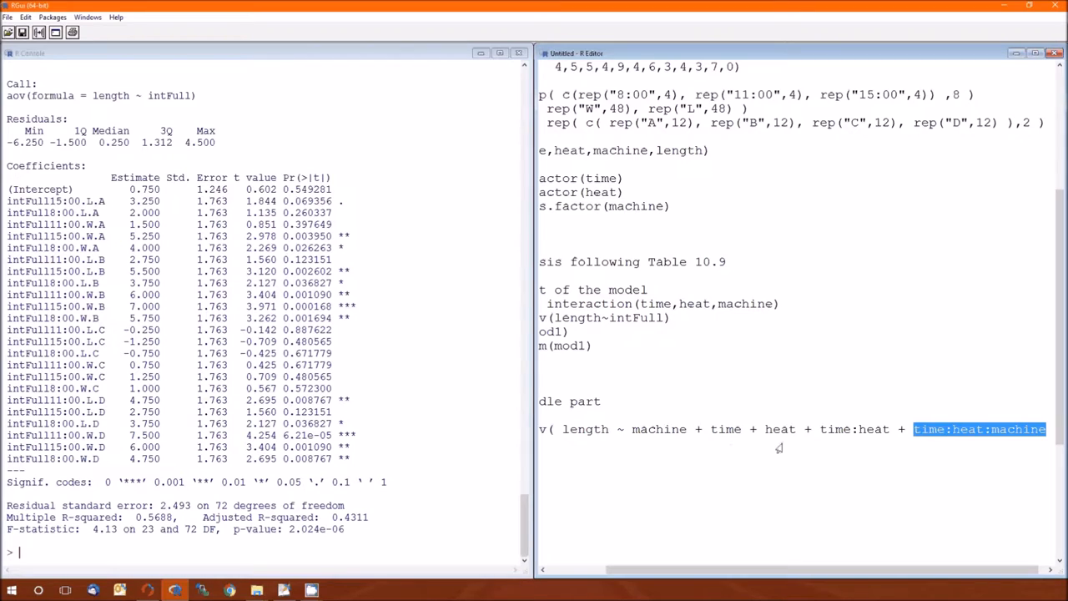
mouse_move(858, 452)
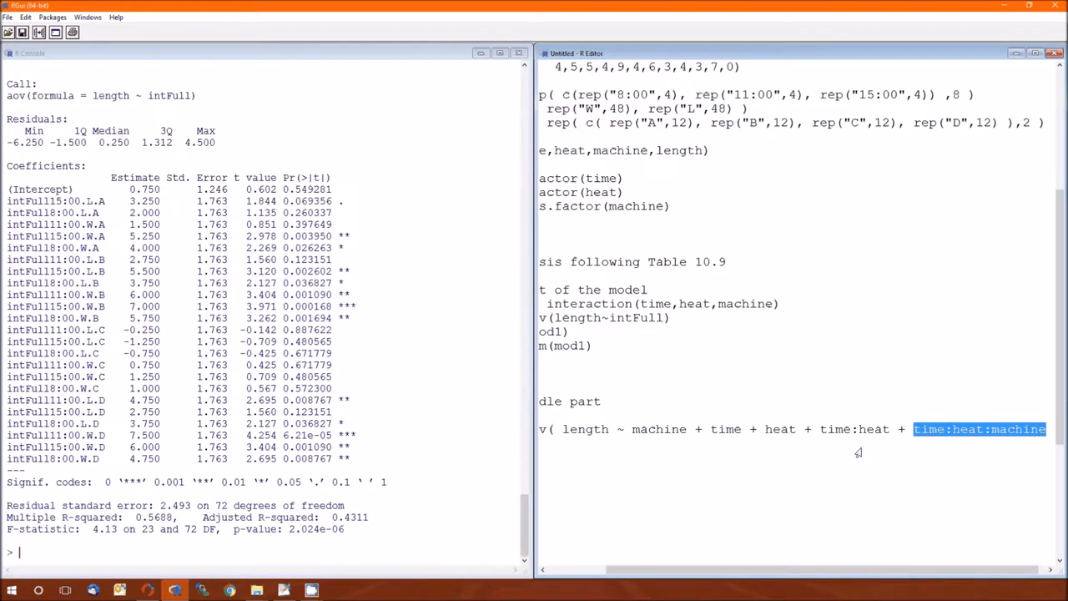
mouse_move(954, 450)
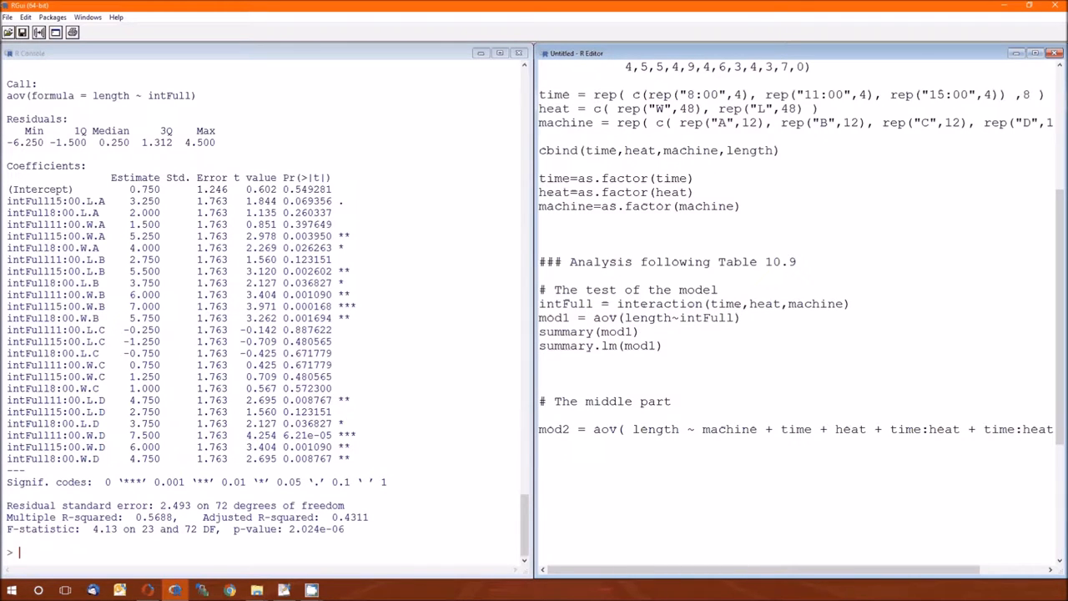
Run summary(mod1) in the console and scroll to view its ANOVA table
type("summary(mod2")
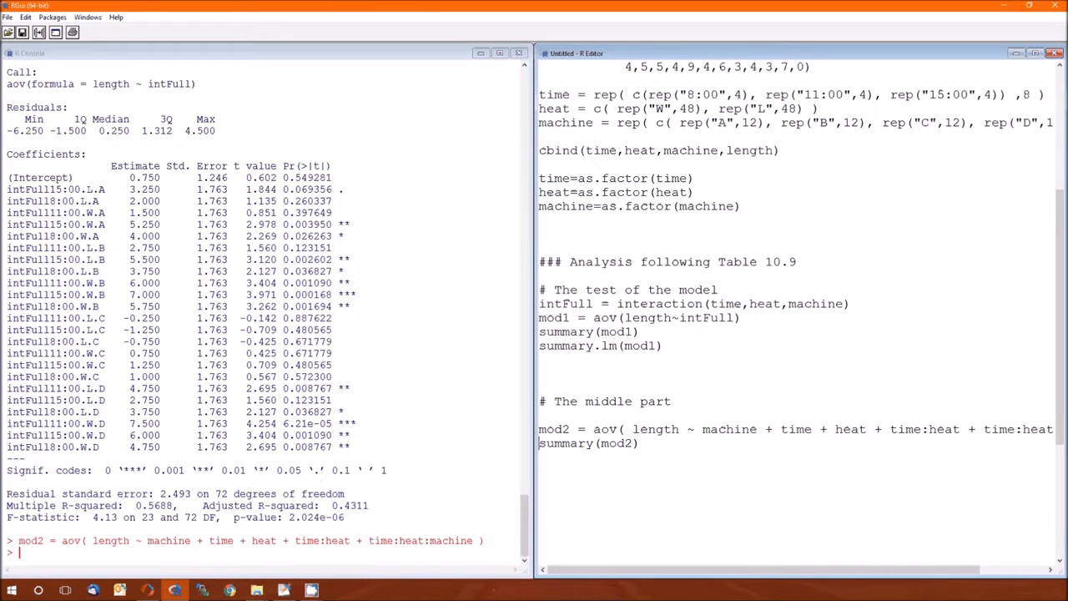
key("Return")
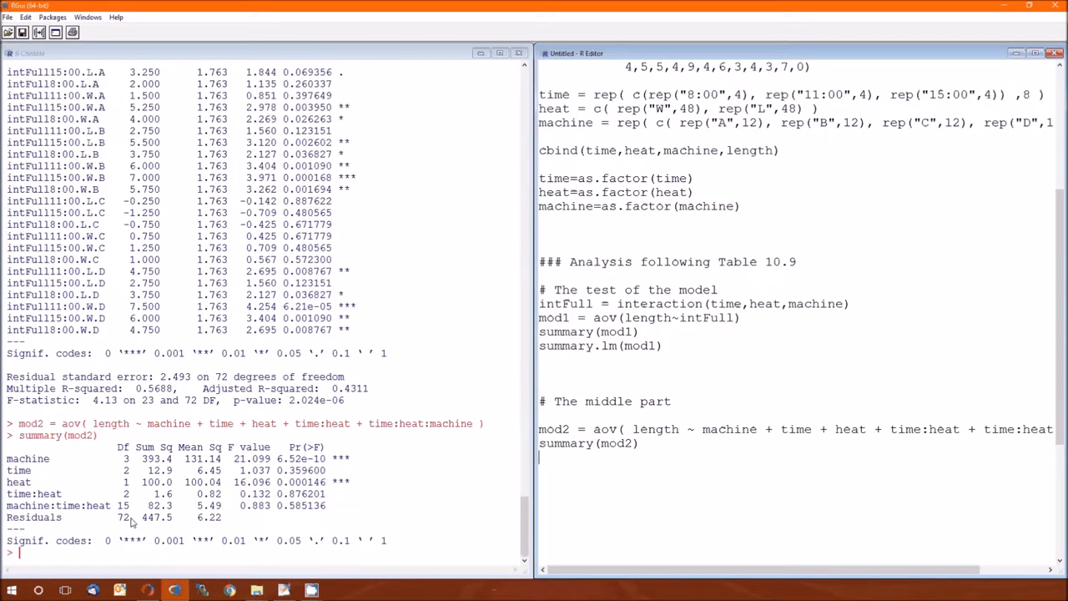
scroll("down", 3)
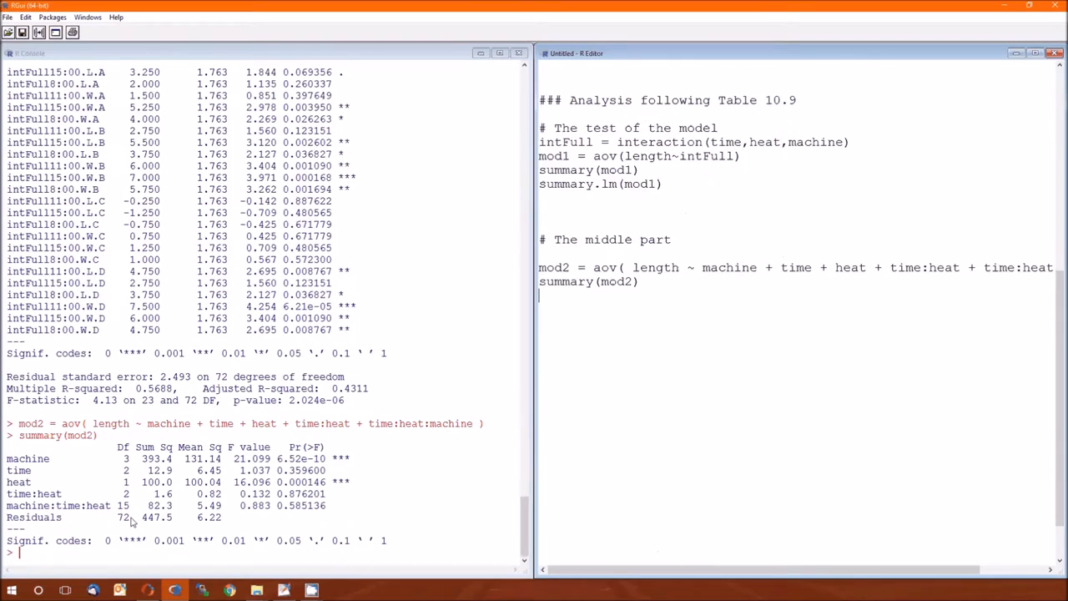
scroll("up", 3)
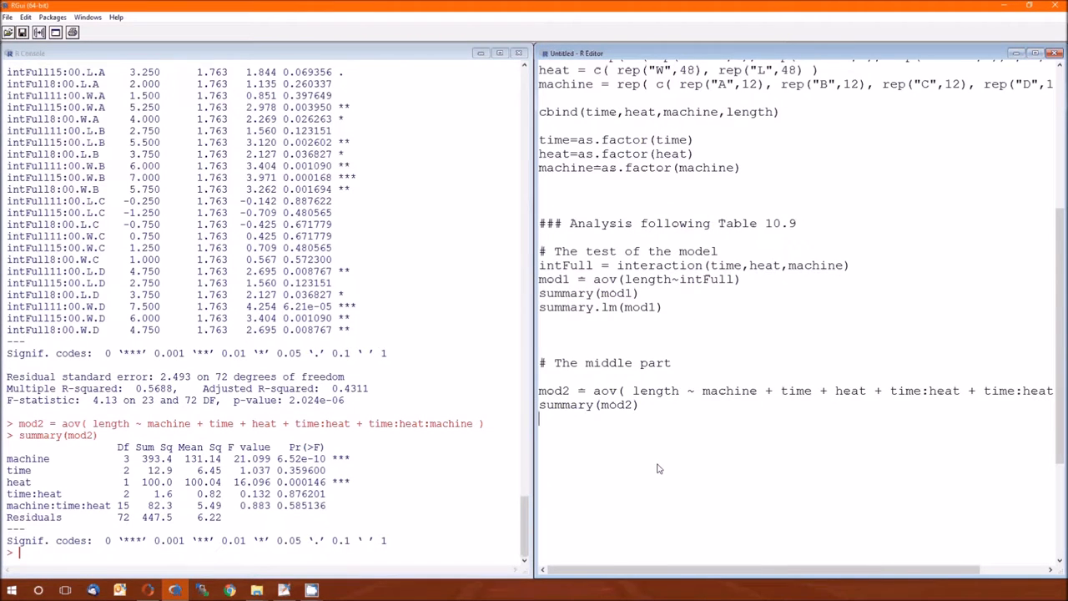
mouse_move(667, 297)
type("summary(mod1)")
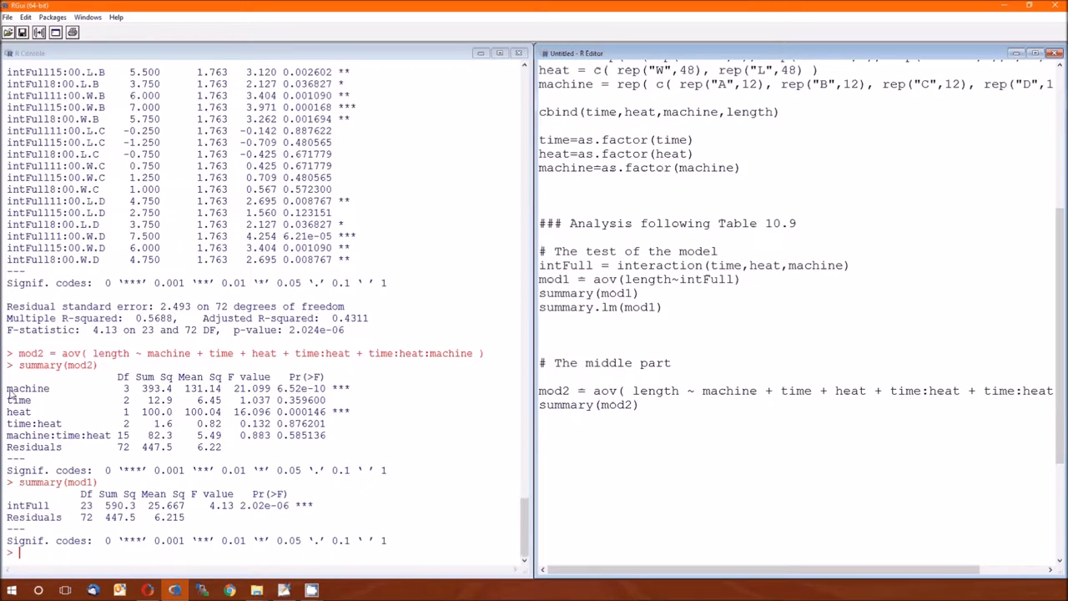
left_click_drag(6, 388, 372, 441)
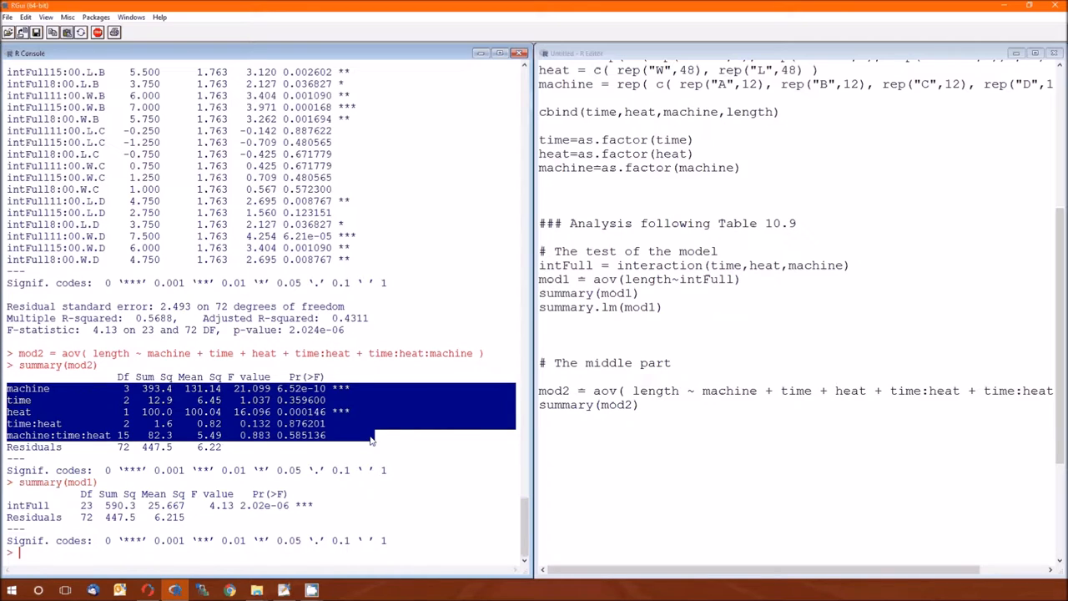
mouse_move(231, 456)
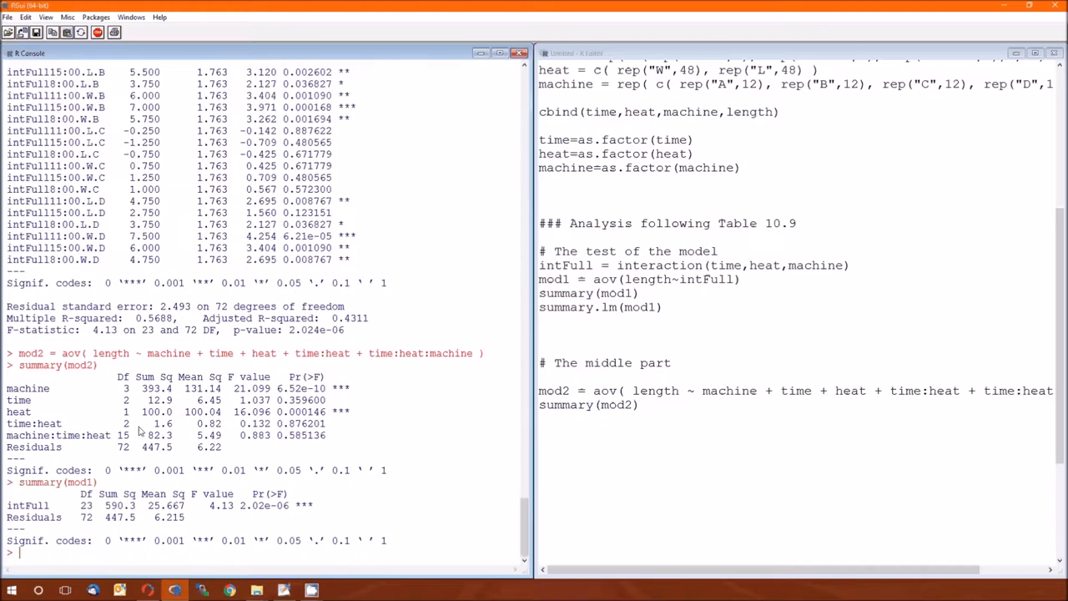
mouse_move(106, 499)
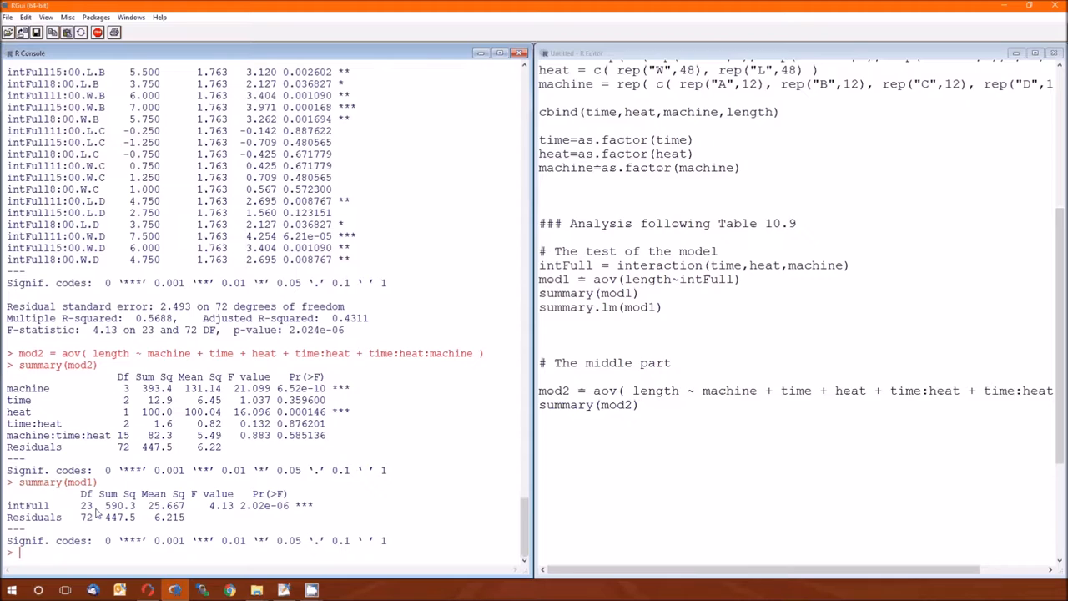
mouse_move(86, 377)
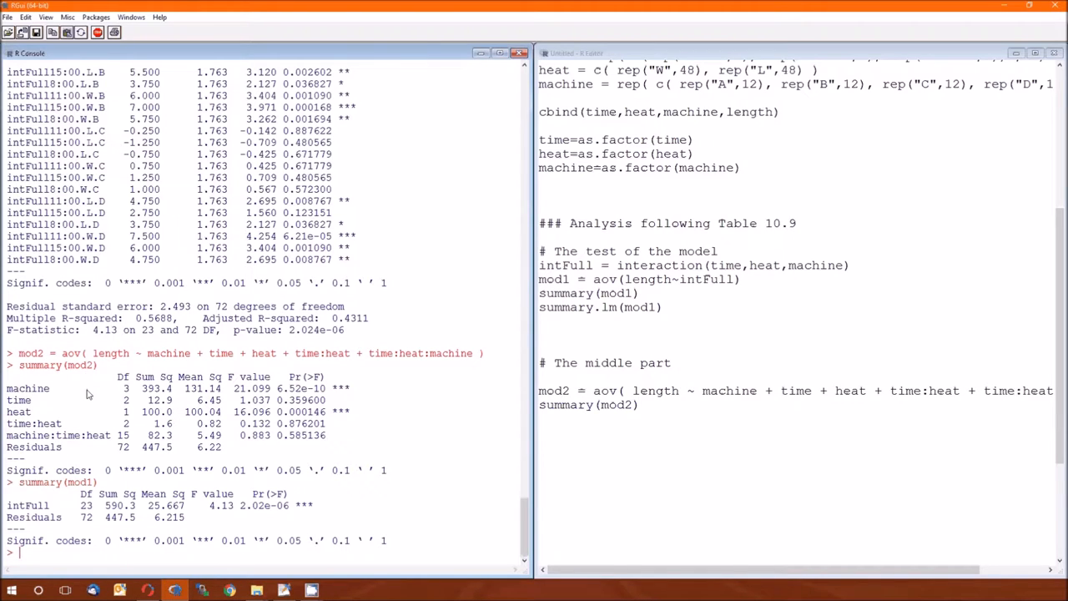
mouse_move(114, 516)
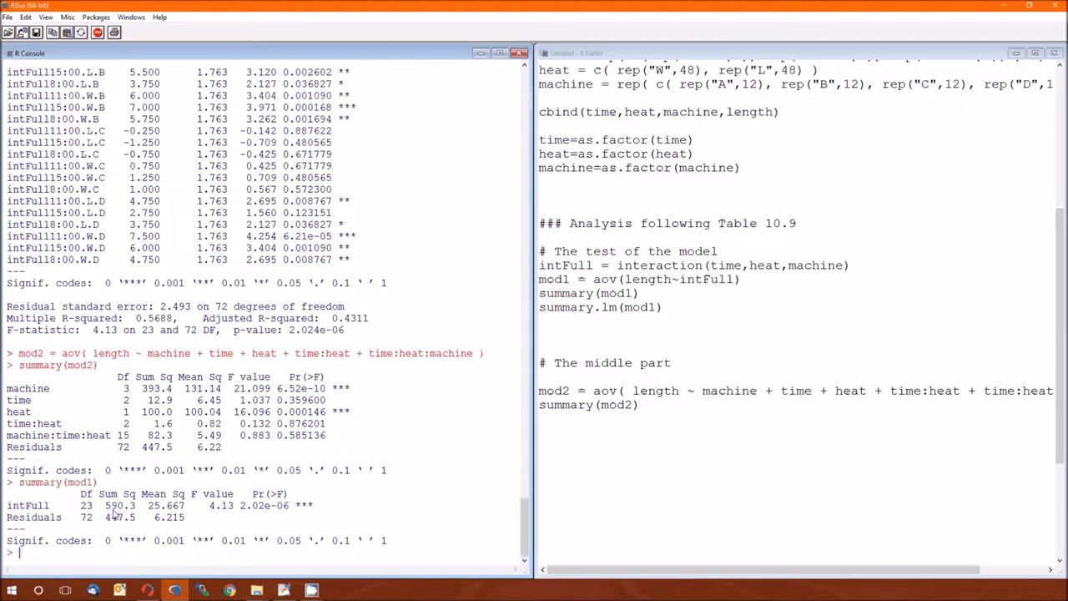
mouse_move(63, 511)
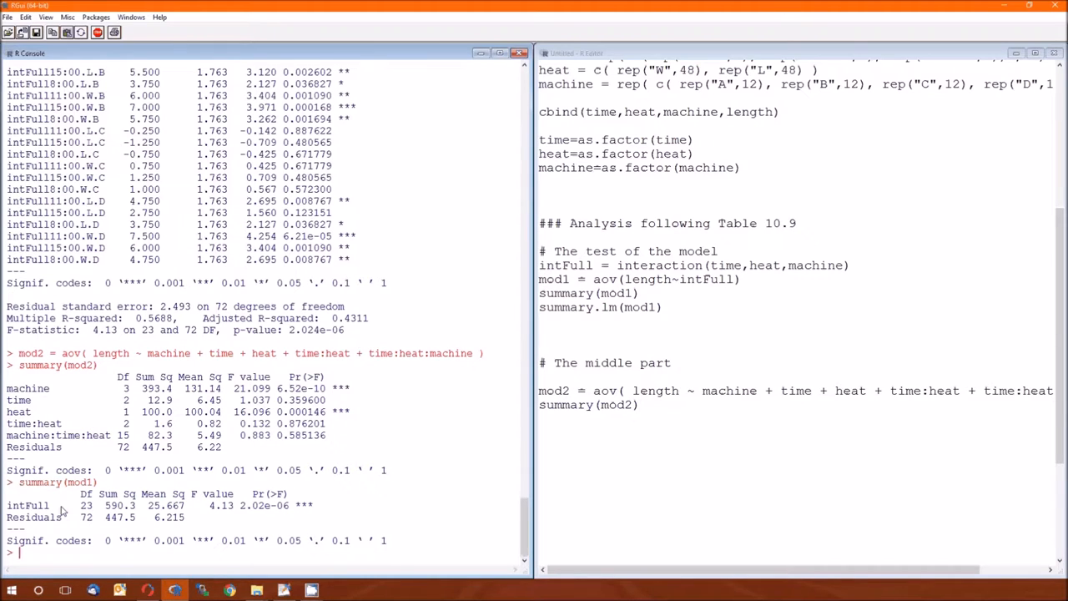
mouse_move(668, 438)
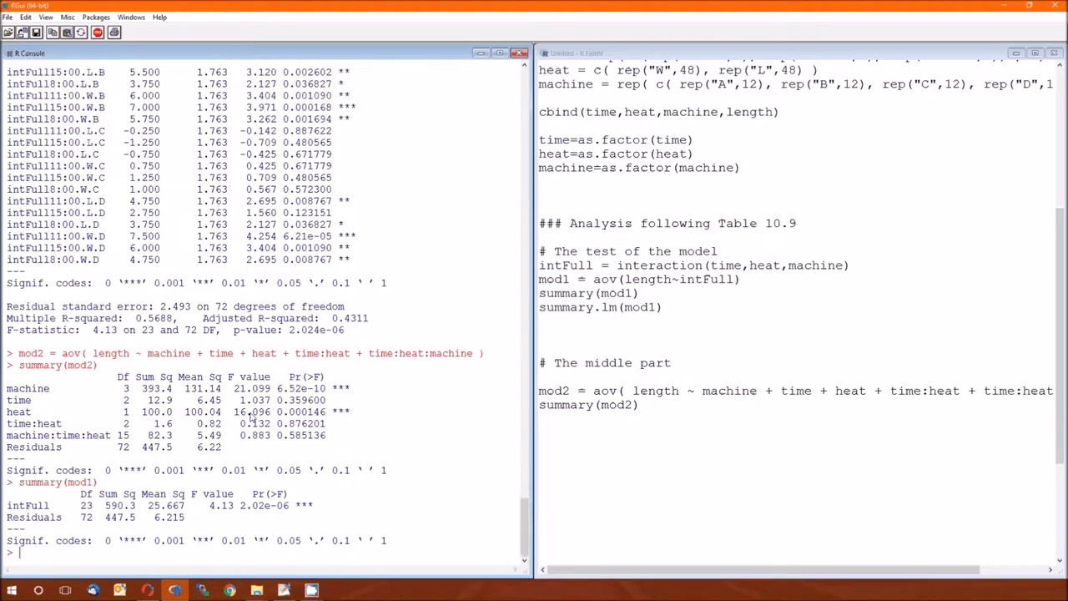
mouse_move(311, 448)
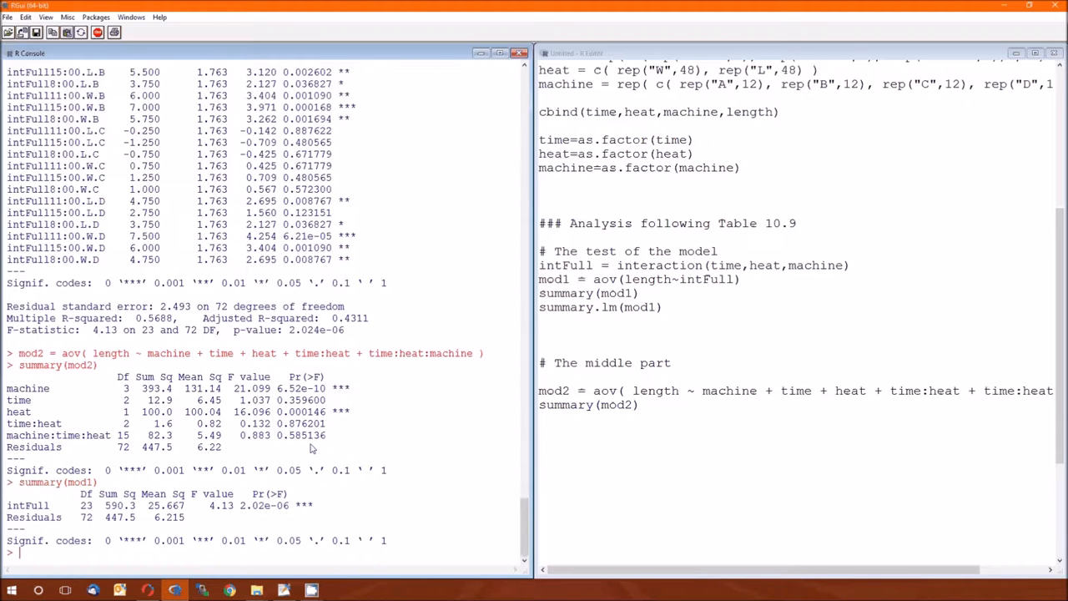
mouse_move(242, 430)
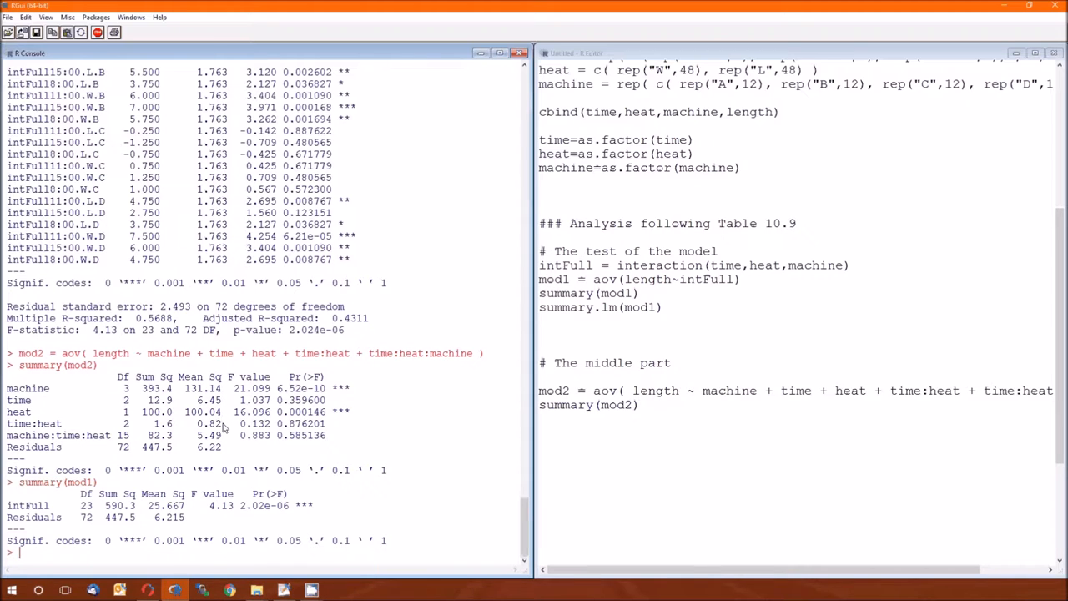
mouse_move(225, 444)
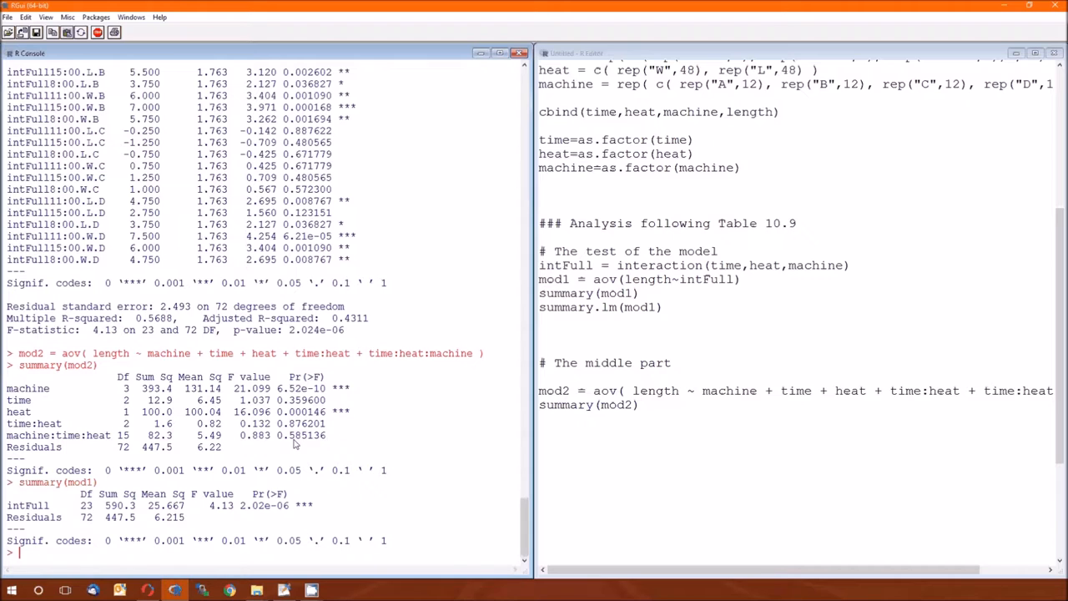
left_click(610, 449)
type("# The bottom")
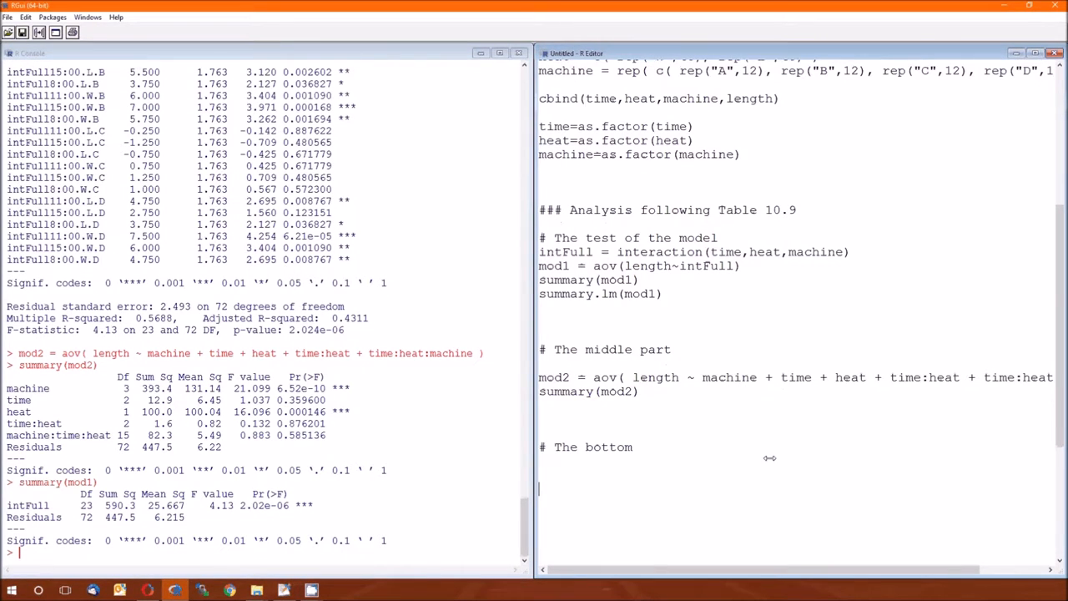
Store the mod2 ANOVA table with aovTable = summary(mod2)[[1]]
type("aov")
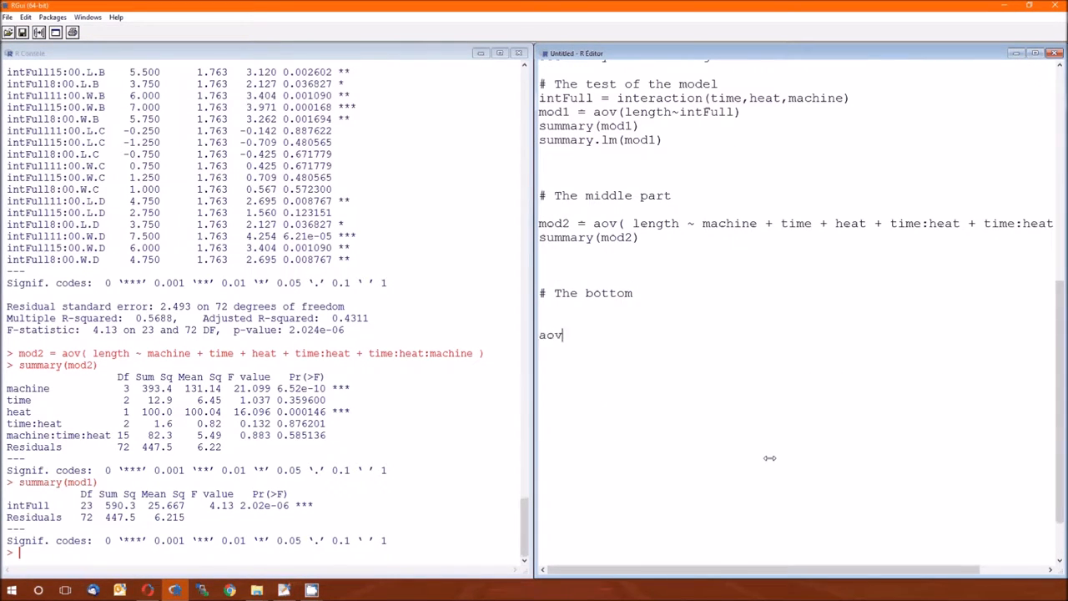
type("Table")
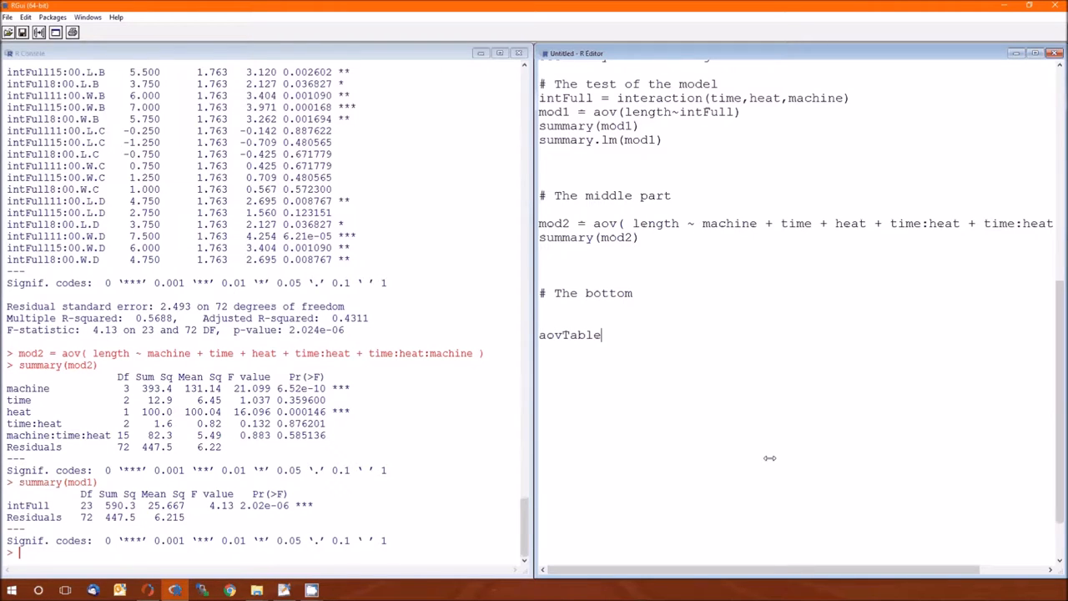
type("= s")
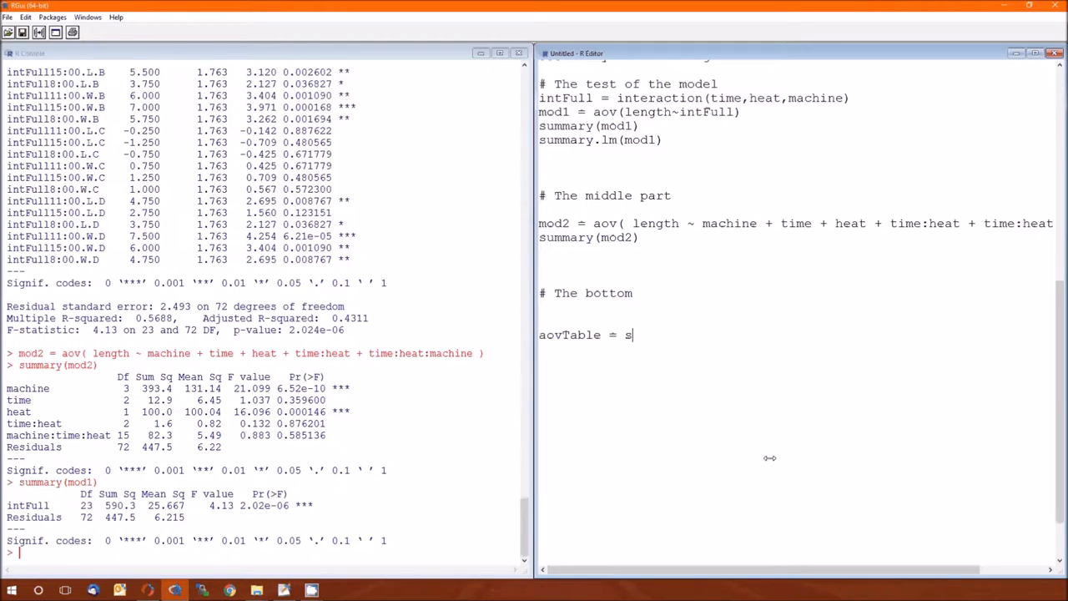
type("ummary")
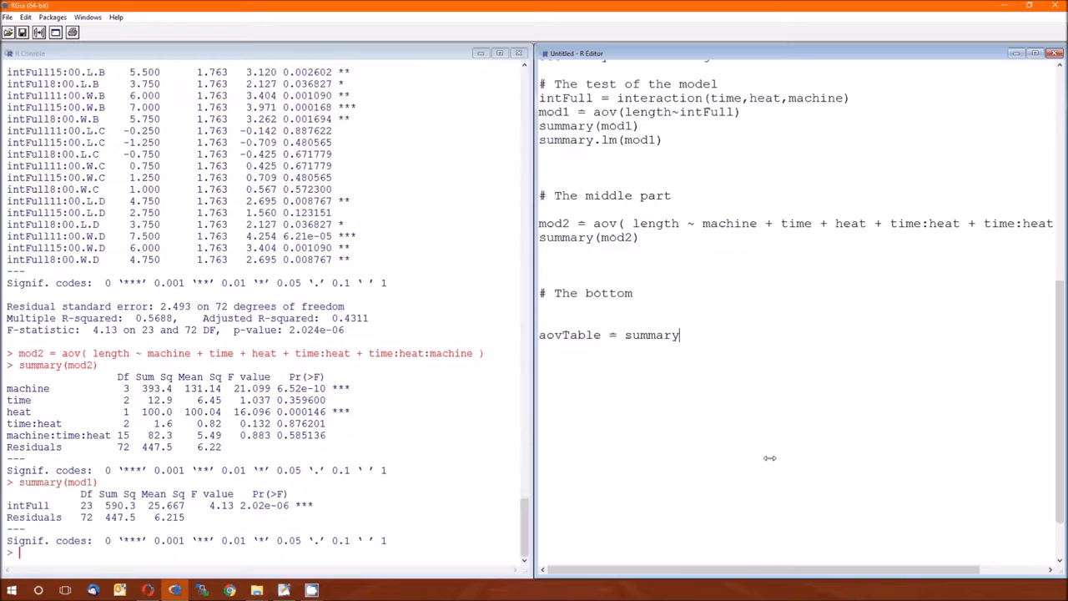
type("(mod2) [")
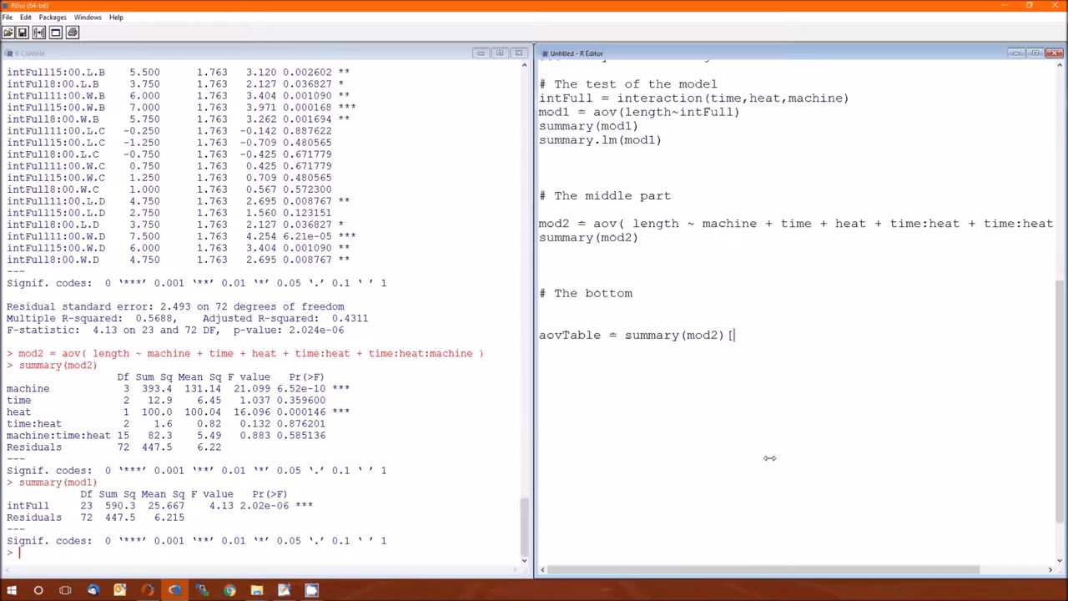
type("[1]]")
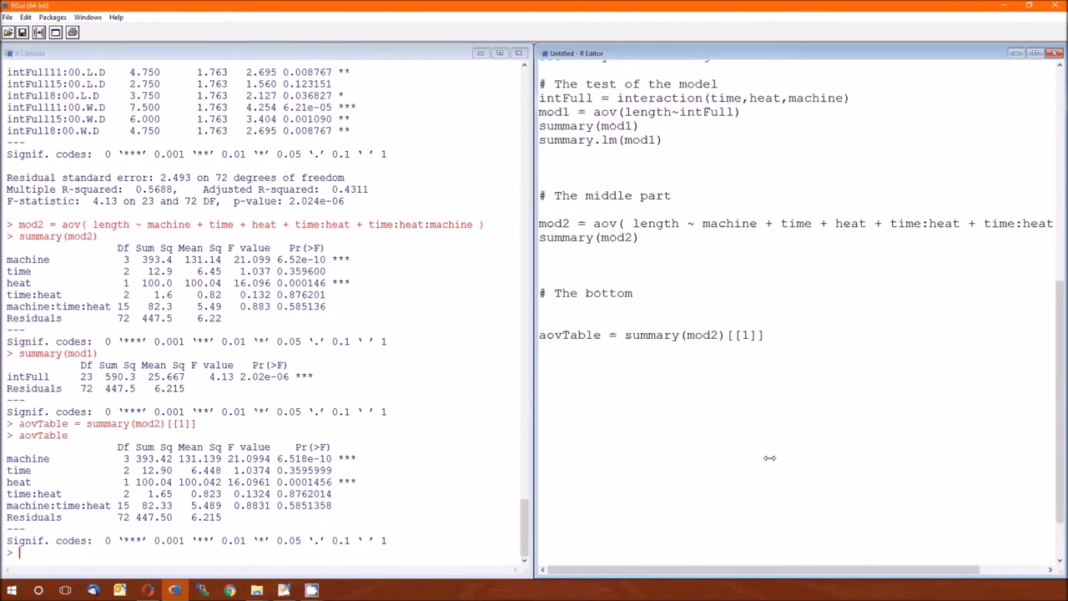
mouse_move(179, 472)
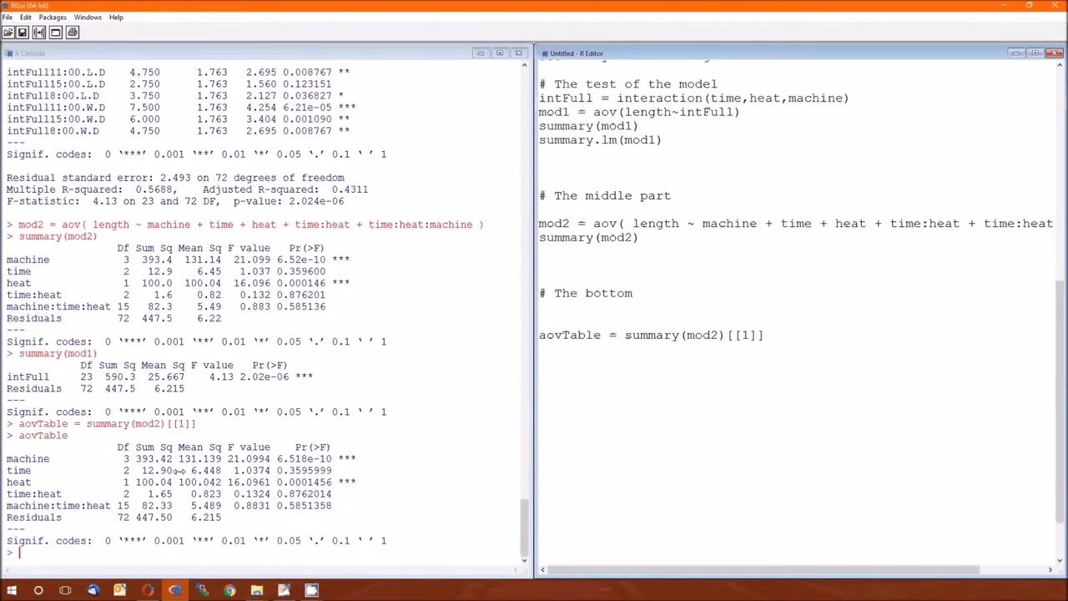
mouse_move(635, 382)
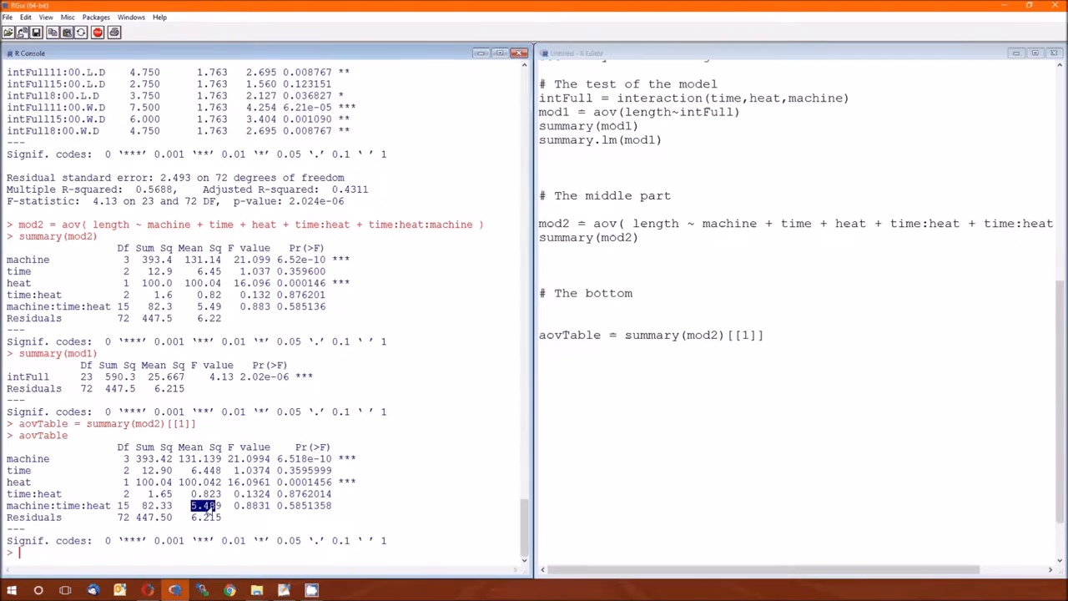
mouse_move(601, 361)
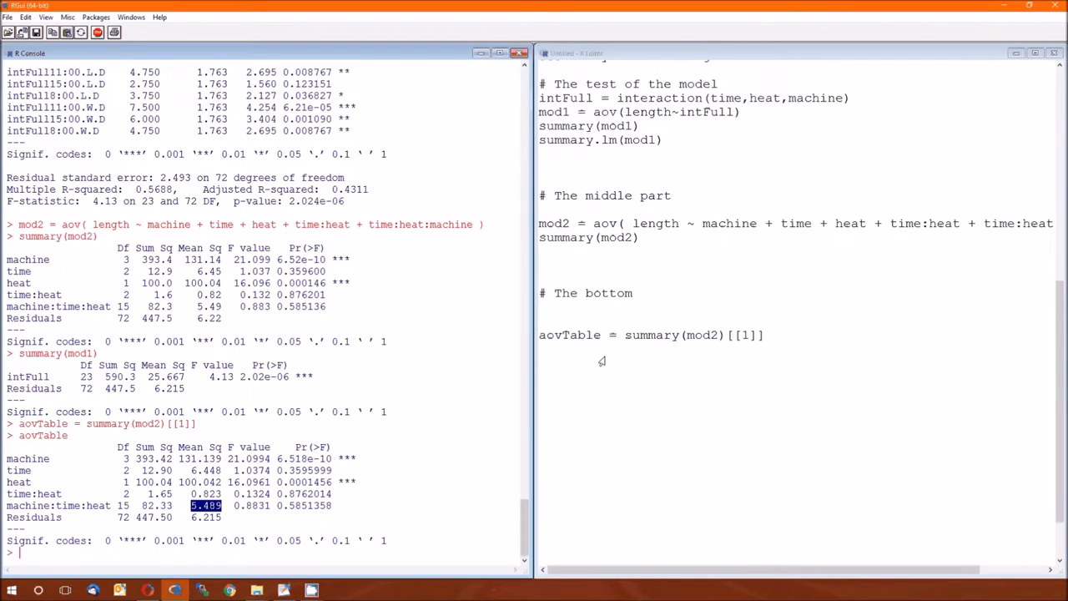
Define errorTerm = aovTable[5,3], the machine:time:heat mean square, and print 5.488889
type("er")
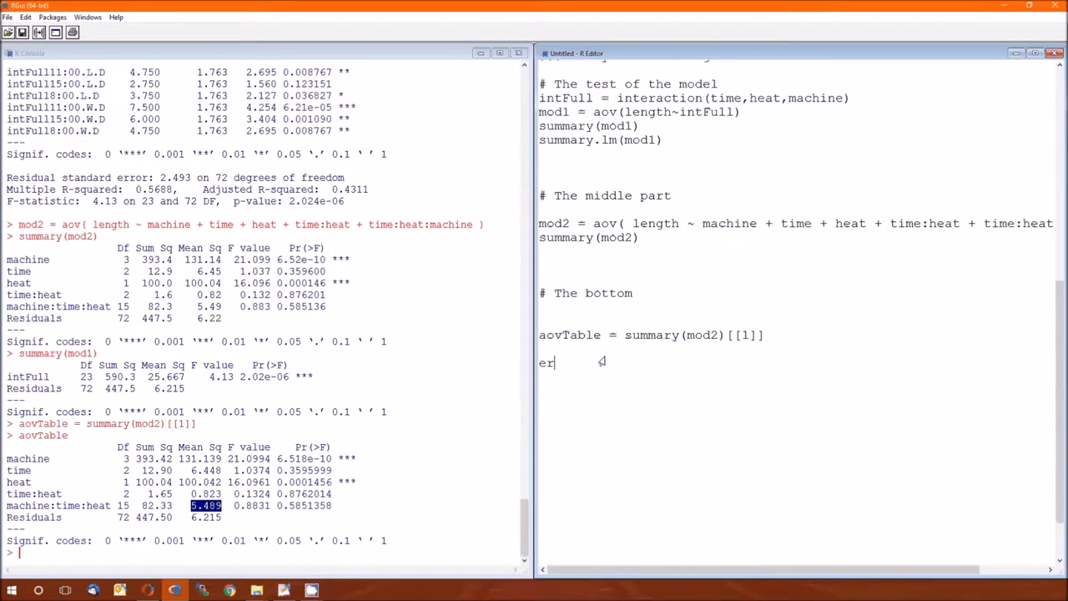
type("rorTerm =")
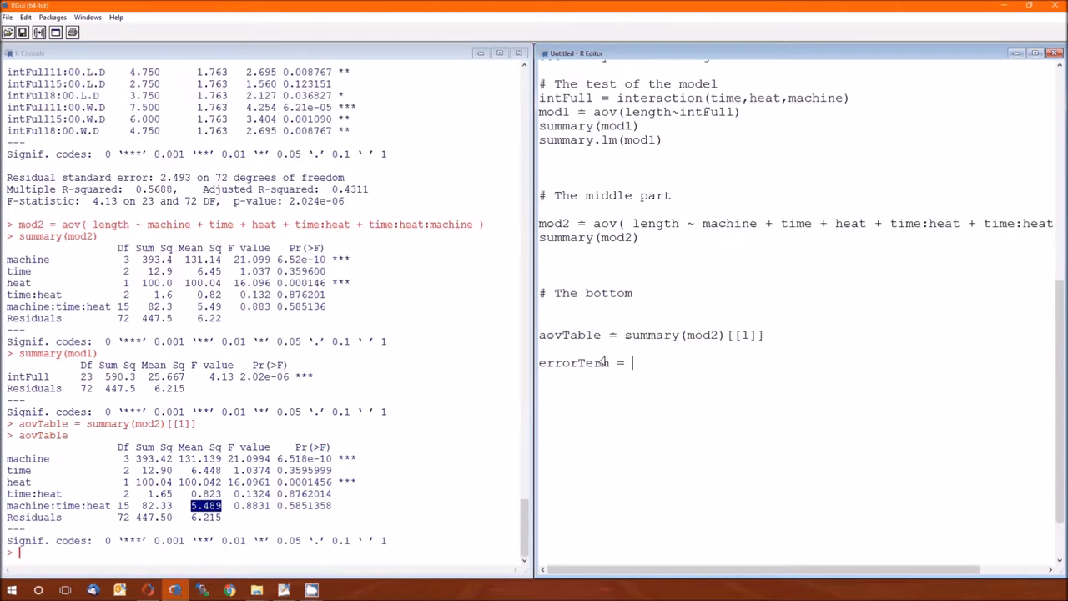
type("aov")
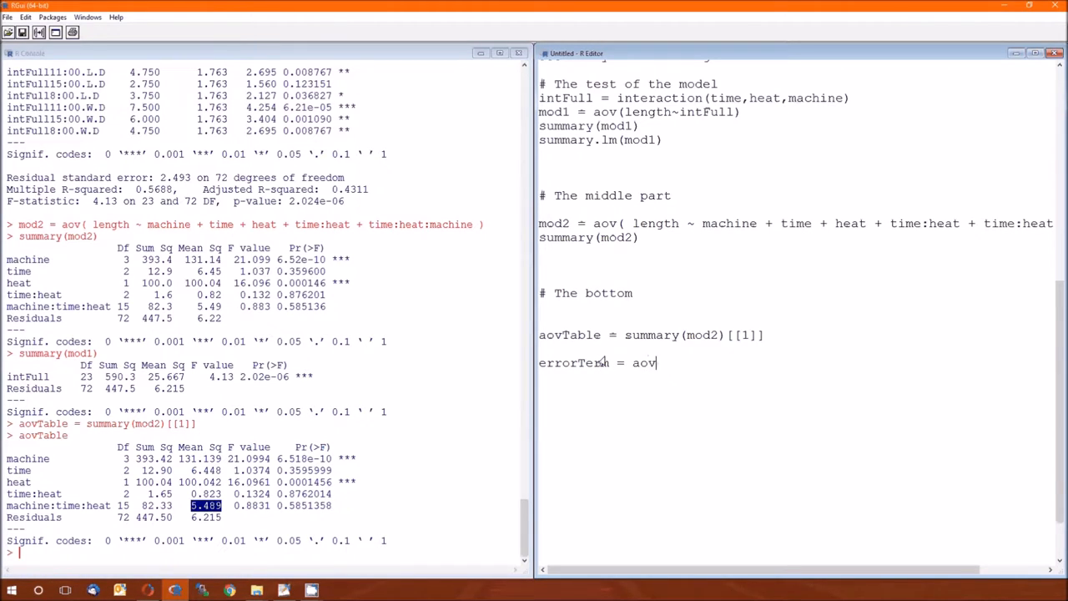
type("Table[5")
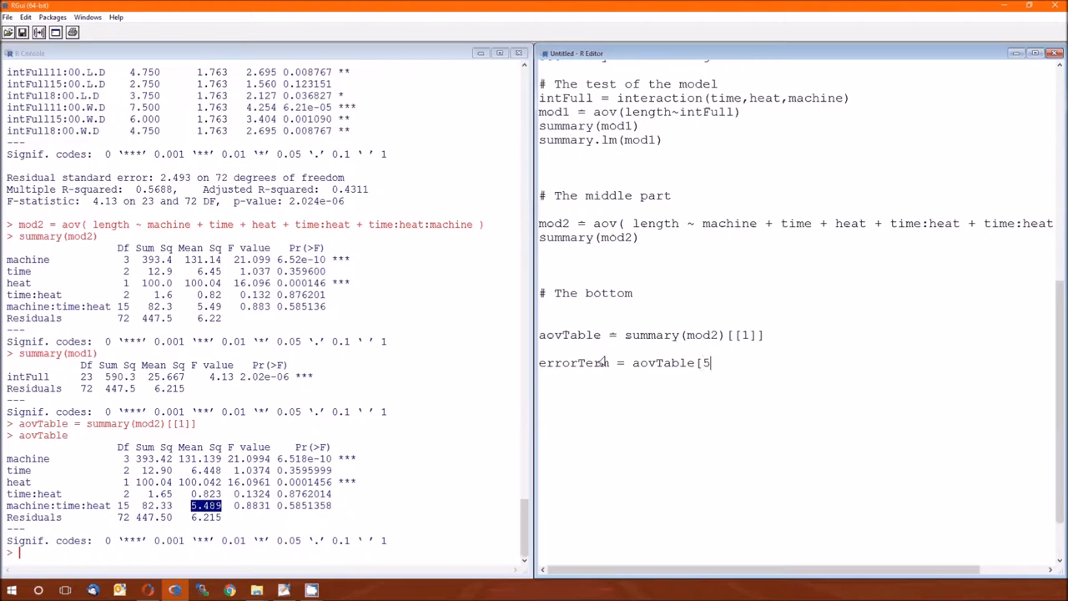
type(",3]")
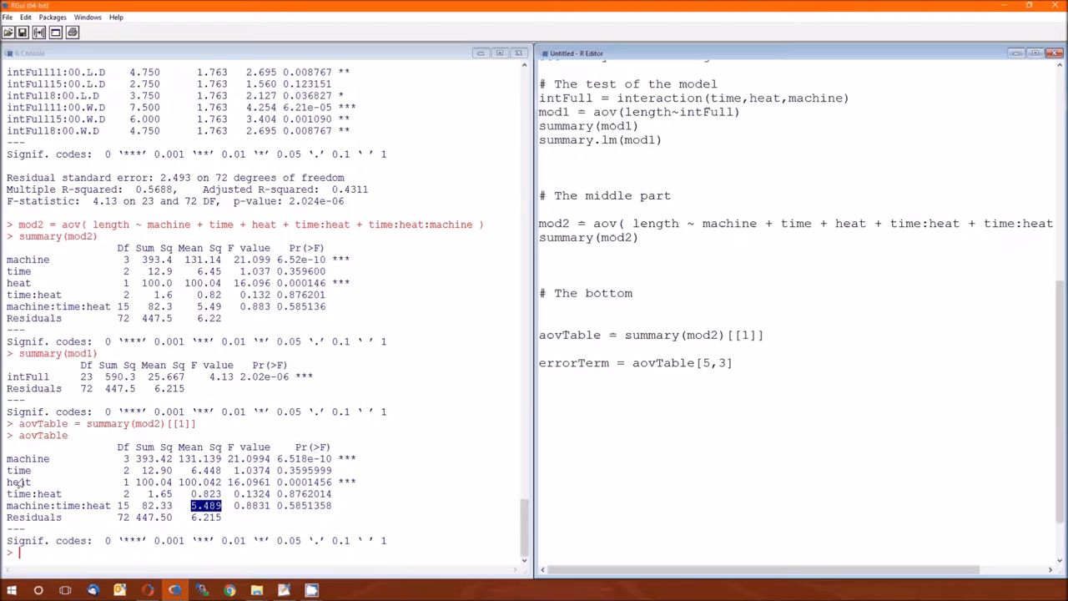
left_click(733, 363)
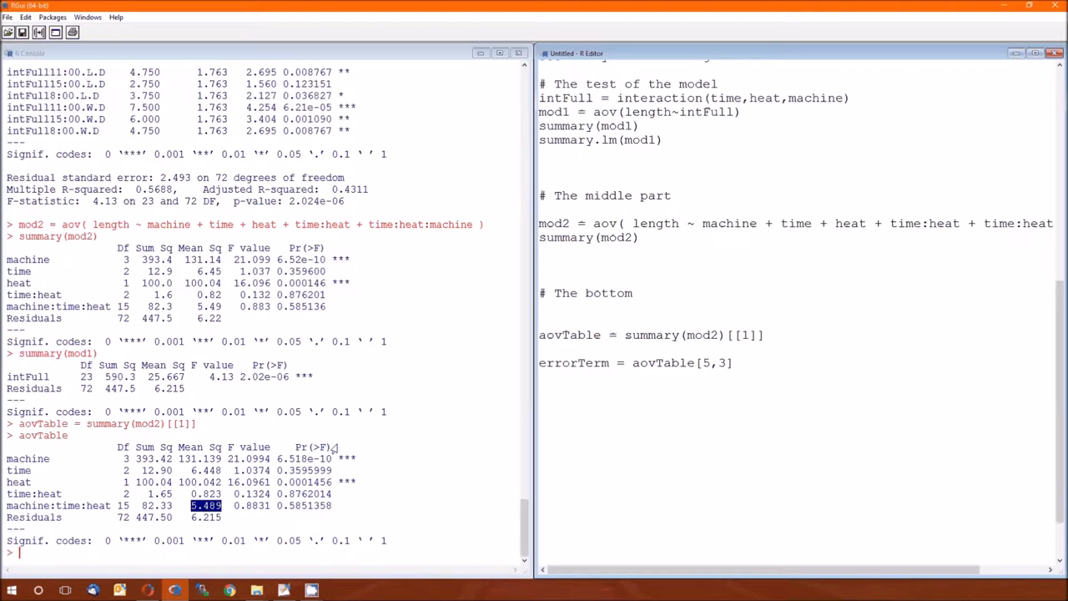
mouse_move(723, 453)
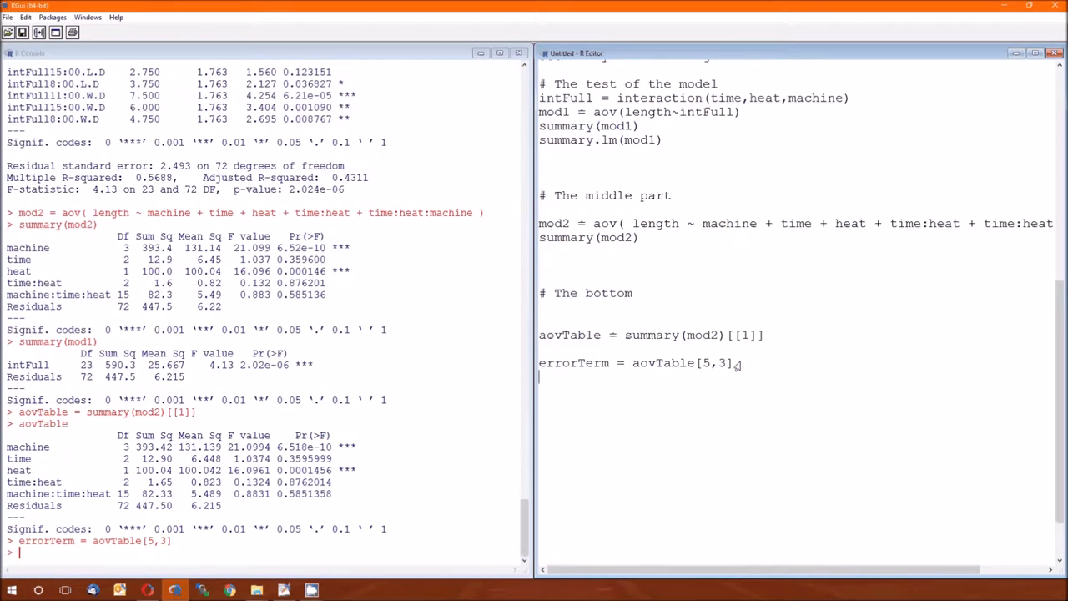
double_click(574, 362)
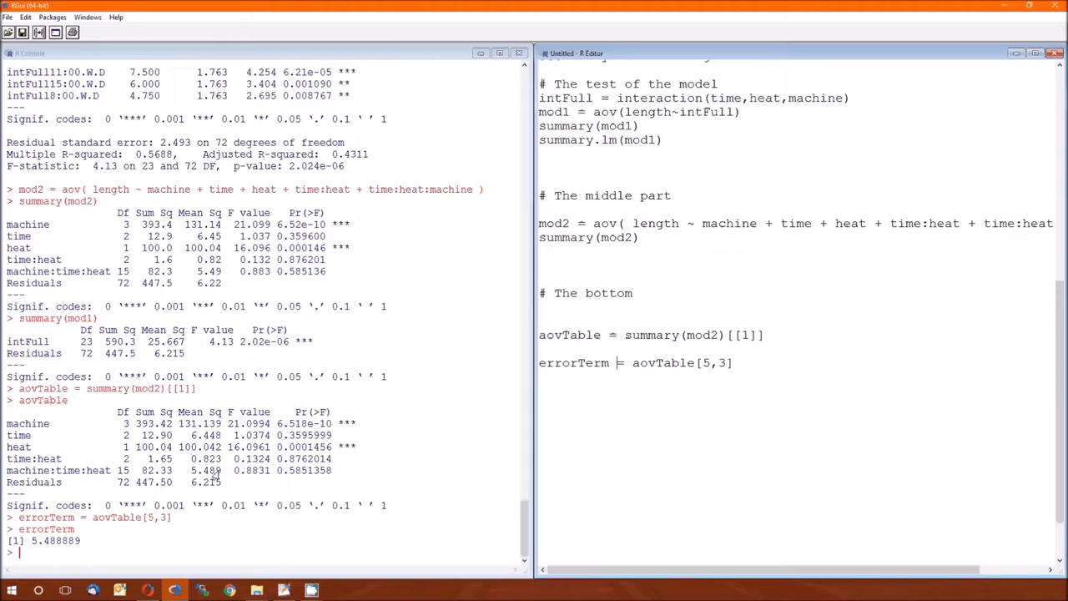
mouse_move(587, 387)
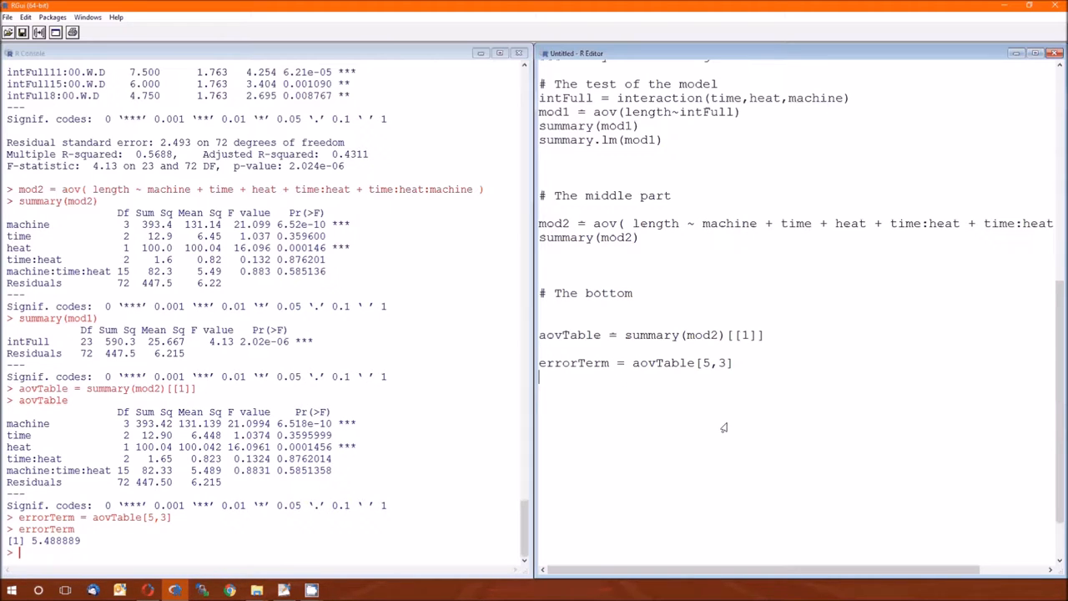
Write Fheat = aovTable[3,3]/errorTerm and run it, giving 18.22621
type("F")
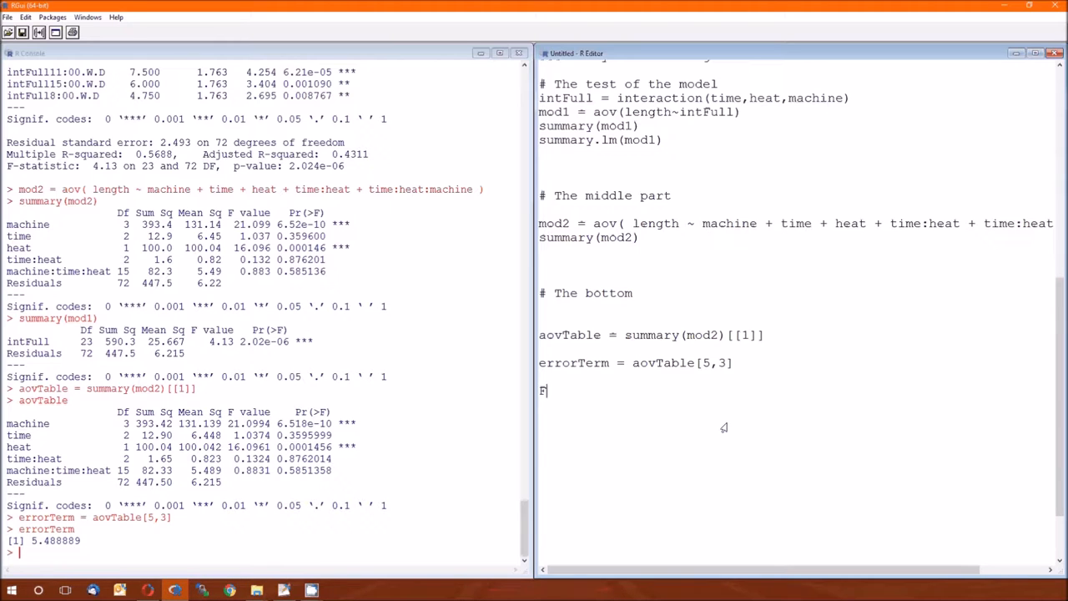
type("heat =")
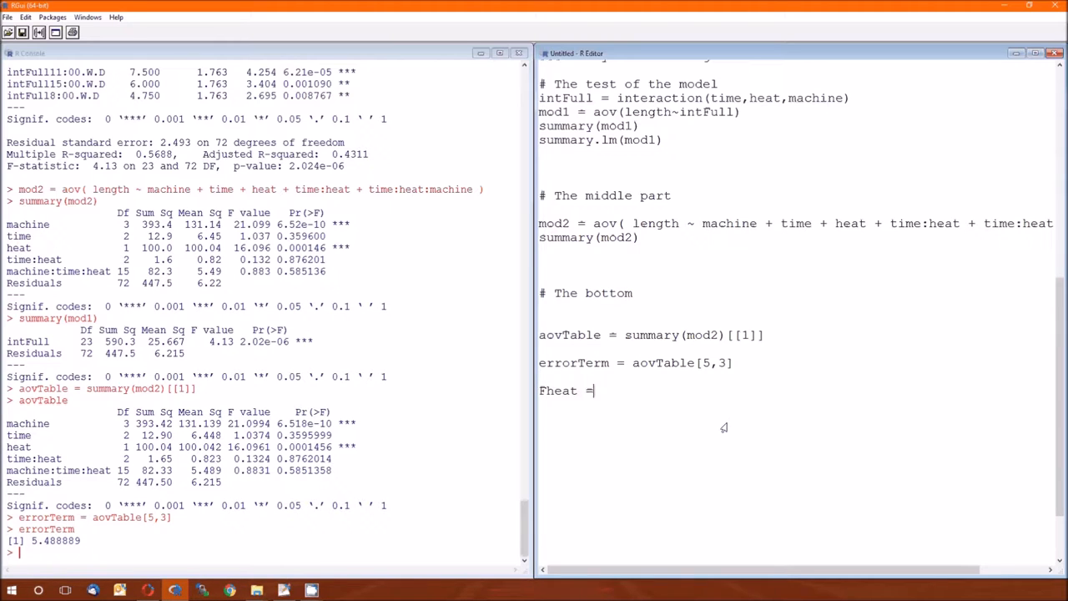
type("aov")
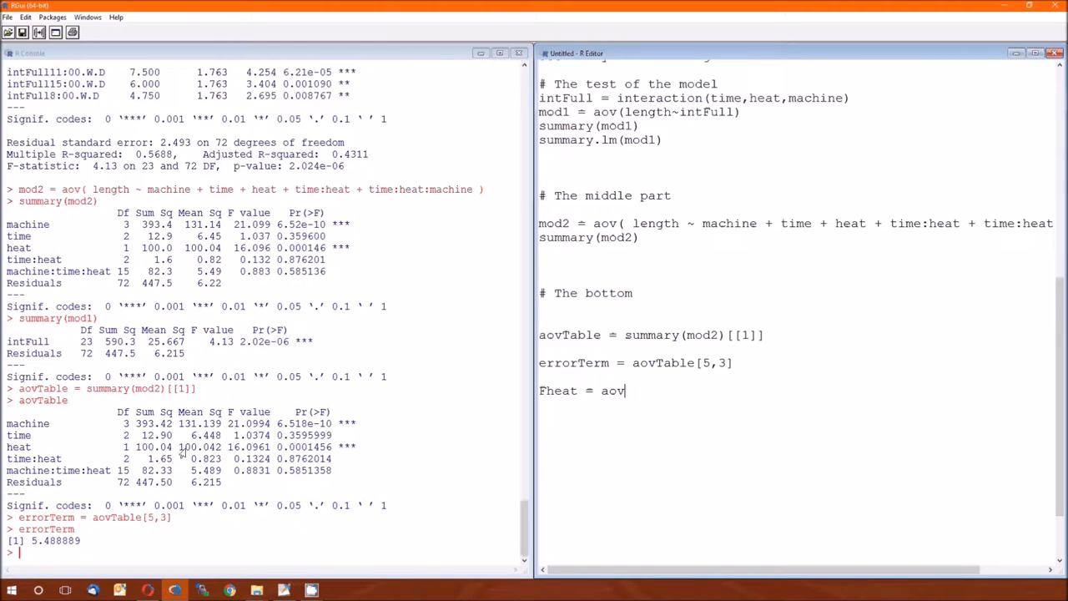
double_click(201, 446)
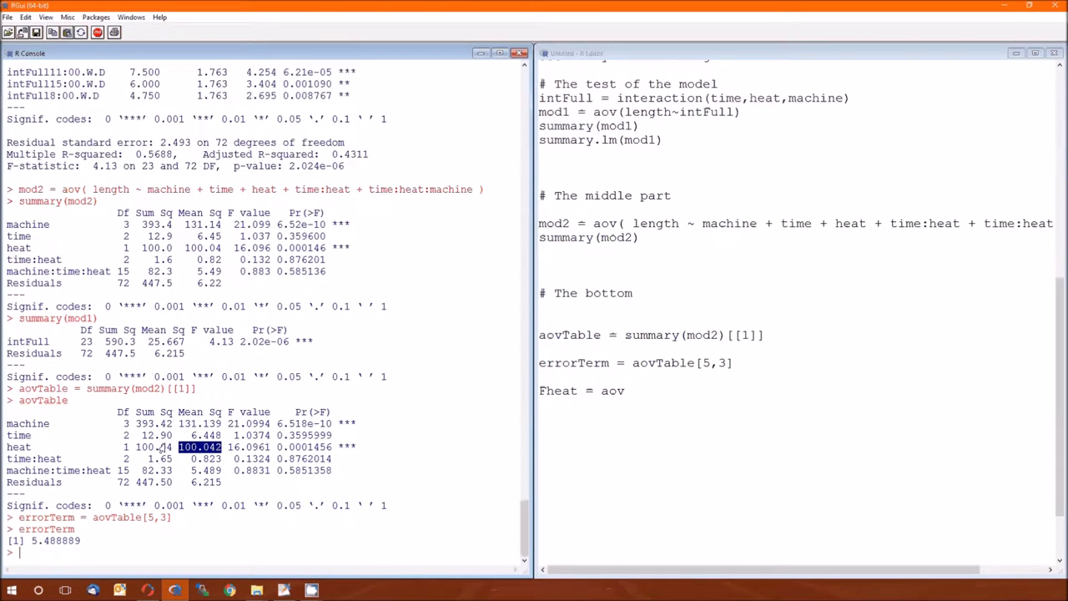
mouse_move(77, 451)
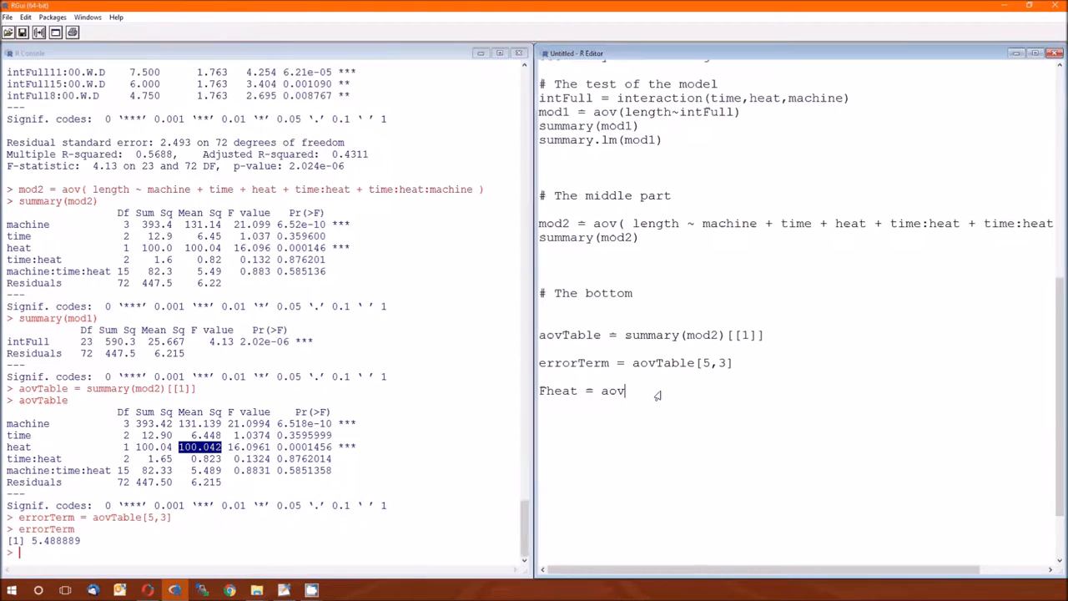
type("Table[3,3")
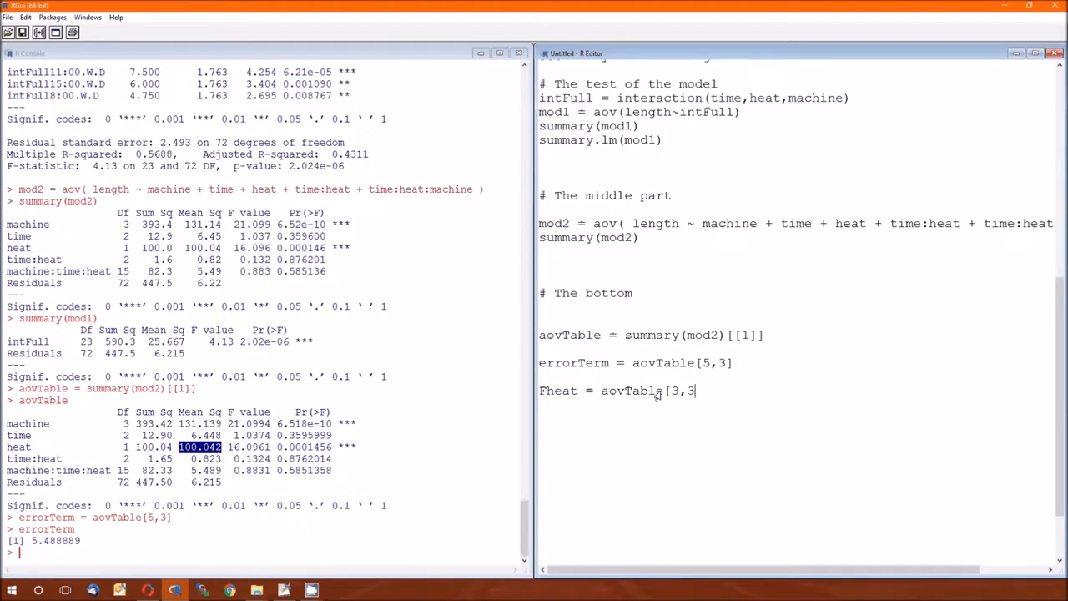
type("]/")
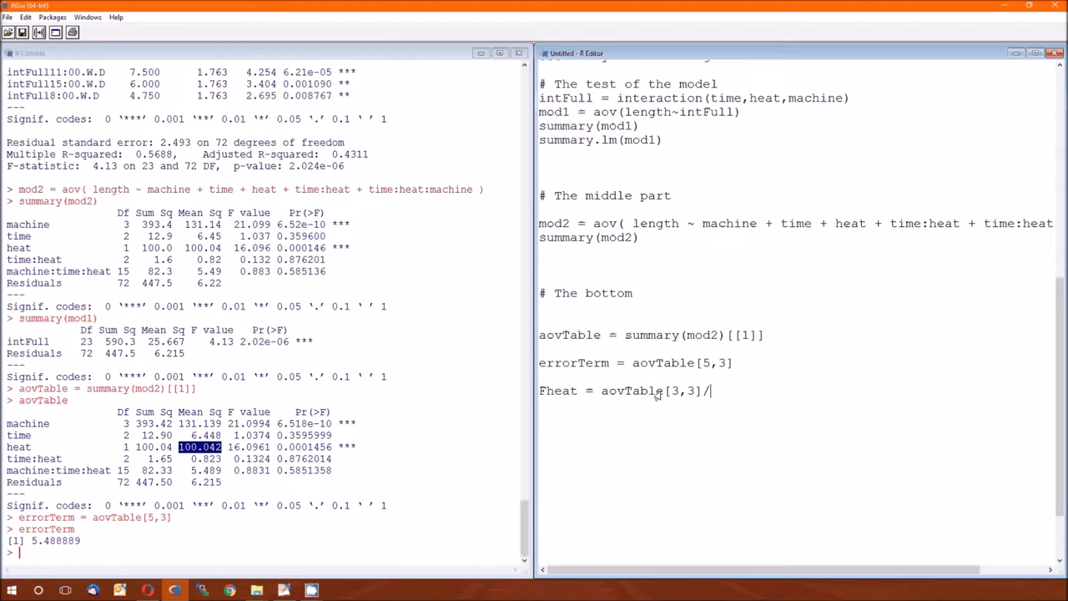
type("errorTerm")
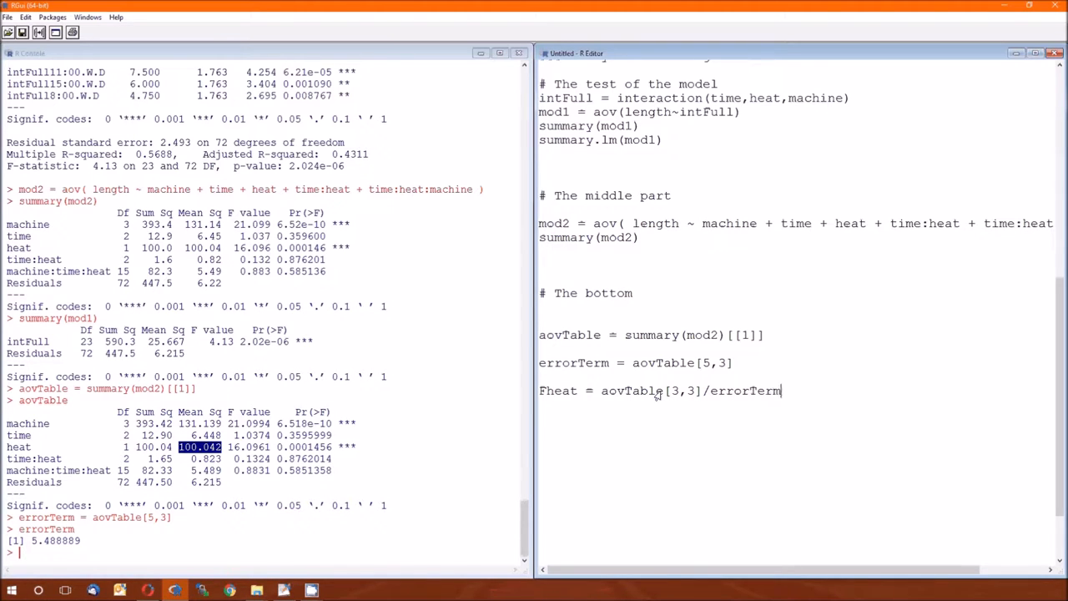
key("Return")
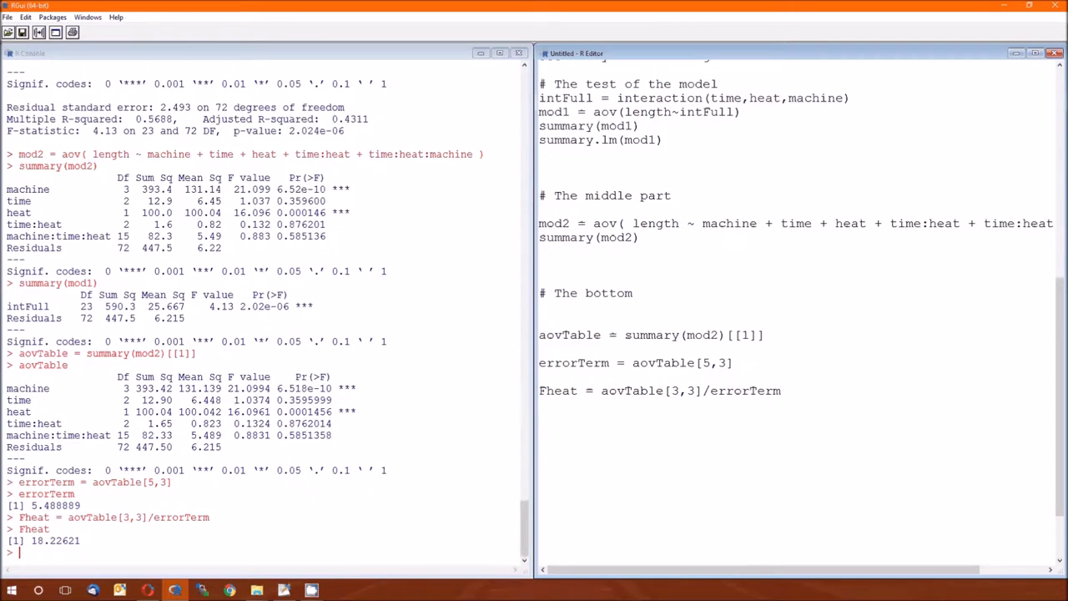
Write Ftime = aovTable[2,3]/errorTerm and run it, giving 1.174722
type("Fte")
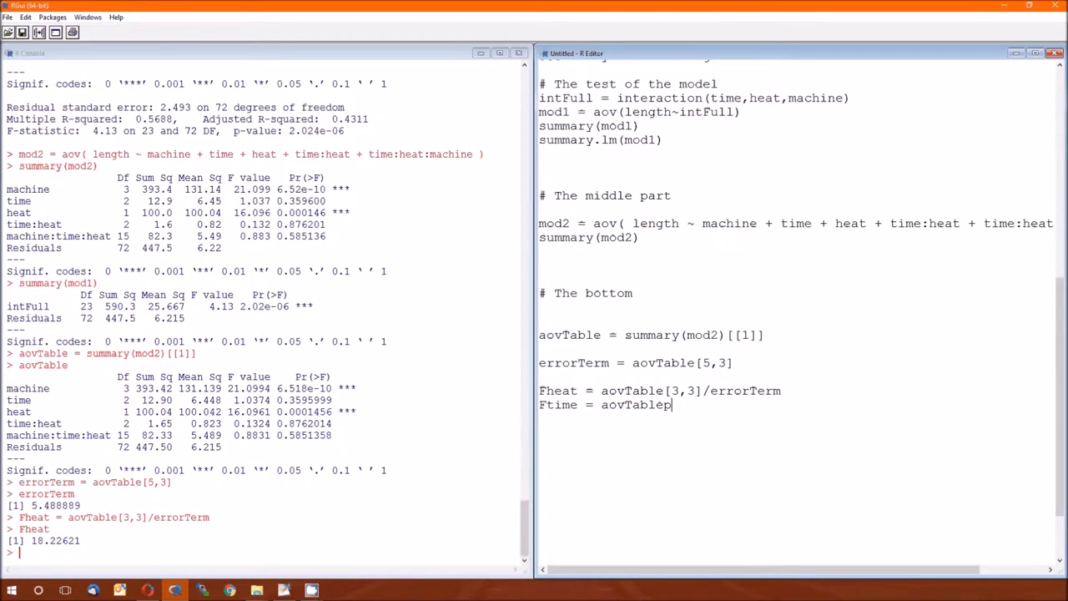
type("[")
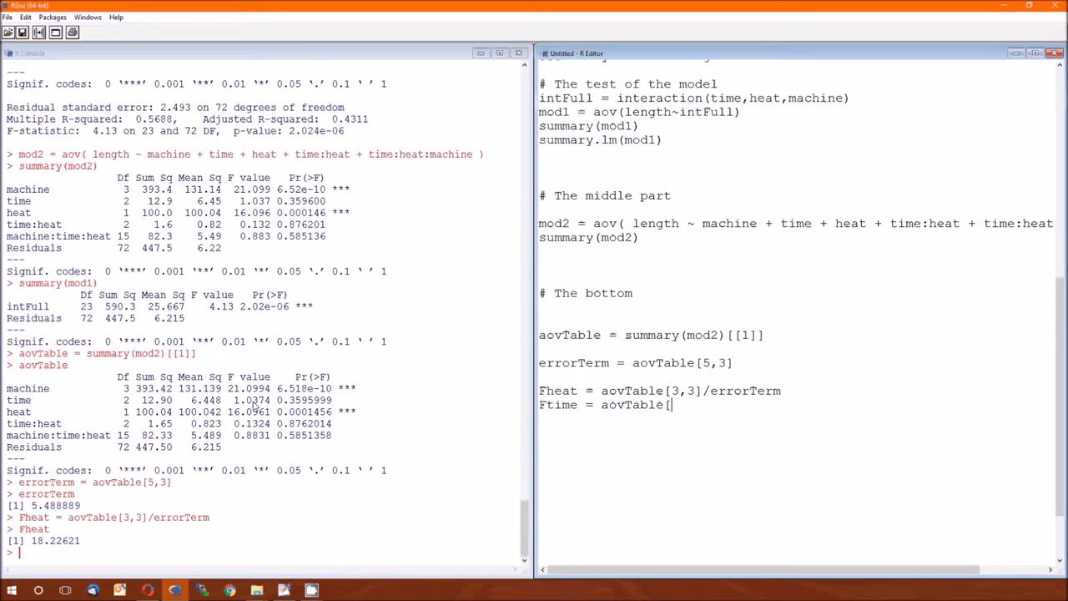
type("2,3]/errorTerm")
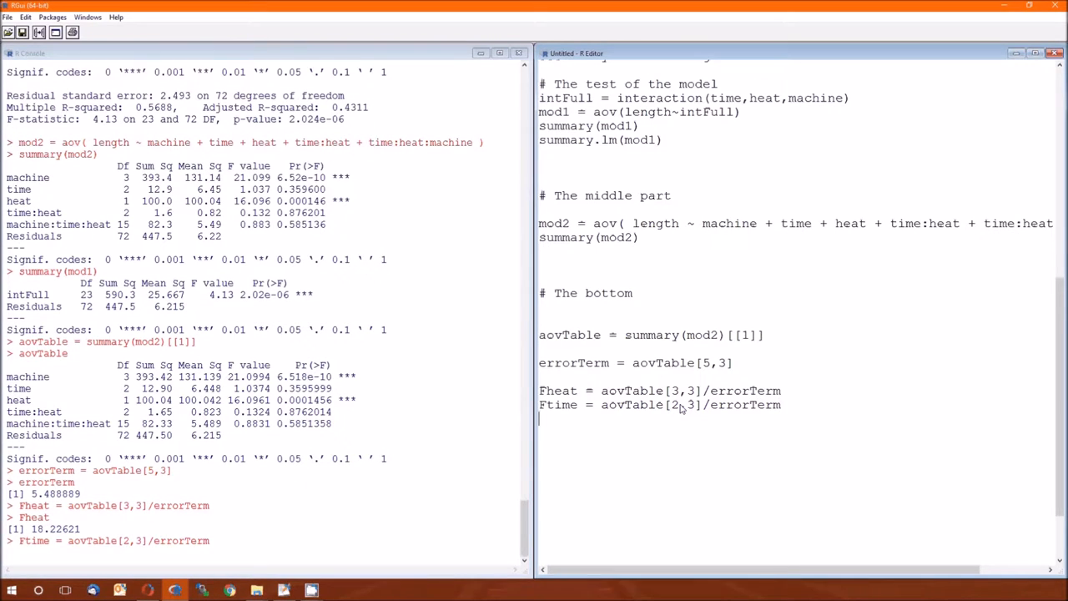
key("Return")
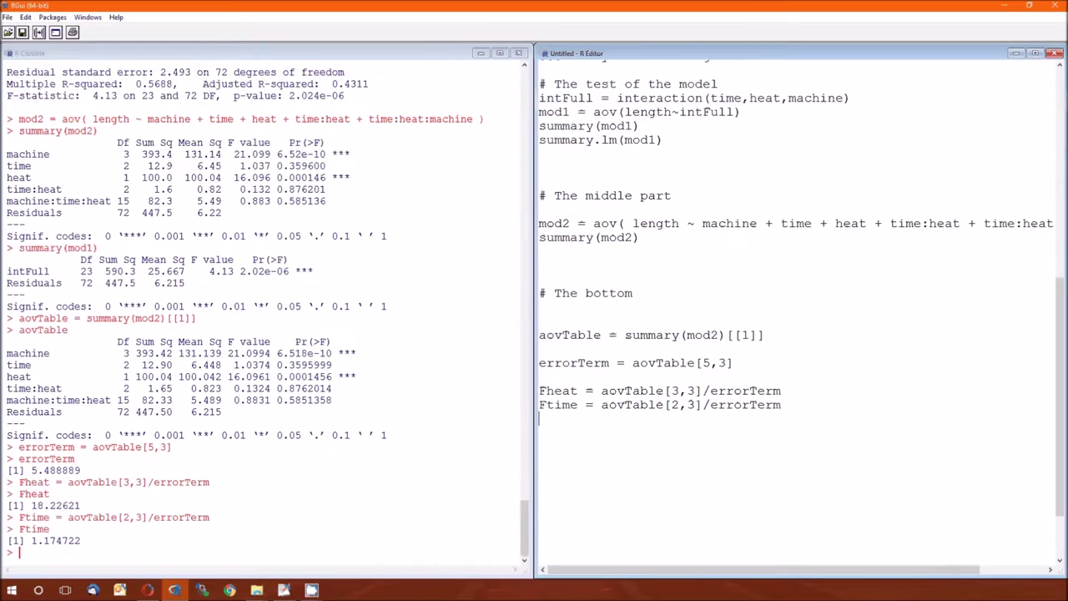
type("F")
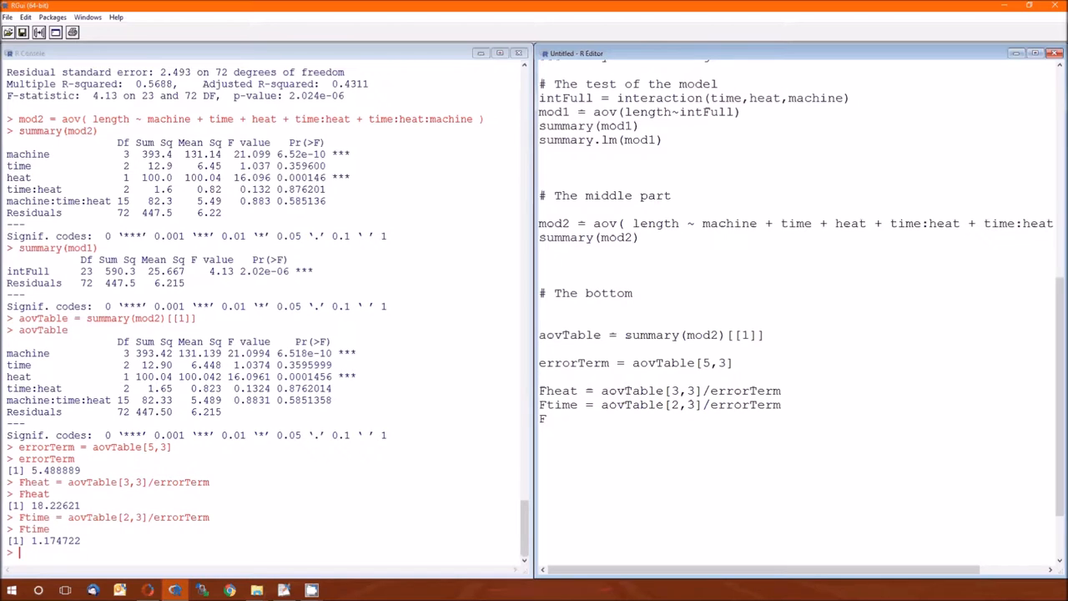
Write Ftxh = aovTable[4,3]/errorTerm for the time:heat ratio, 0.1499241
type("tx")
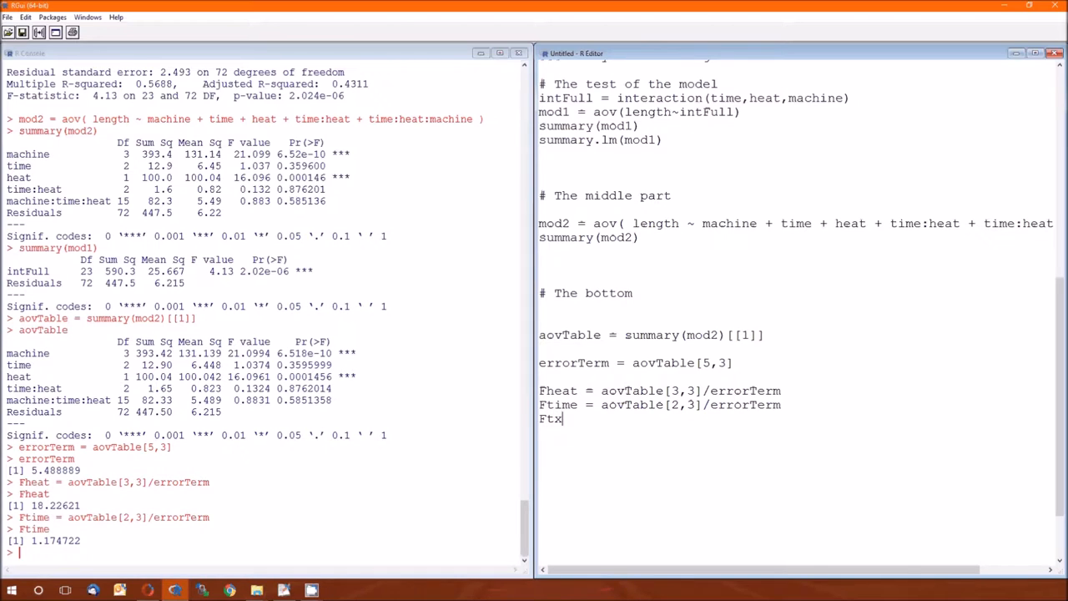
type("h")
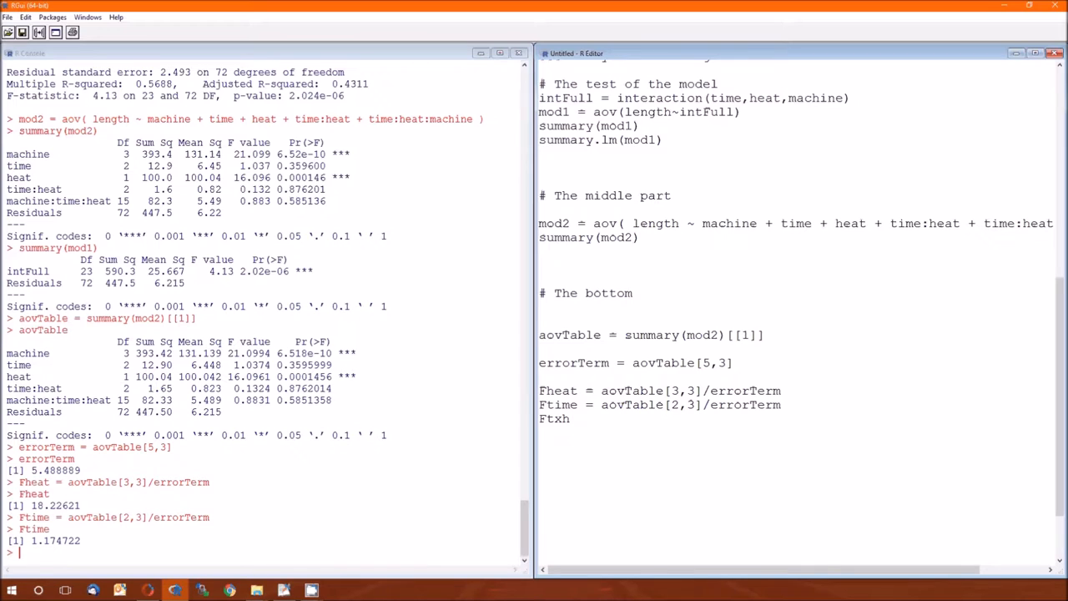
type("= aov")
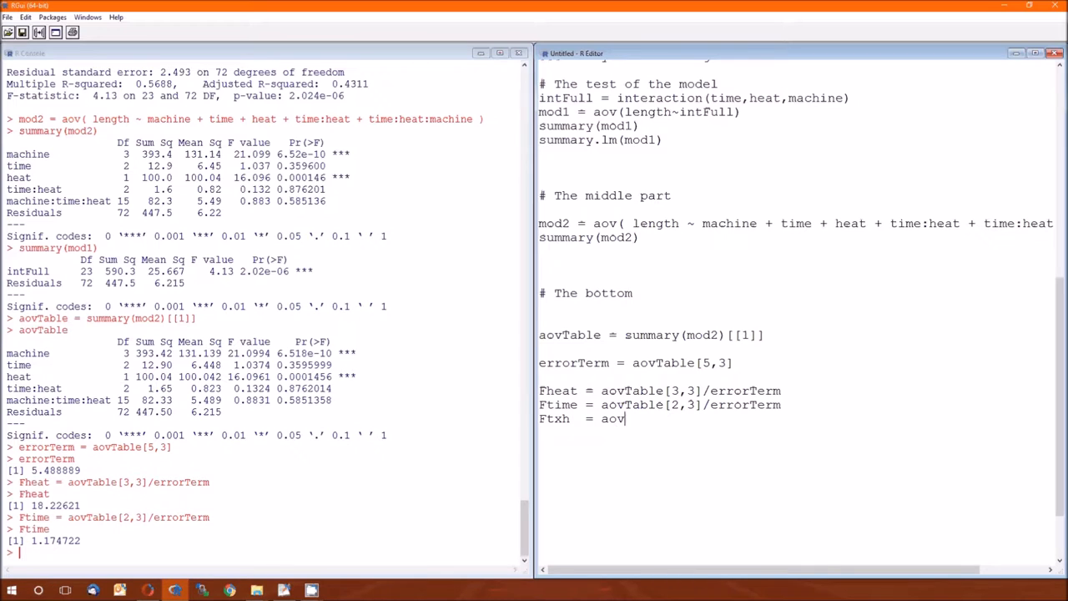
type("Table")
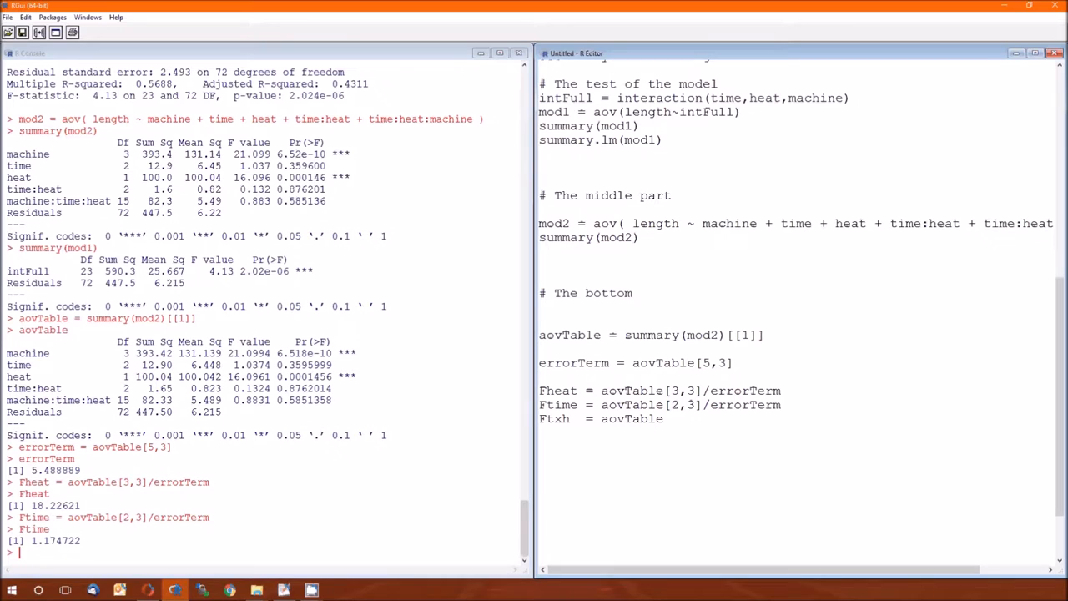
type("[")
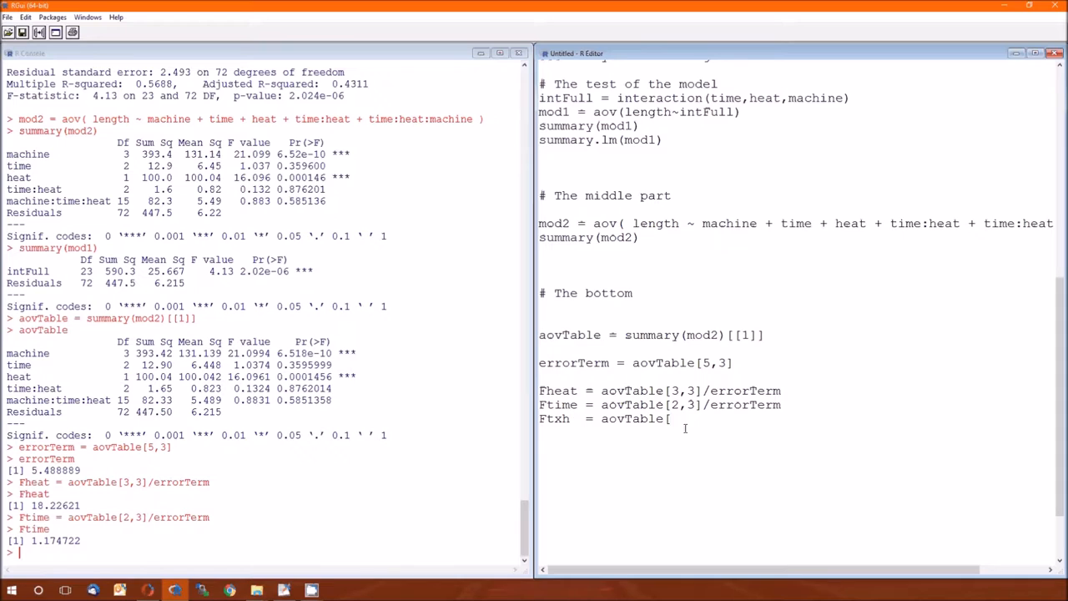
type("4,3")
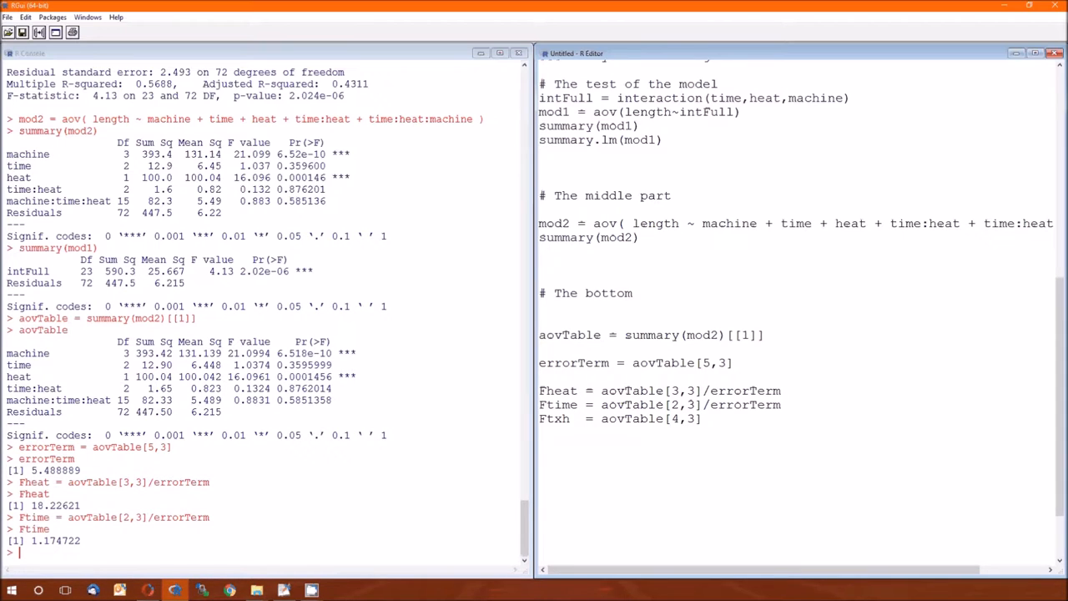
type("/errorTerm")
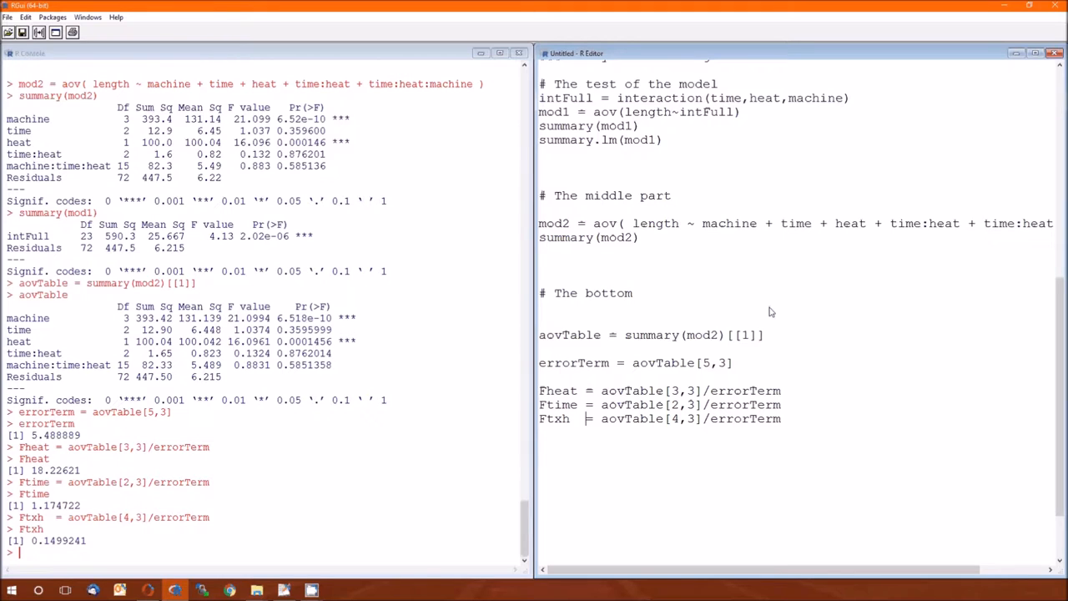
mouse_move(113, 376)
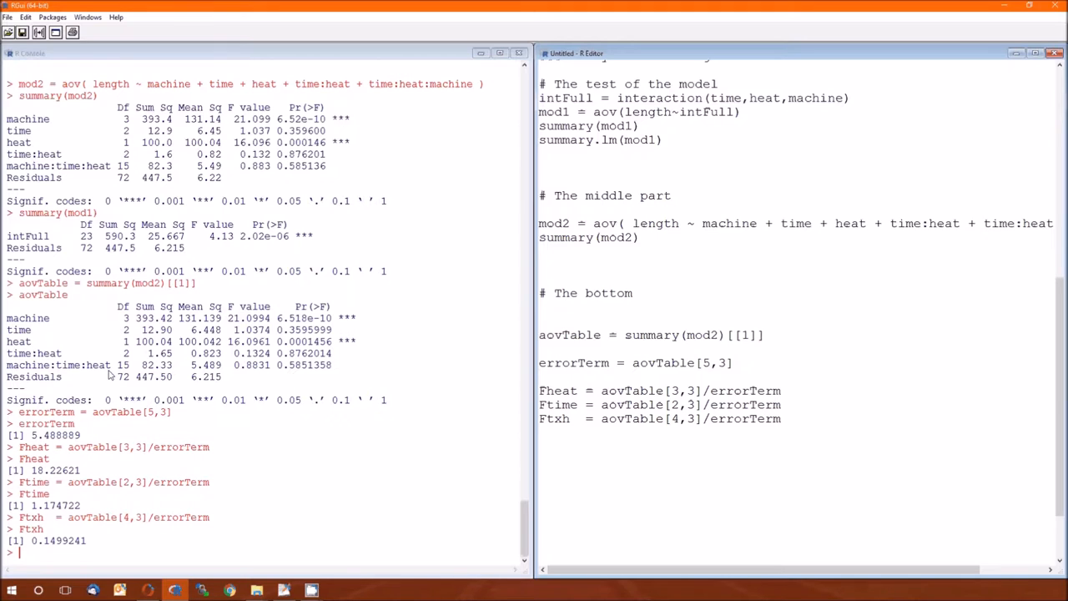
mouse_move(58, 385)
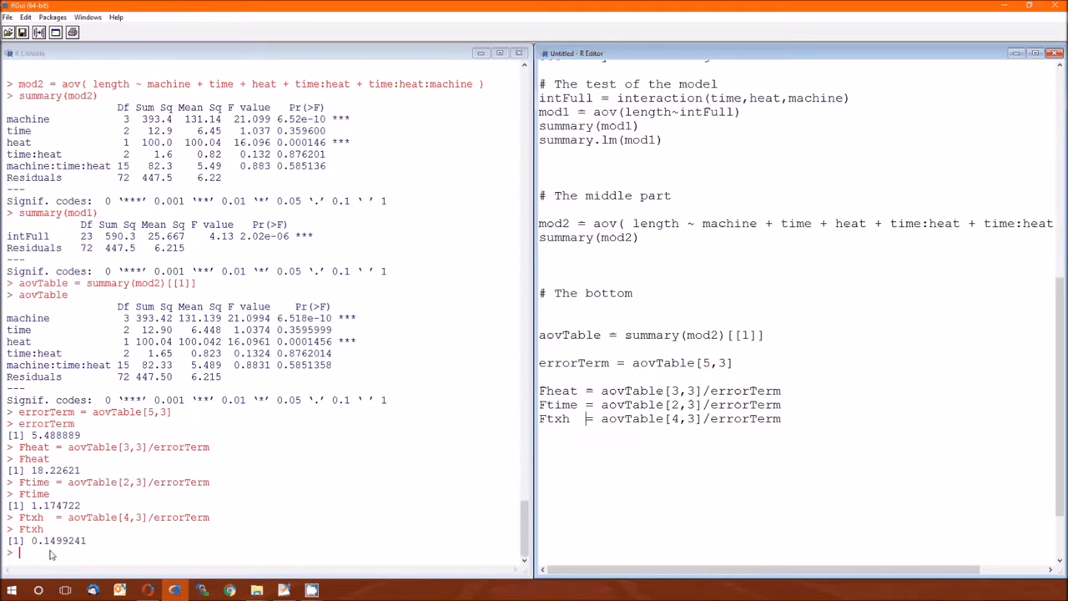
mouse_move(58, 474)
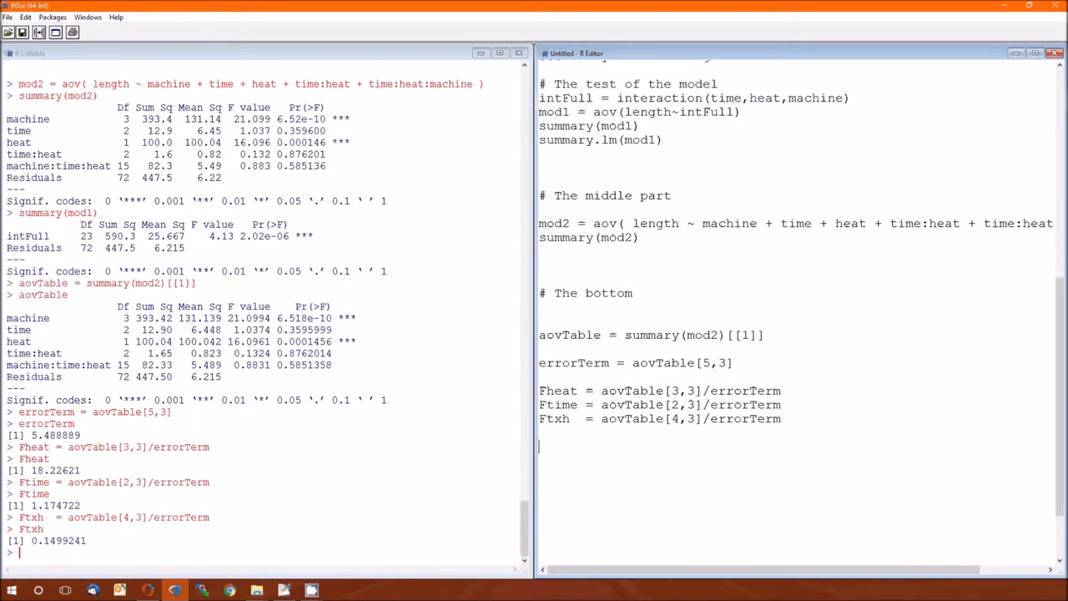
Write and run pf(Fheat, df1=1, df2=15, lower.tail=FALSE) for the heat p-value
type("pf")
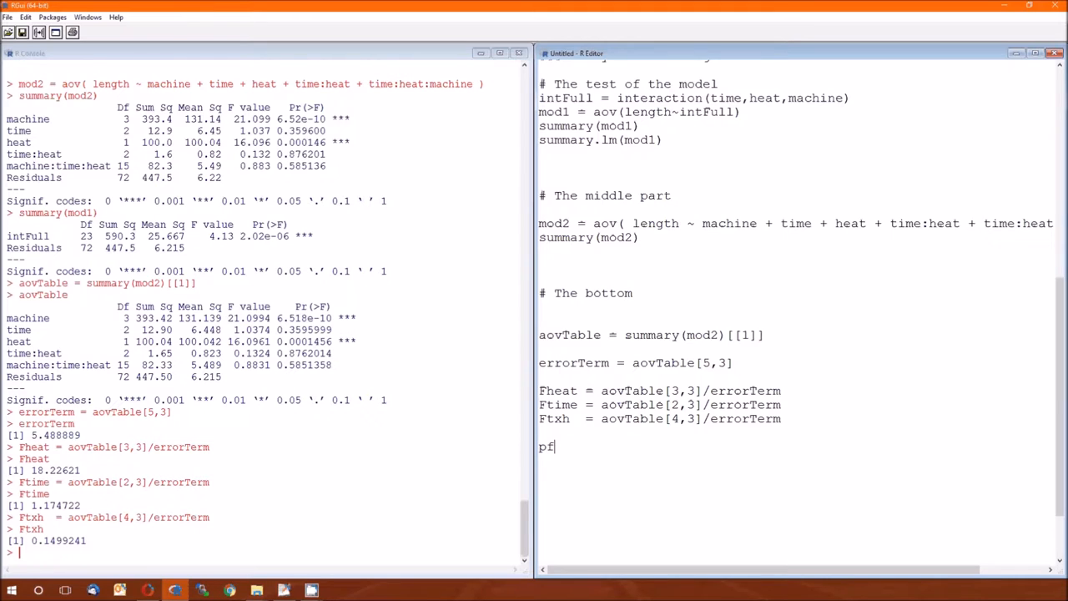
type("(F")
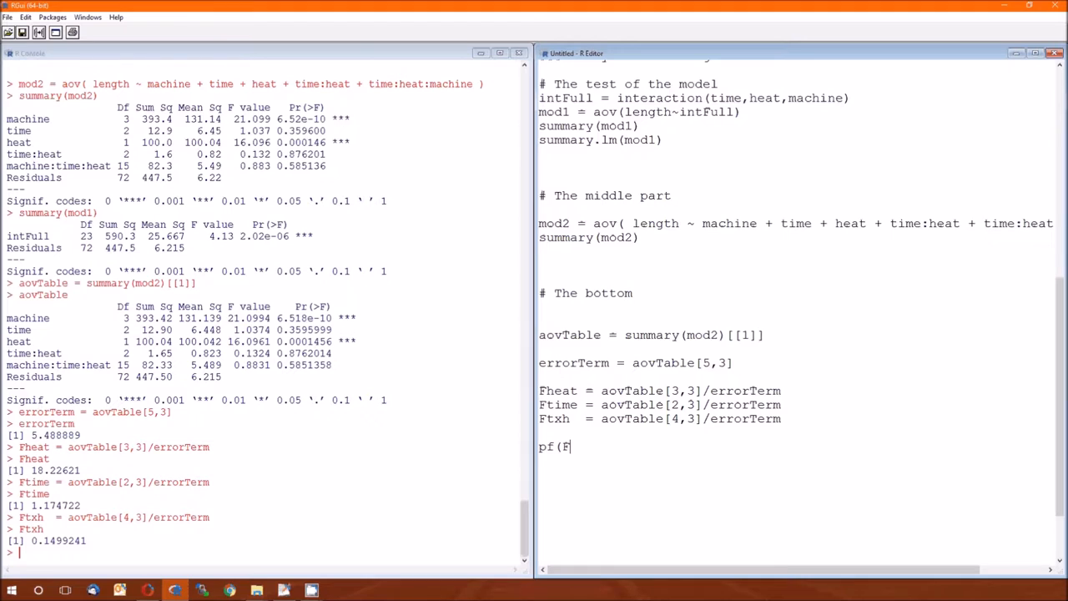
type("heat")
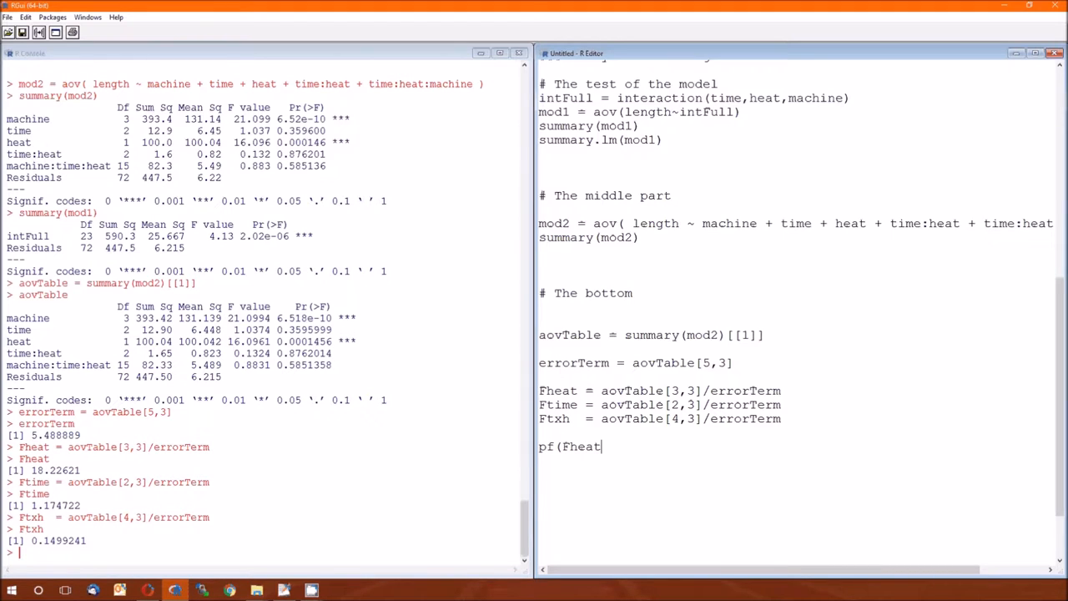
type(", df")
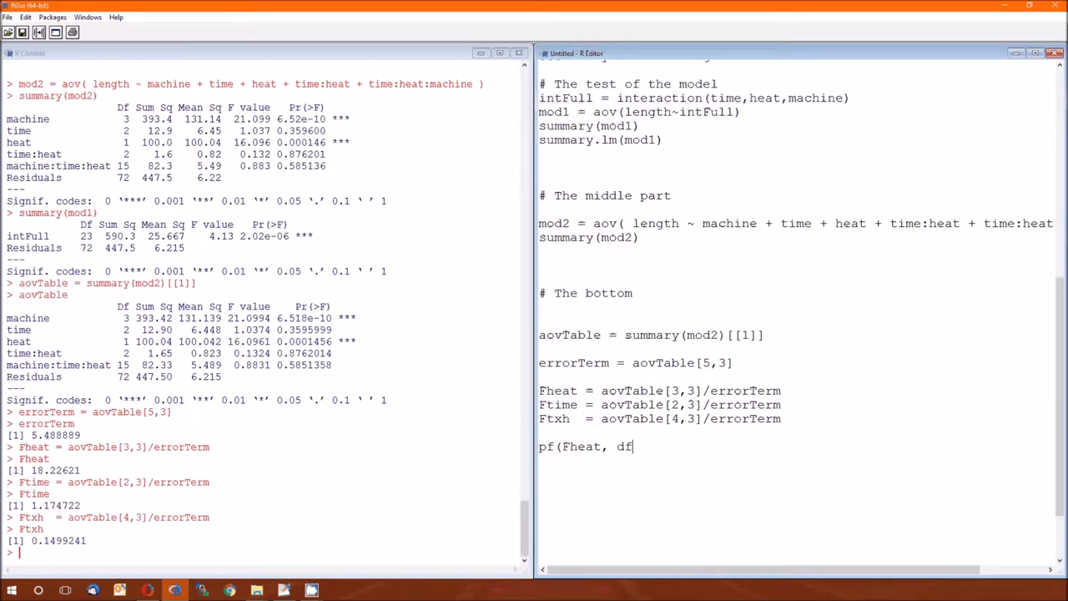
type("1=")
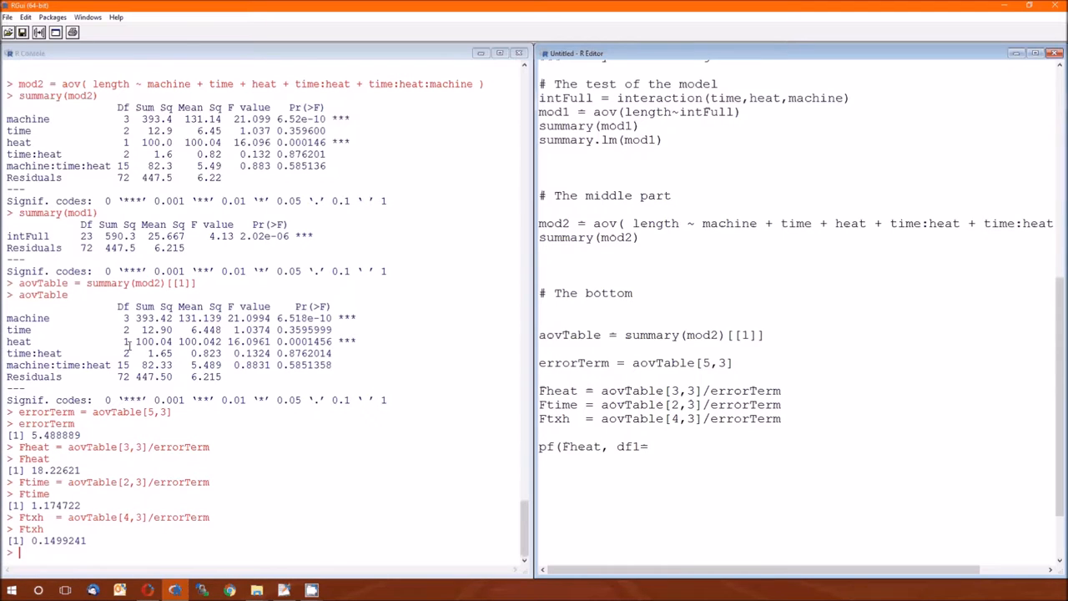
type("1,")
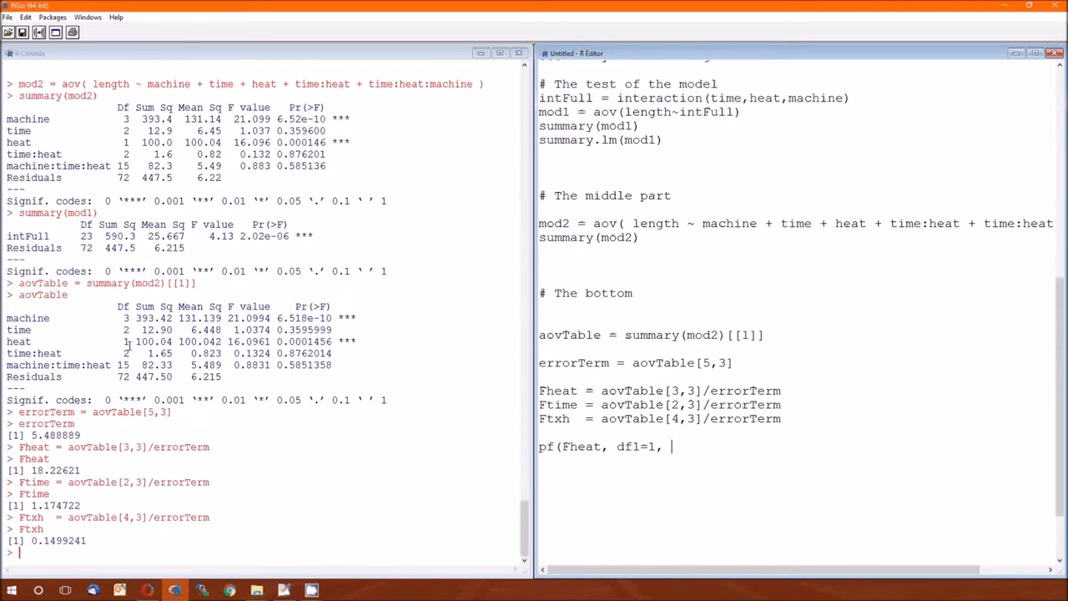
type("df2=")
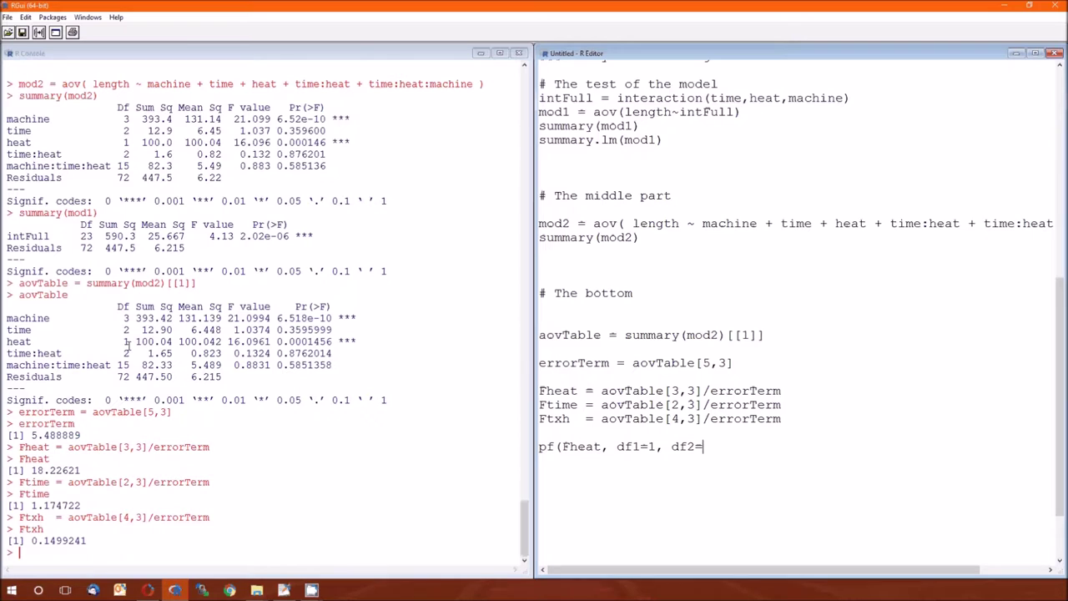
type("1")
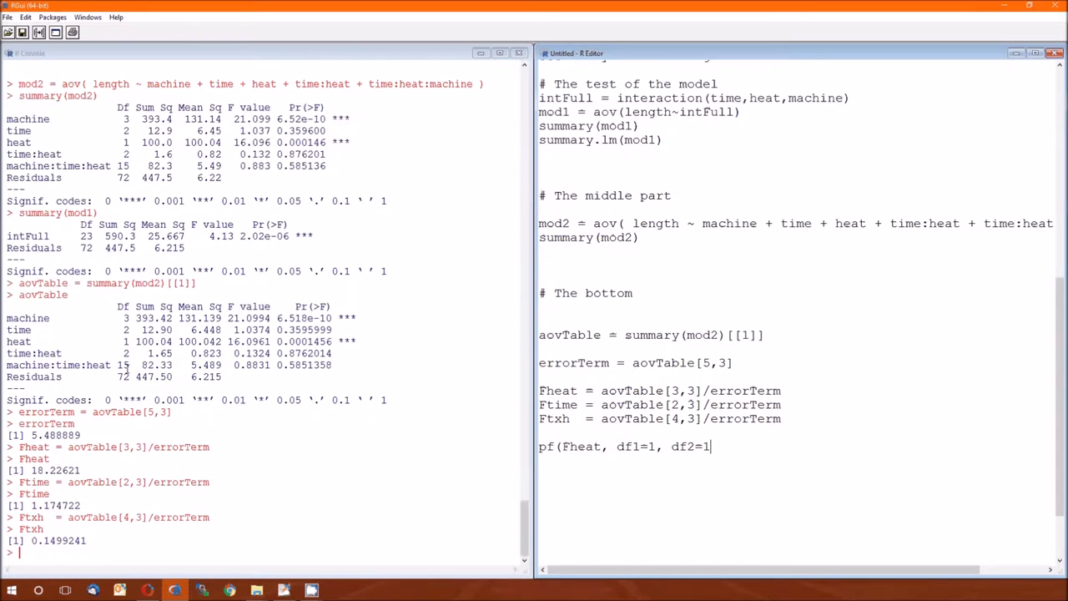
type("5")
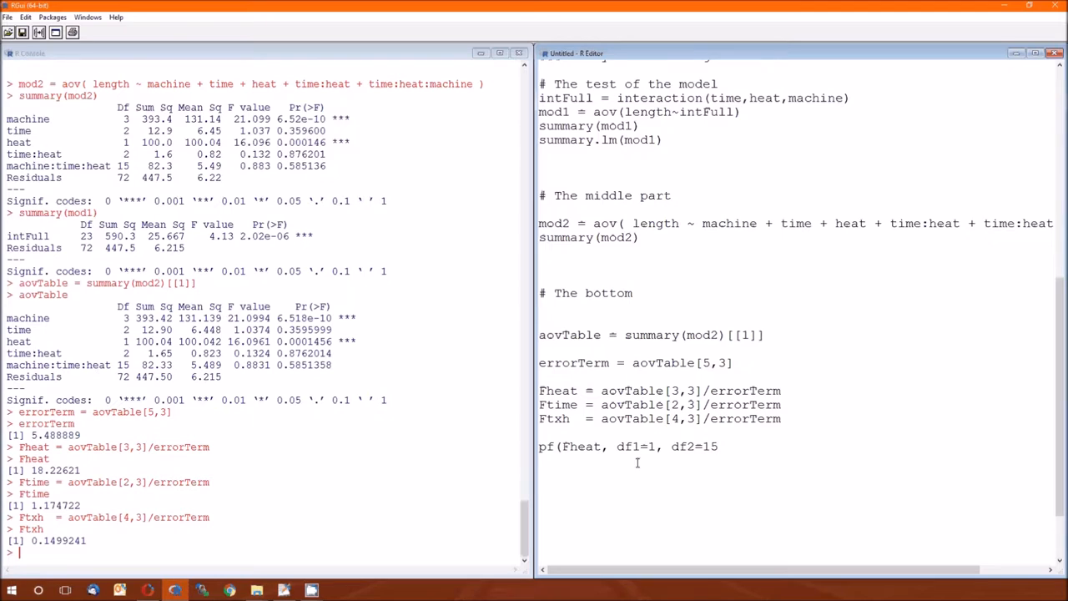
type(",")
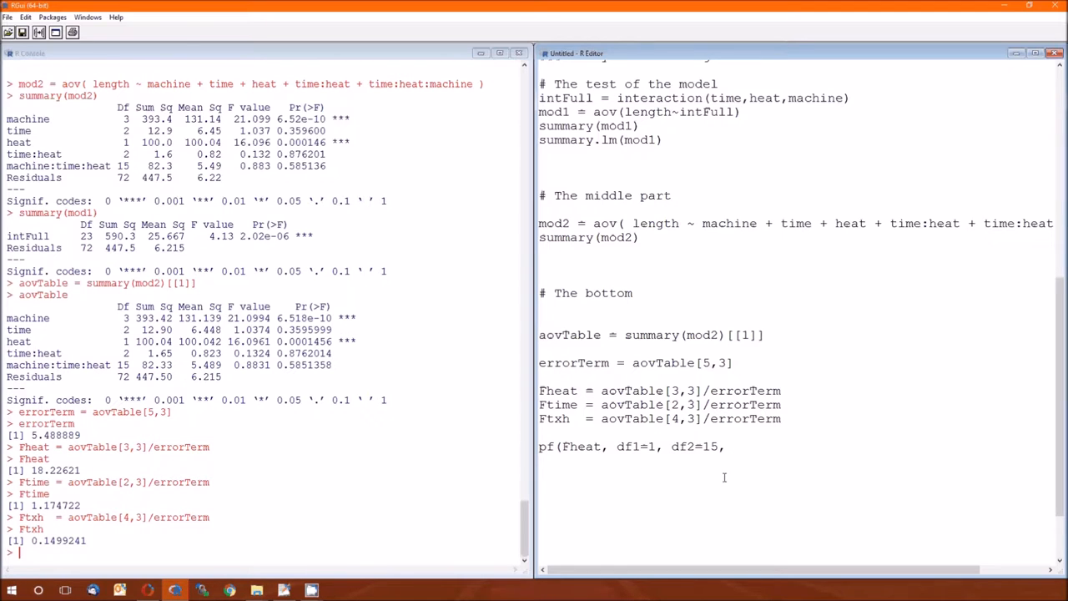
type("lower")
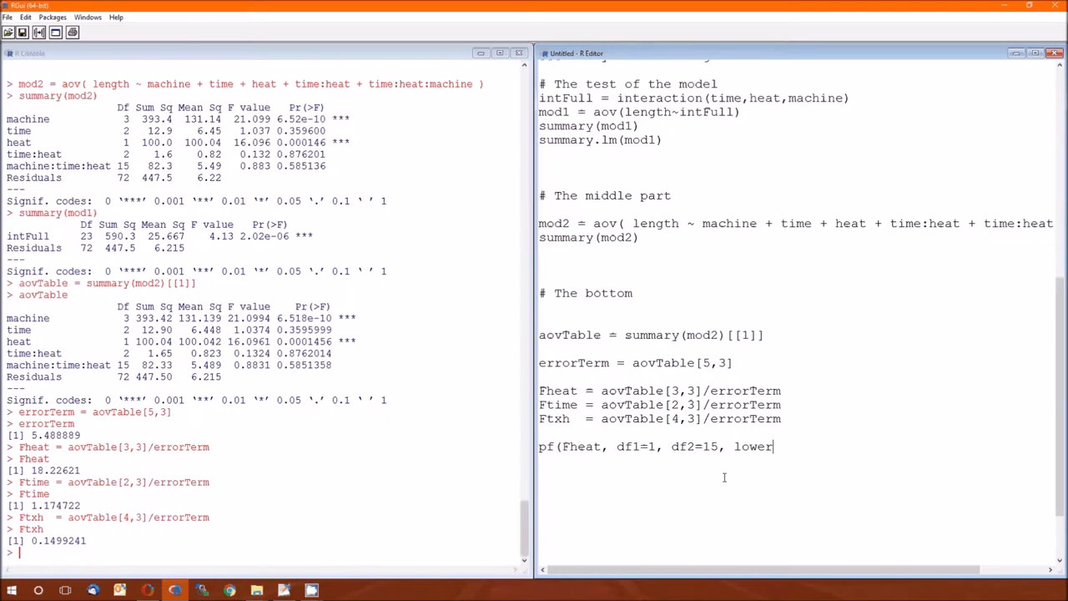
type(".tail=")
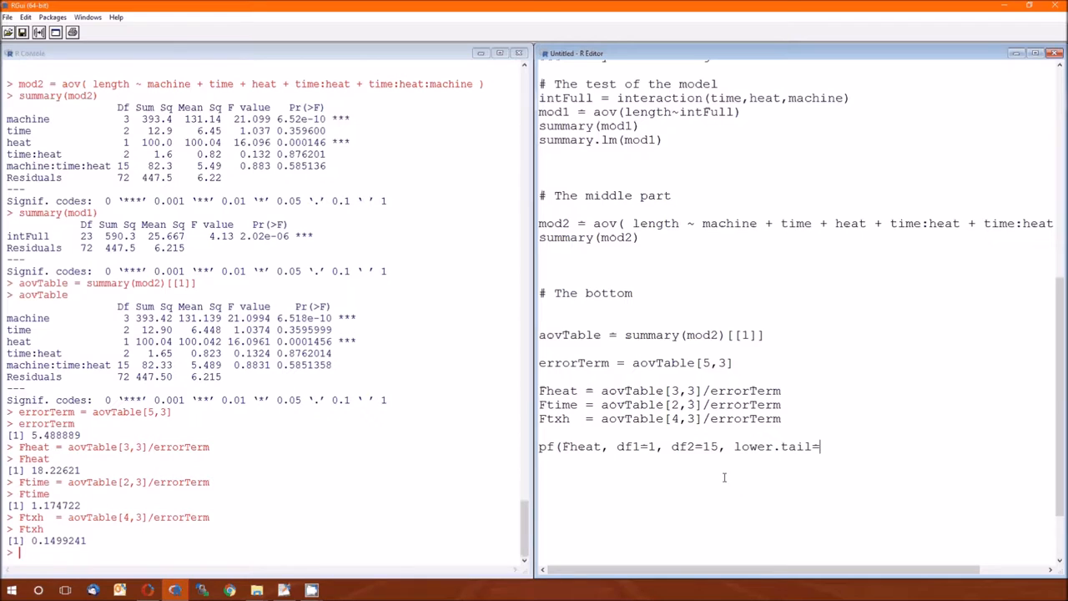
type("FALSE)")
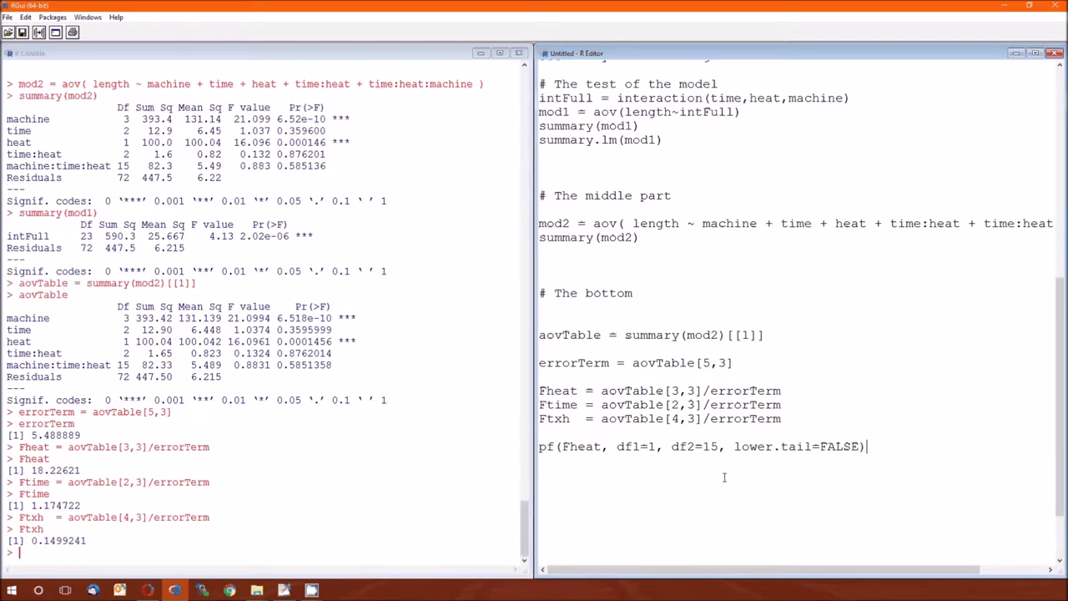
key("Return")
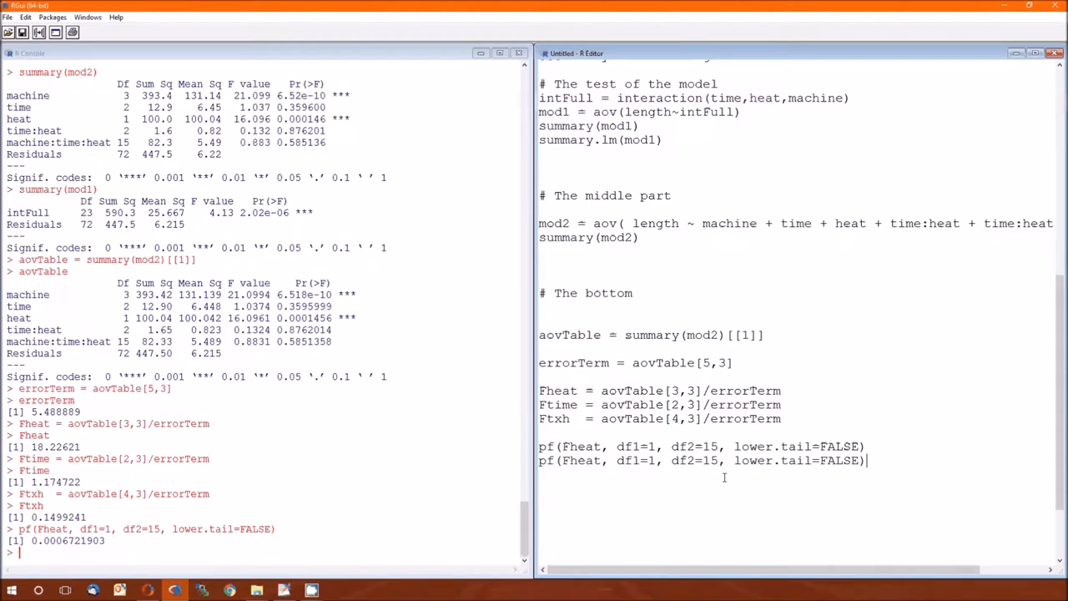
key("BackSpace")
type("1-")
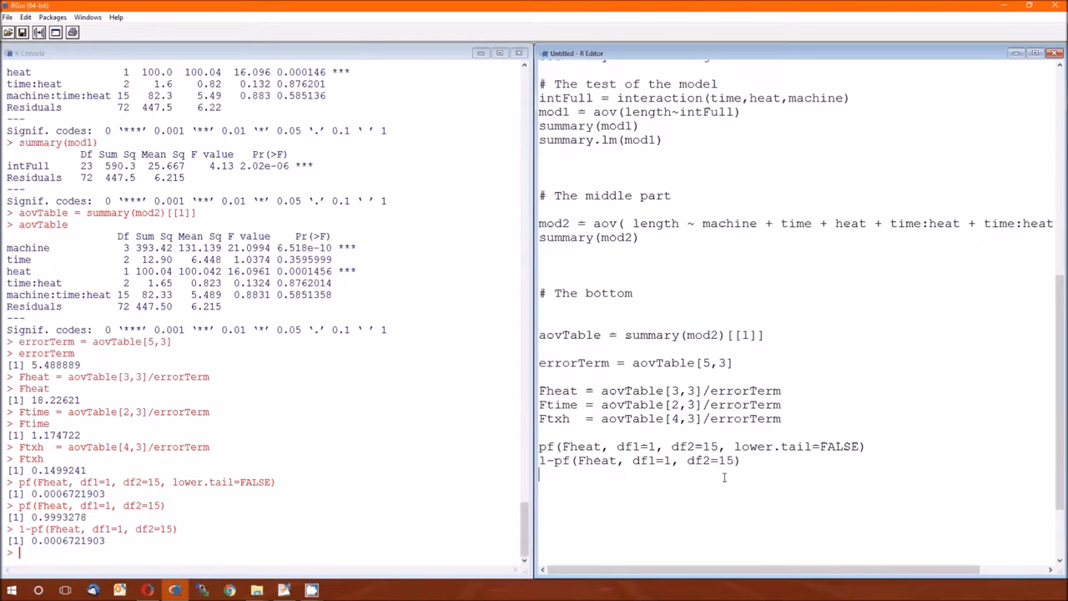
Write and run pf(Ftime, df1=2, df2=15, lower.tail=FALSE), printing 0.3357707
type("pf")
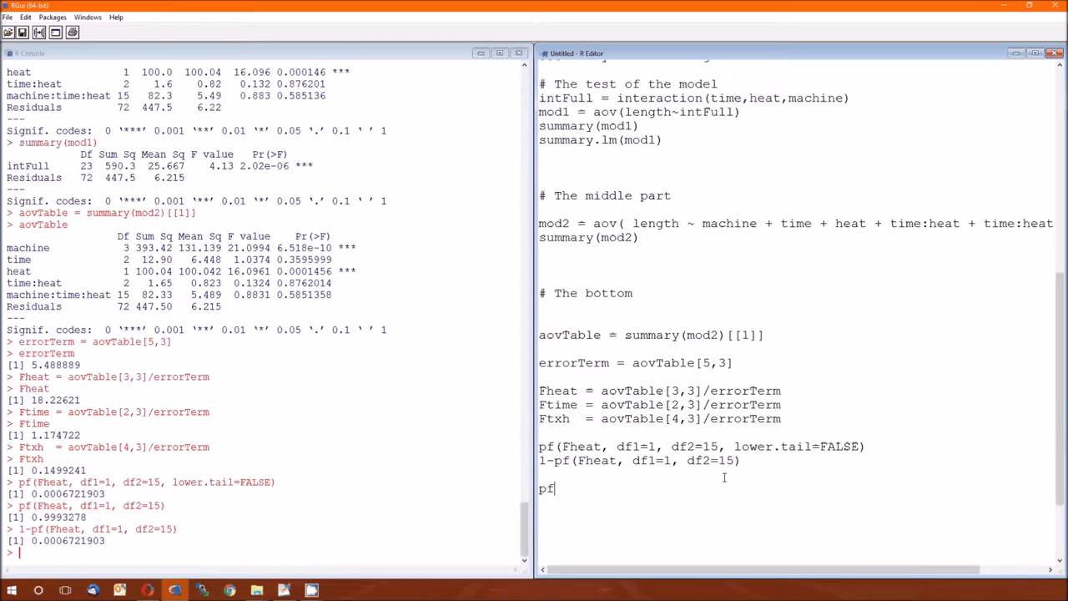
type("(Ft")
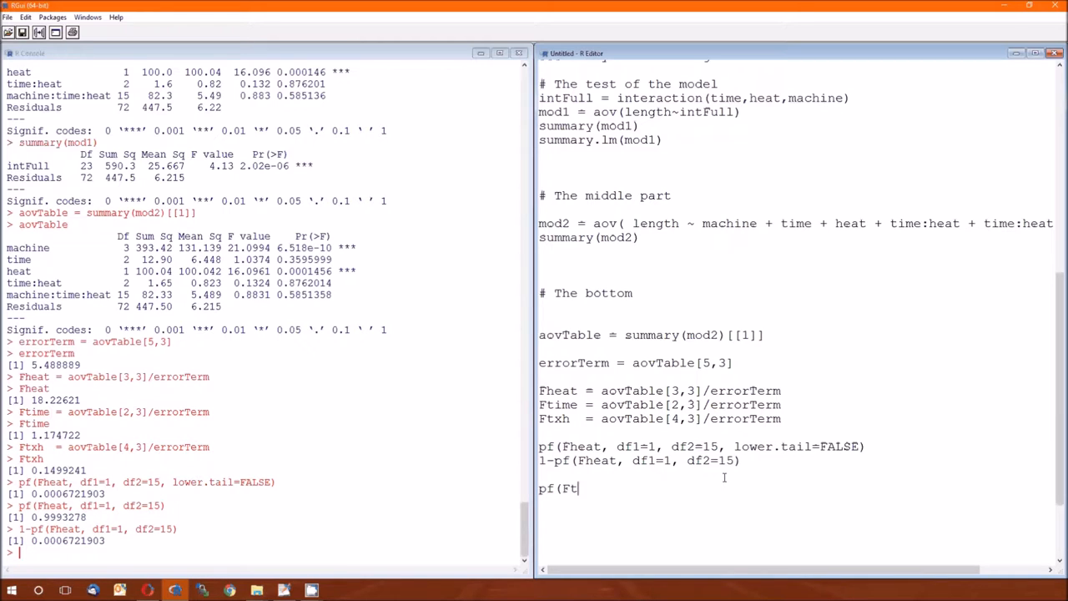
type("ime, df1")
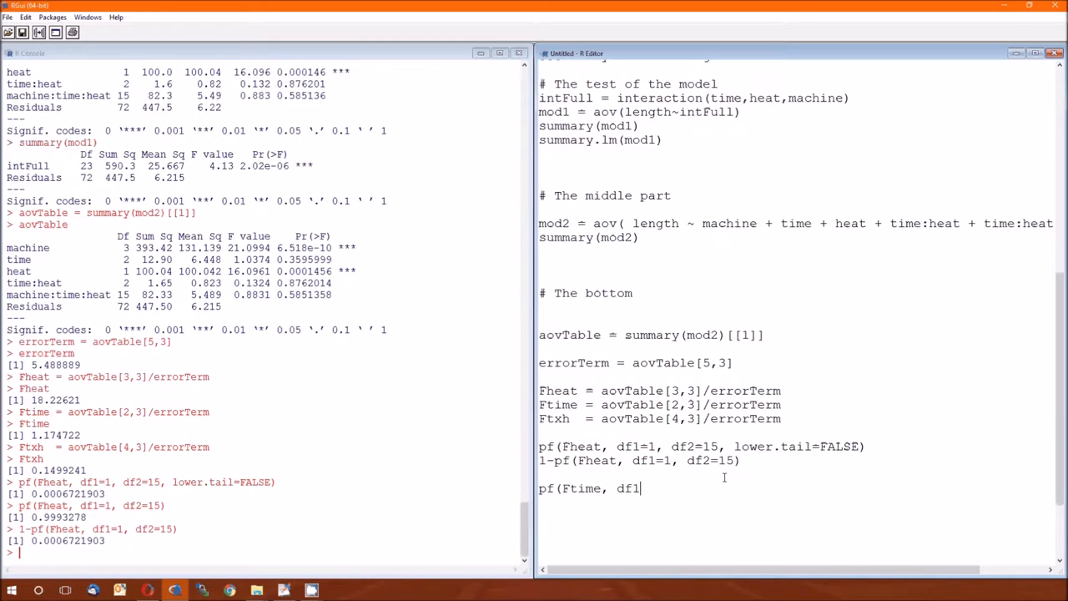
type("=")
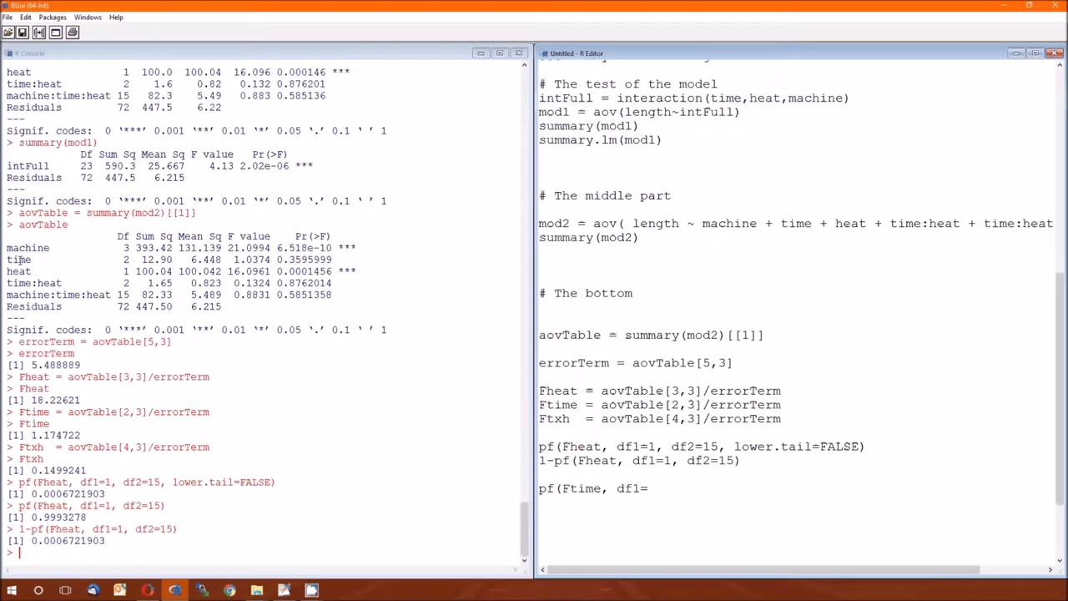
type("2")
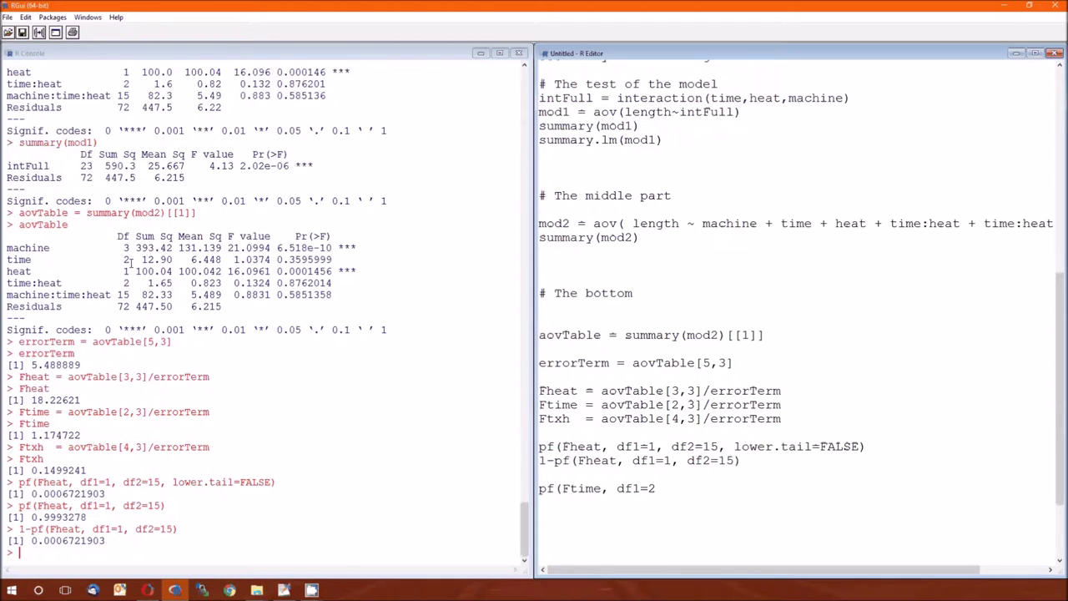
type(", df")
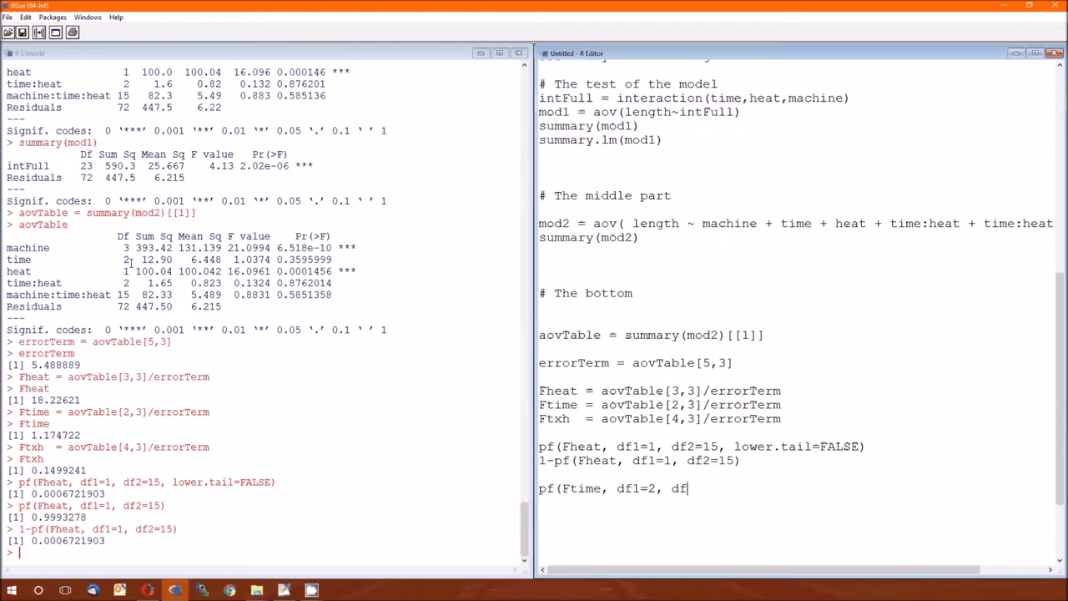
type("2=15")
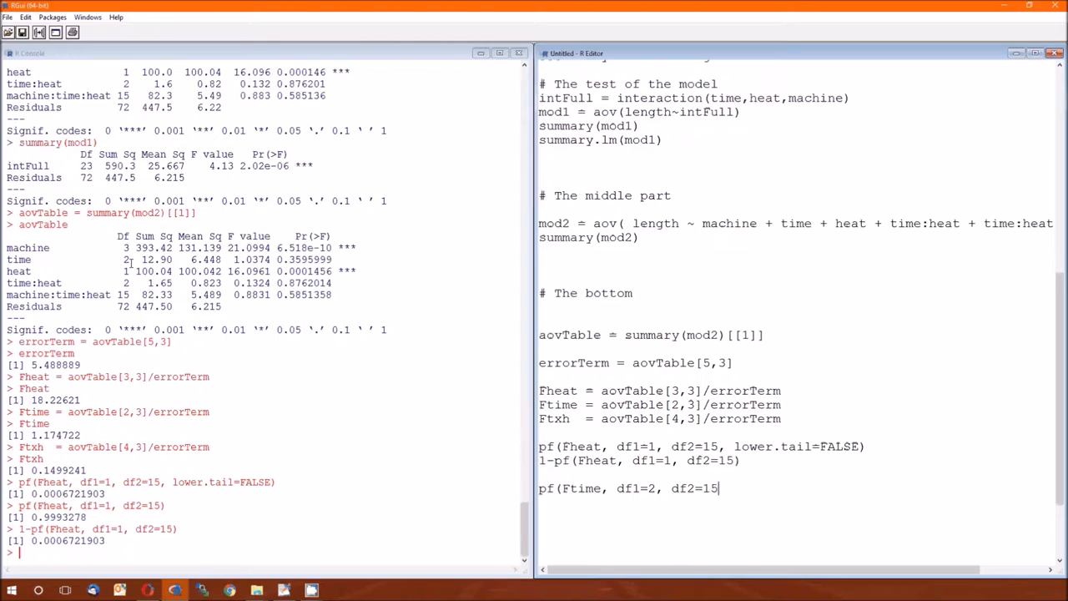
type(", lower.tail=")
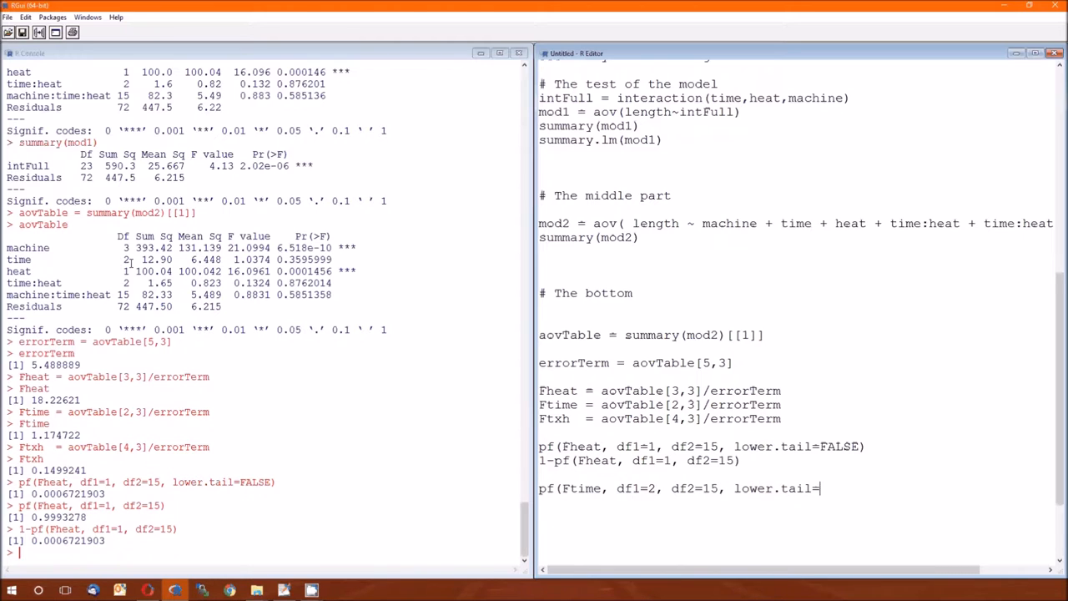
type("FALSE)")
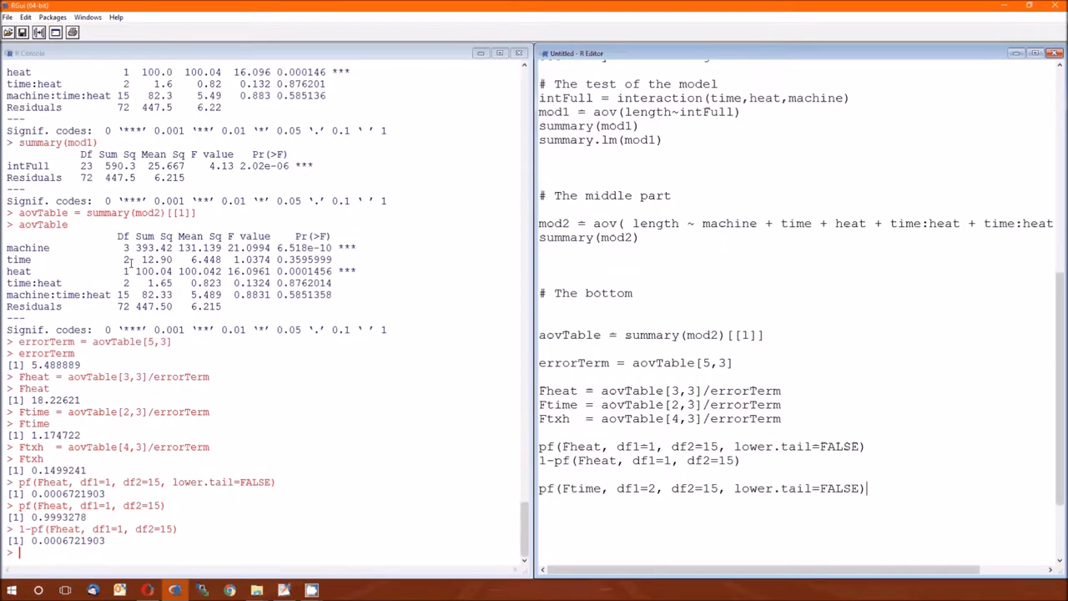
key("Return")
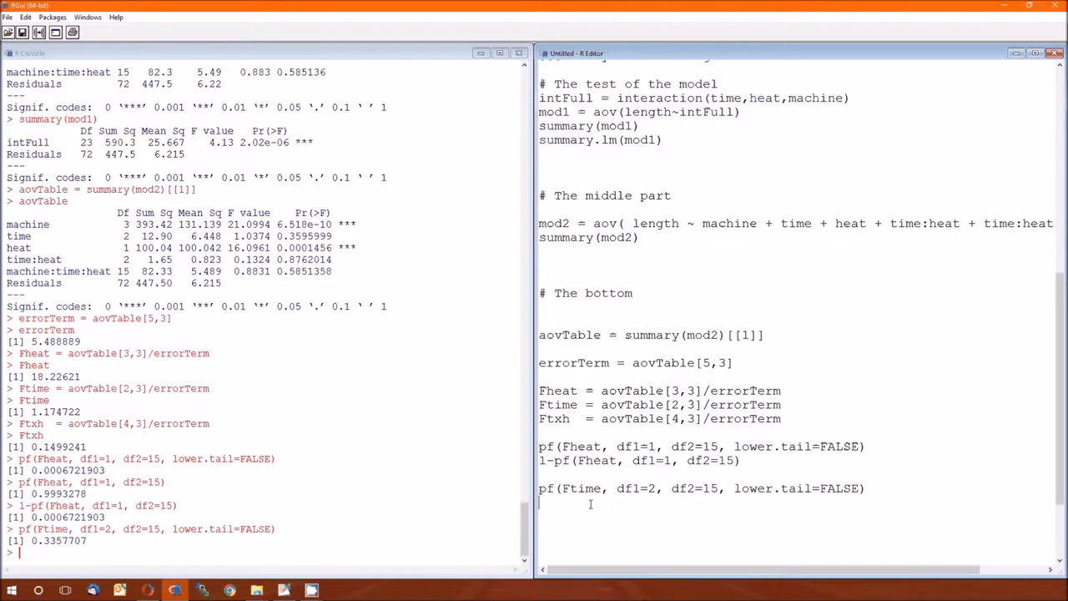
Write and run pf(Ftxh, df1=2, df2=15, lower.tail=FALSE), printing 0.8620472
type("pf(")
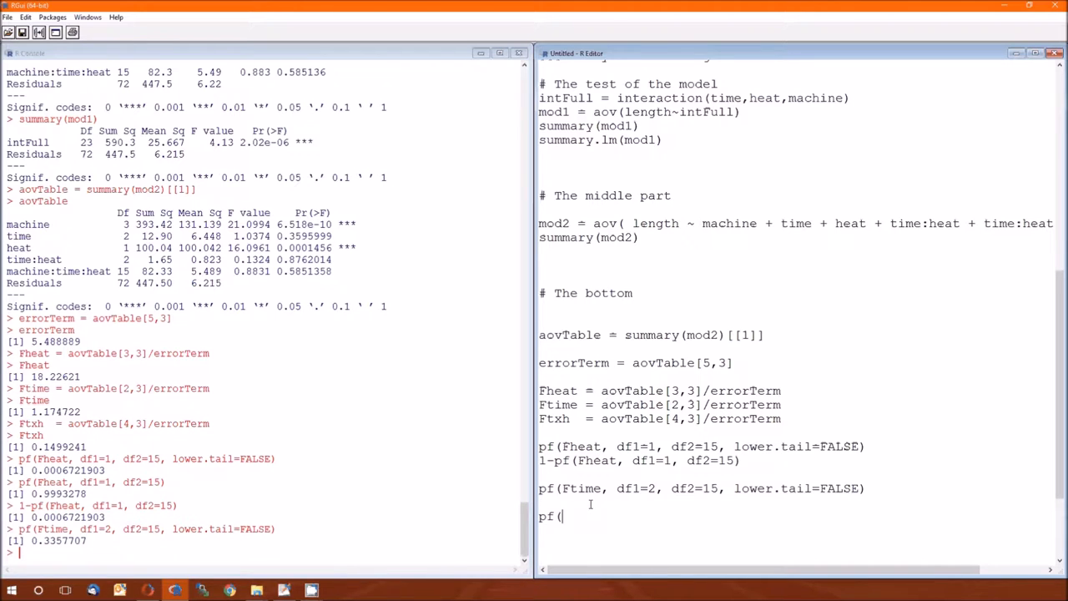
type("F")
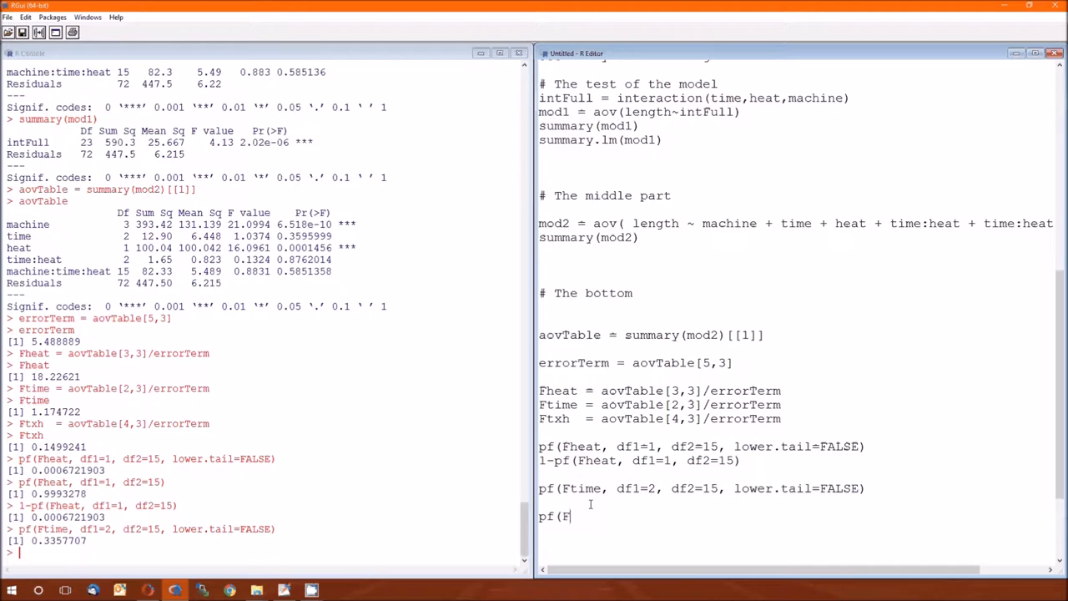
type("txh")
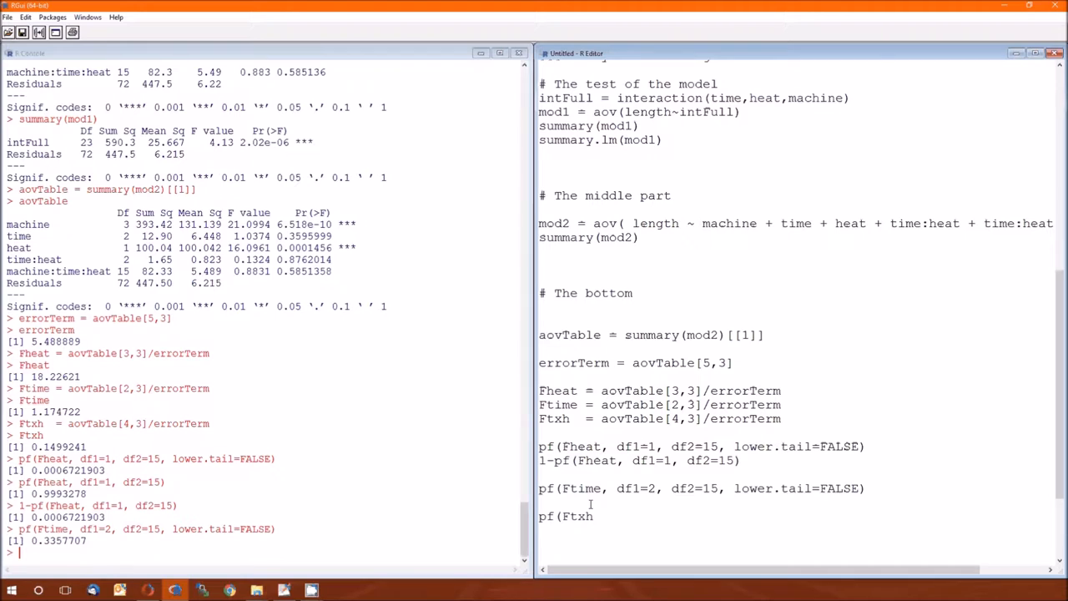
type(", df1=")
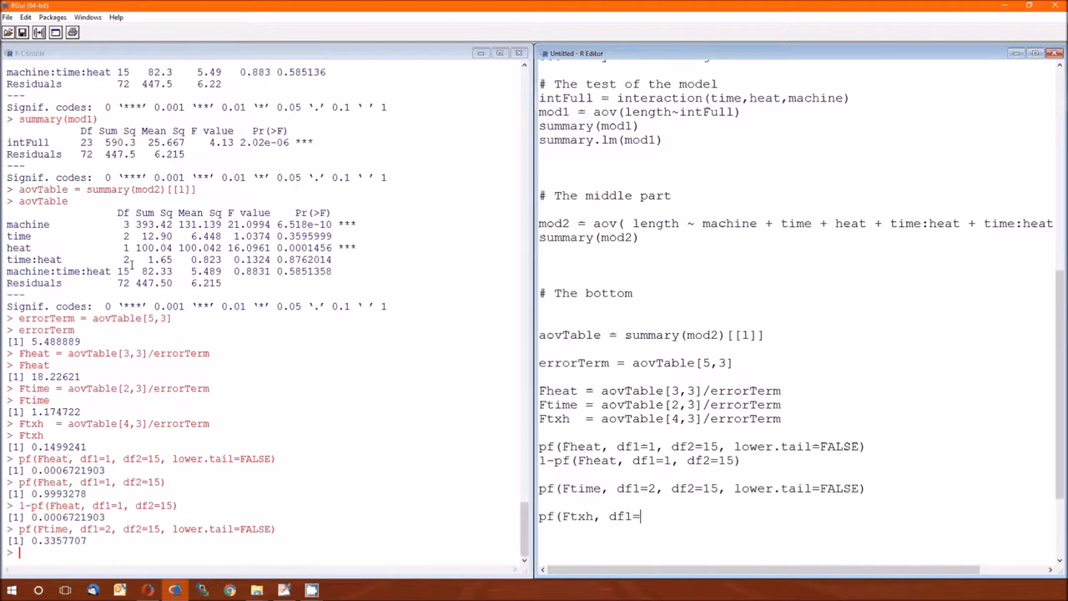
type("2")
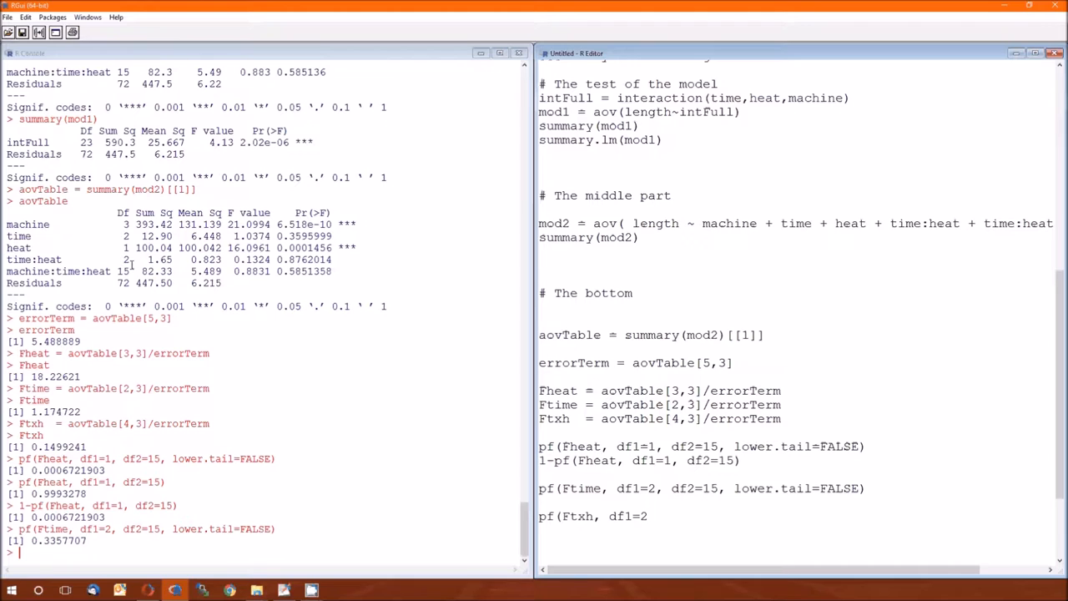
type(", df2=1")
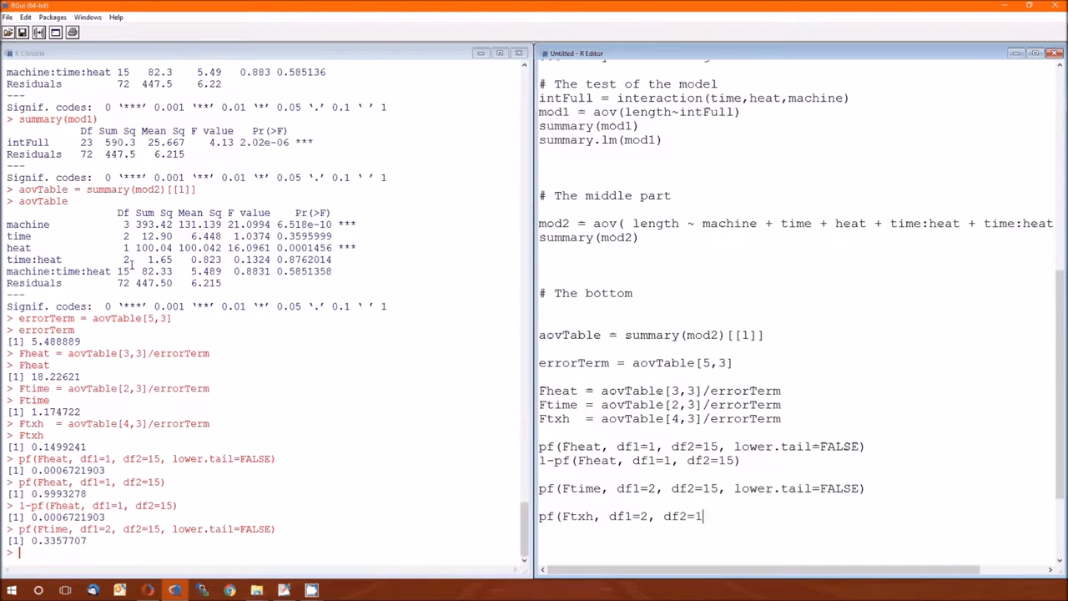
type("5, lo")
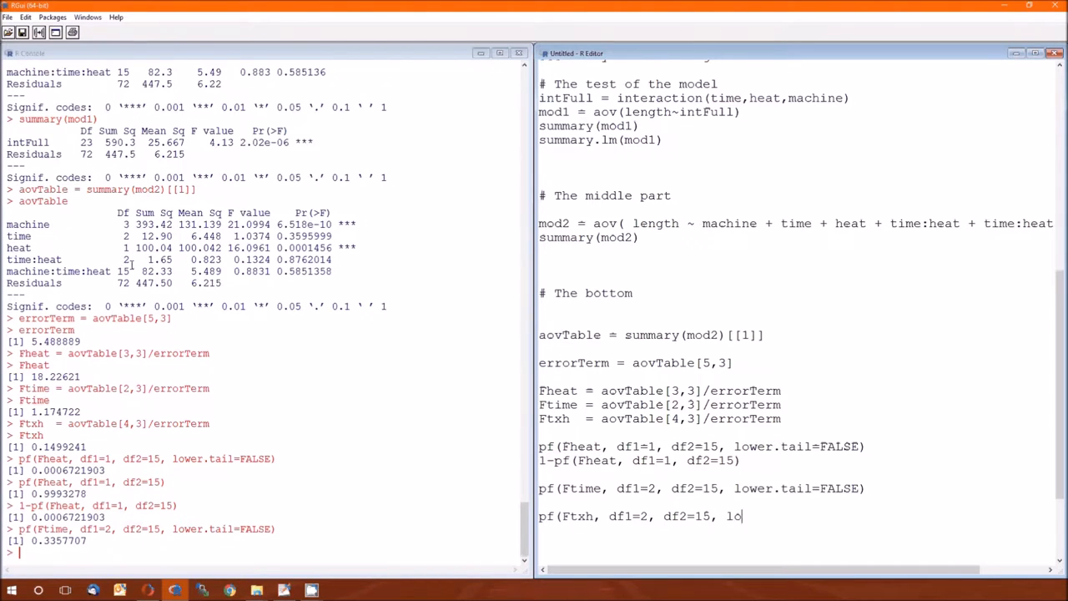
type("wer.tail=FA")
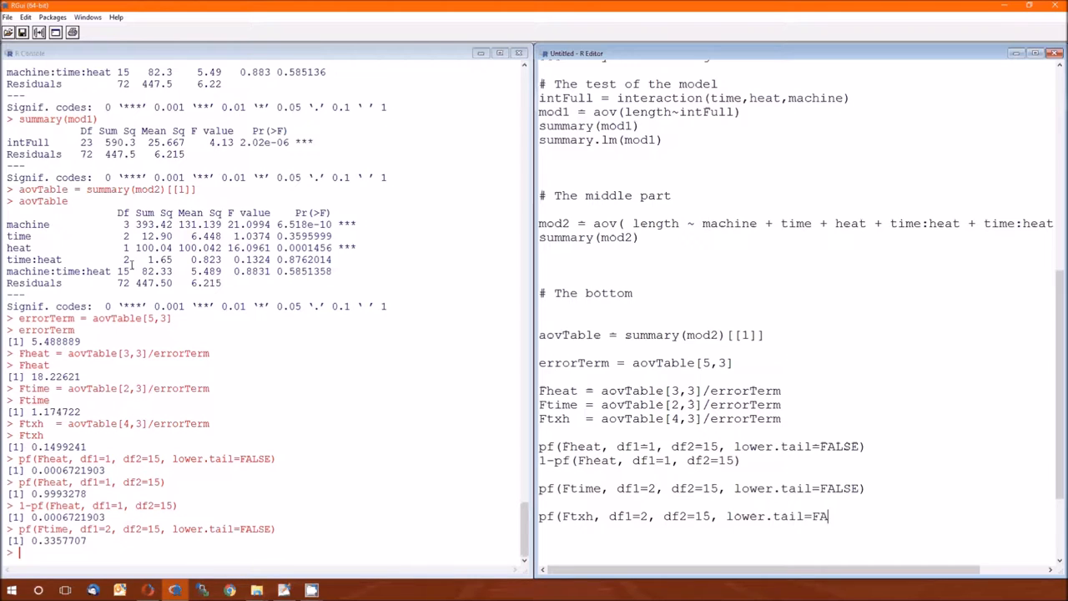
key("Return")
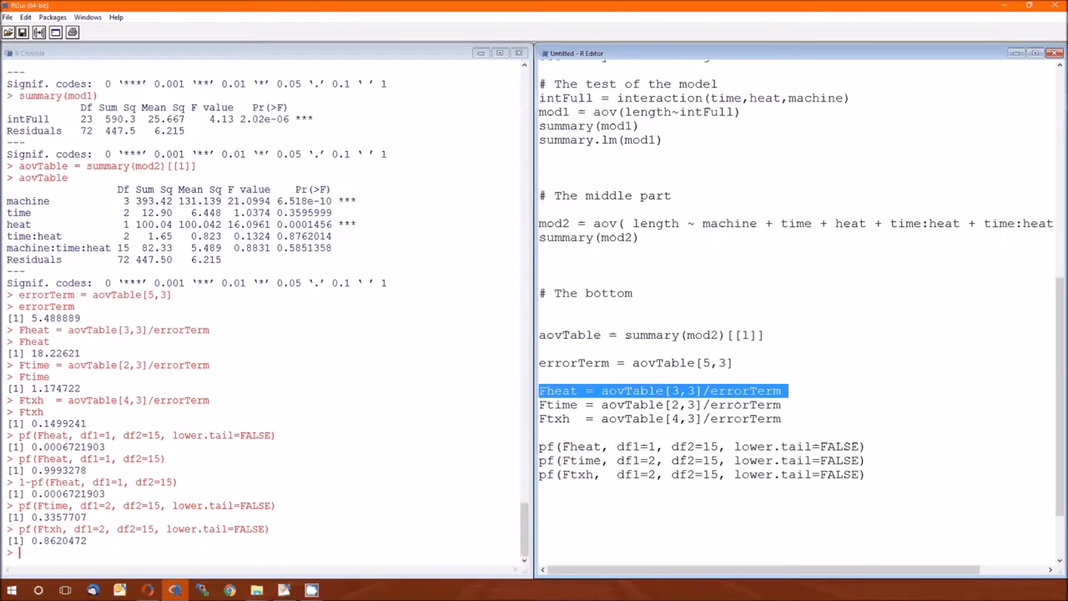
Replace the heat line's df1 and df2 with aovTable[3,1] and aovTable[5,1]
left_click(733, 446)
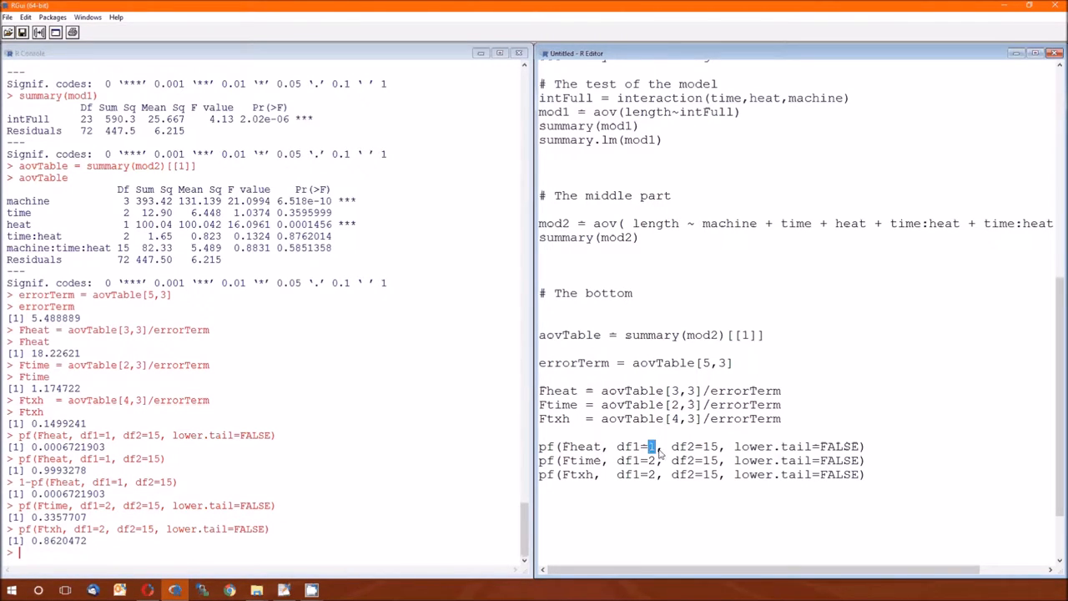
double_click(647, 419)
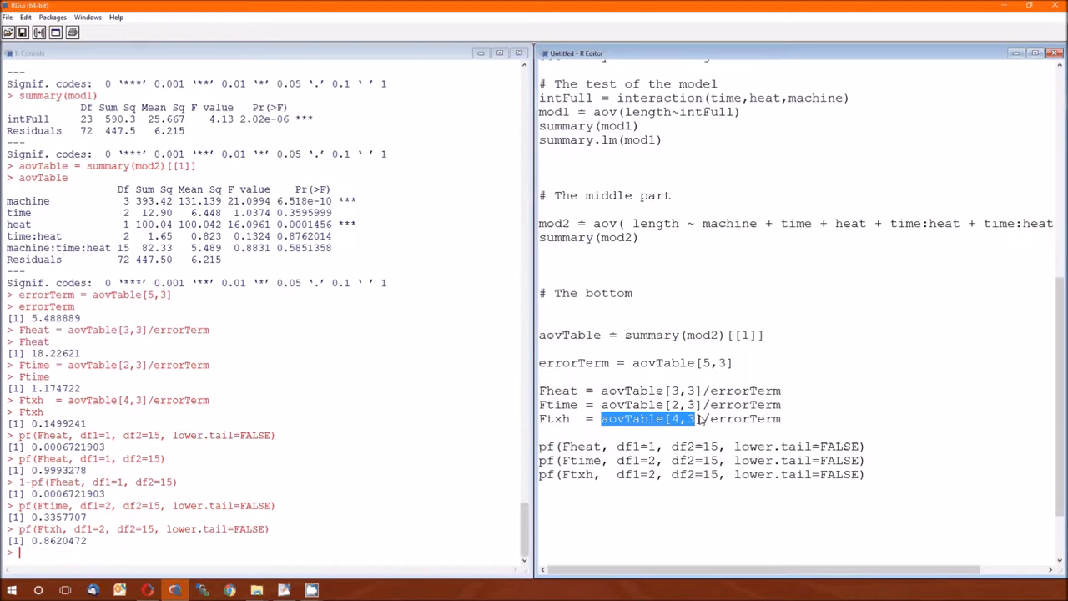
left_click(652, 447)
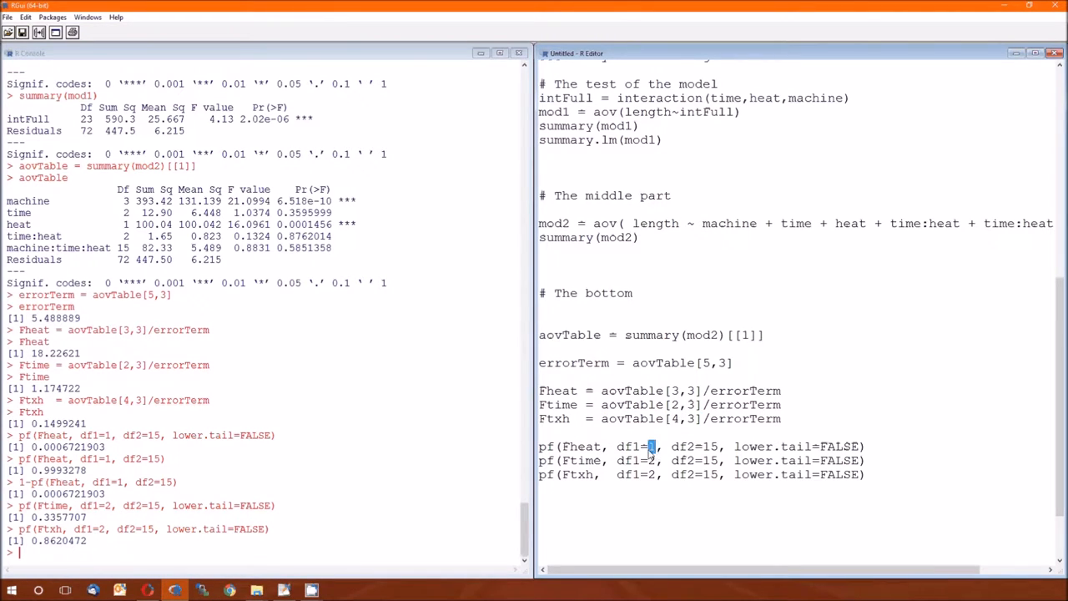
type("aovTable[4,3]")
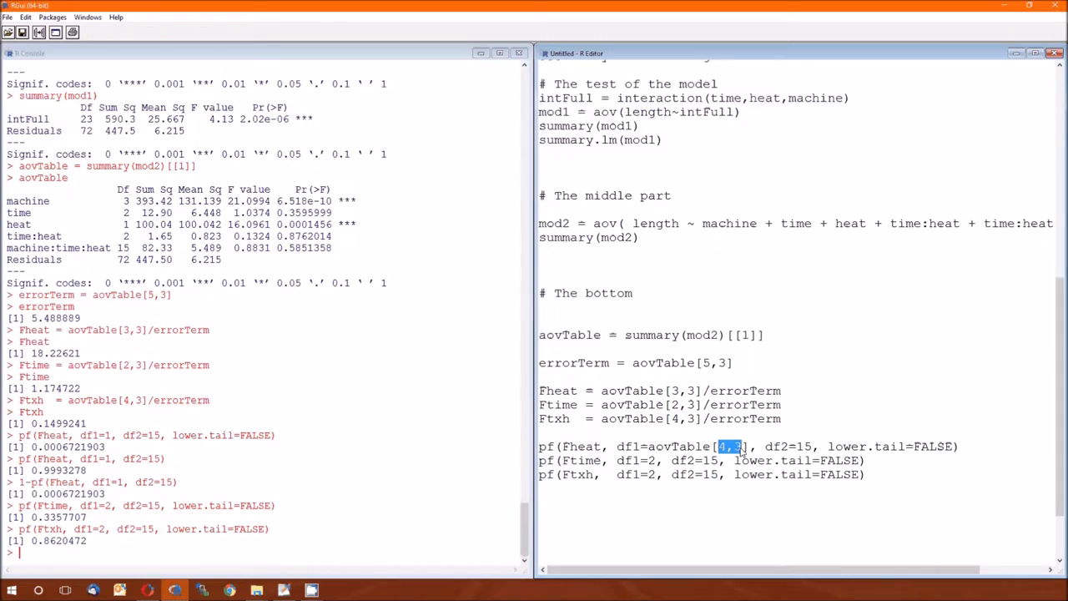
type("3")
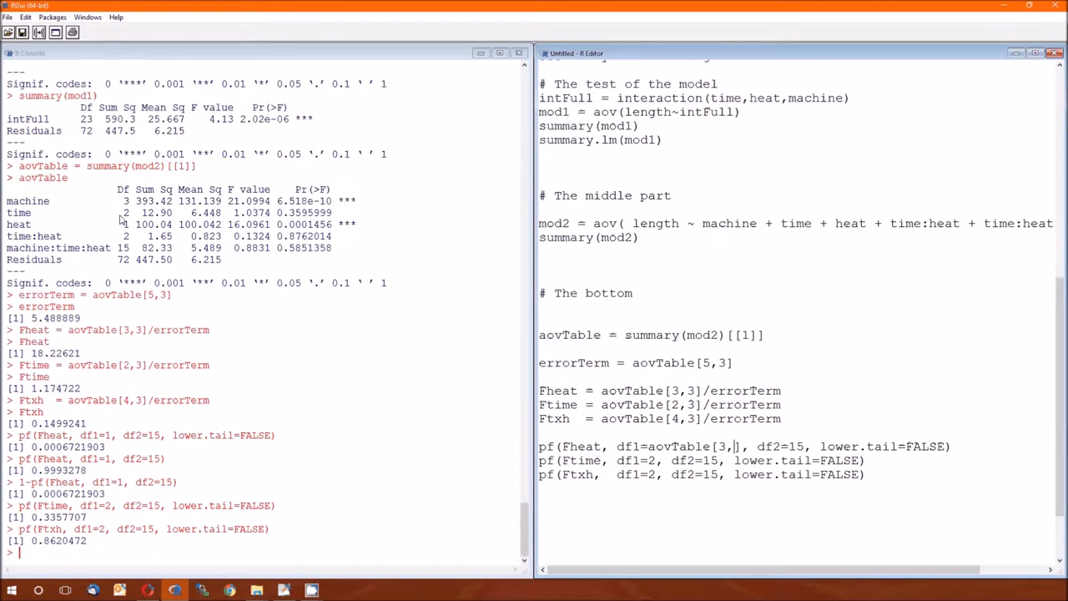
type("1")
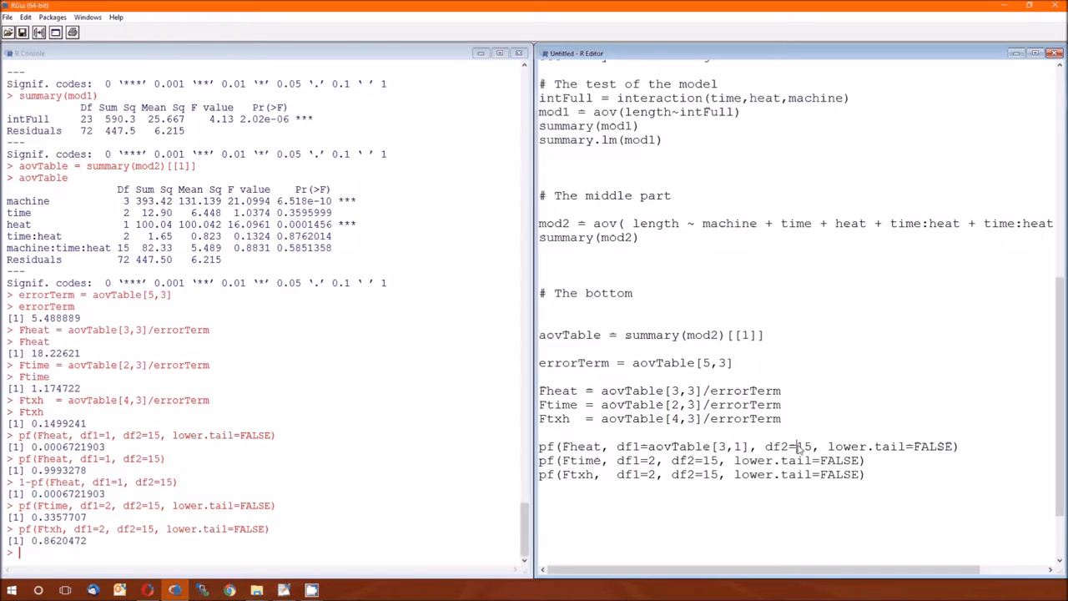
type("aovTable[4,3]")
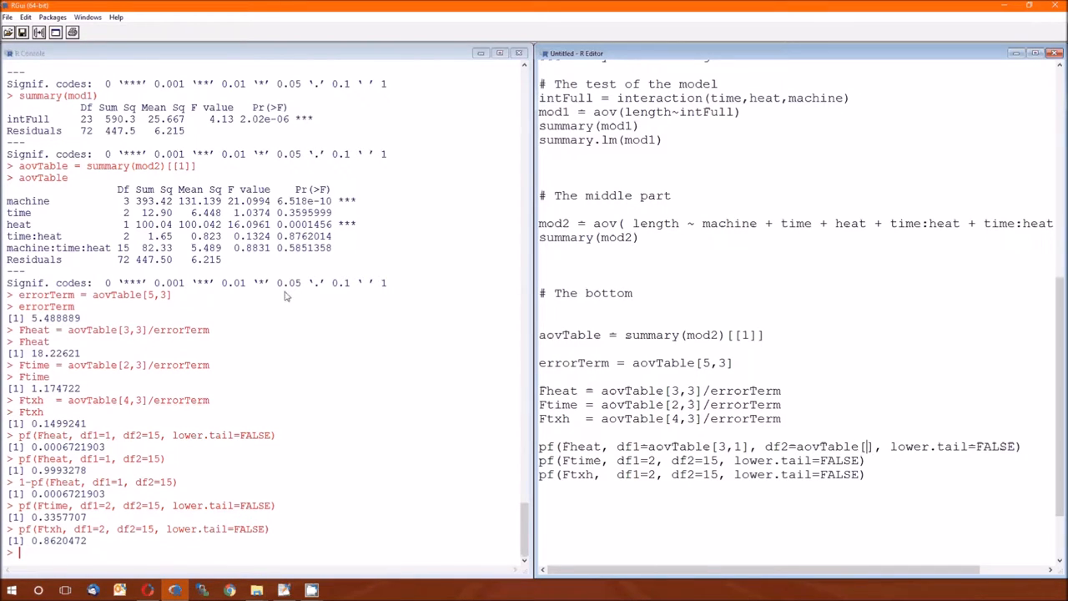
type("5")
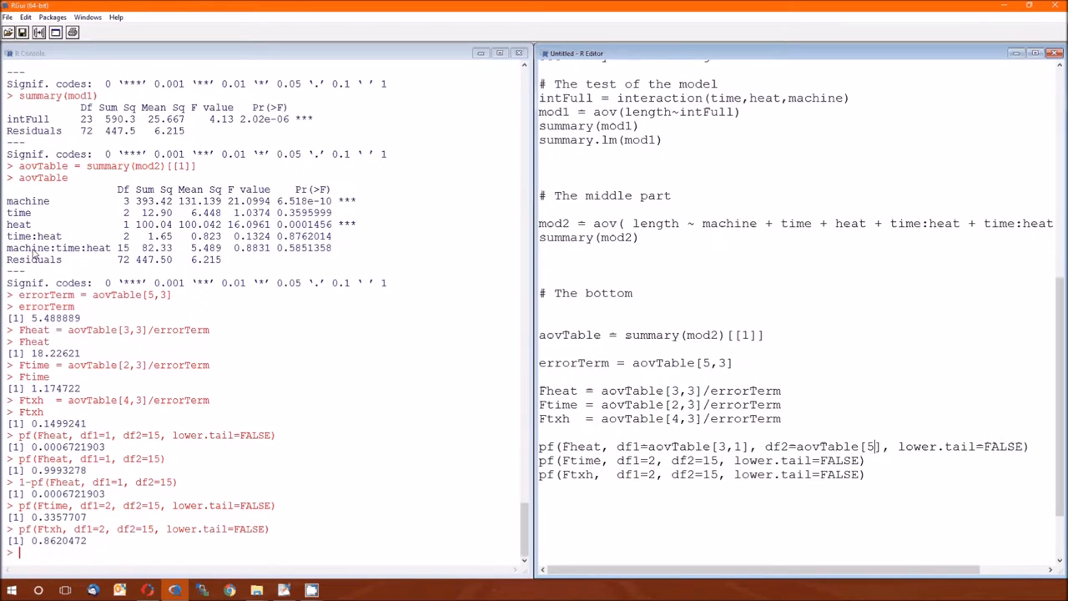
type(",1")
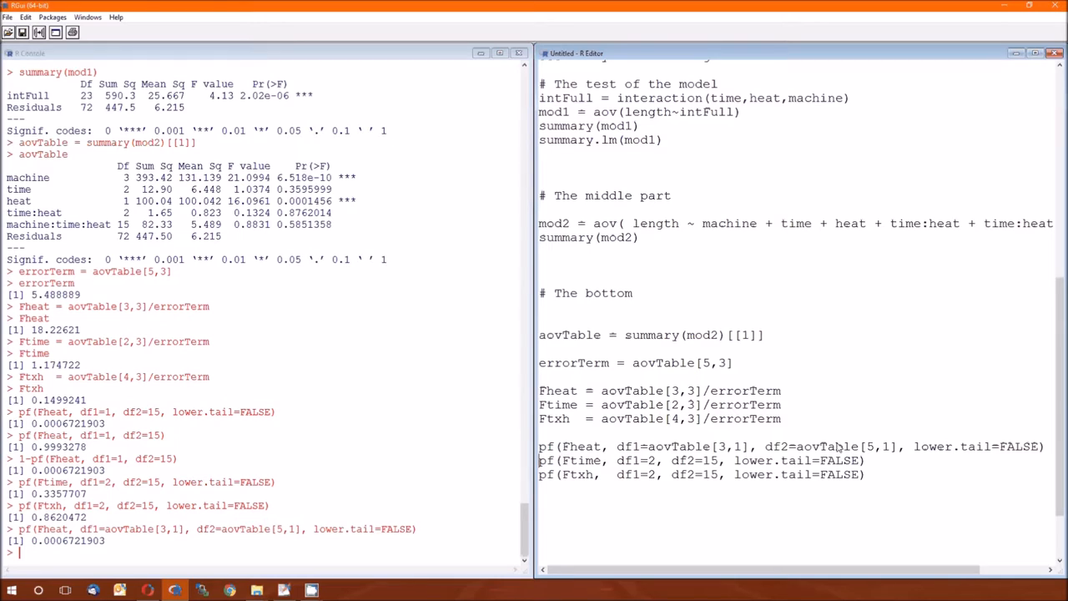
mouse_move(844, 469)
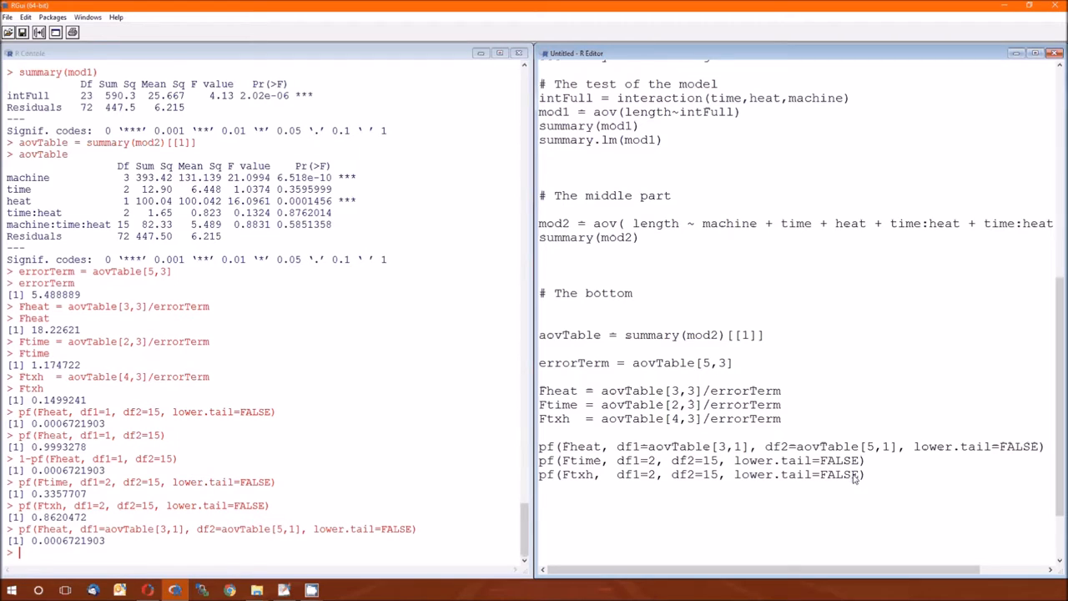
mouse_move(862, 259)
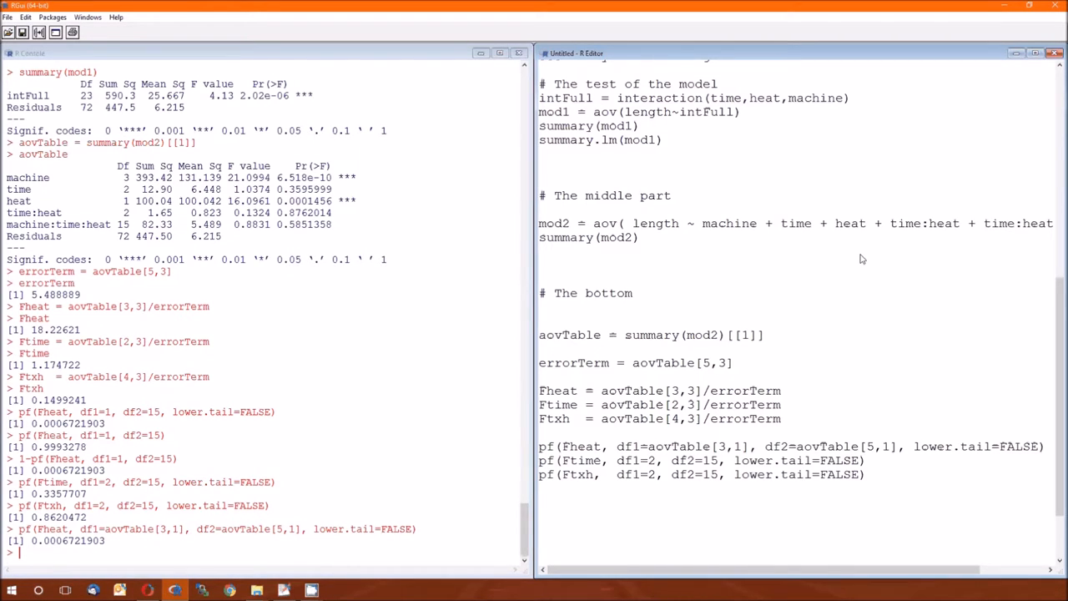
mouse_move(850, 522)
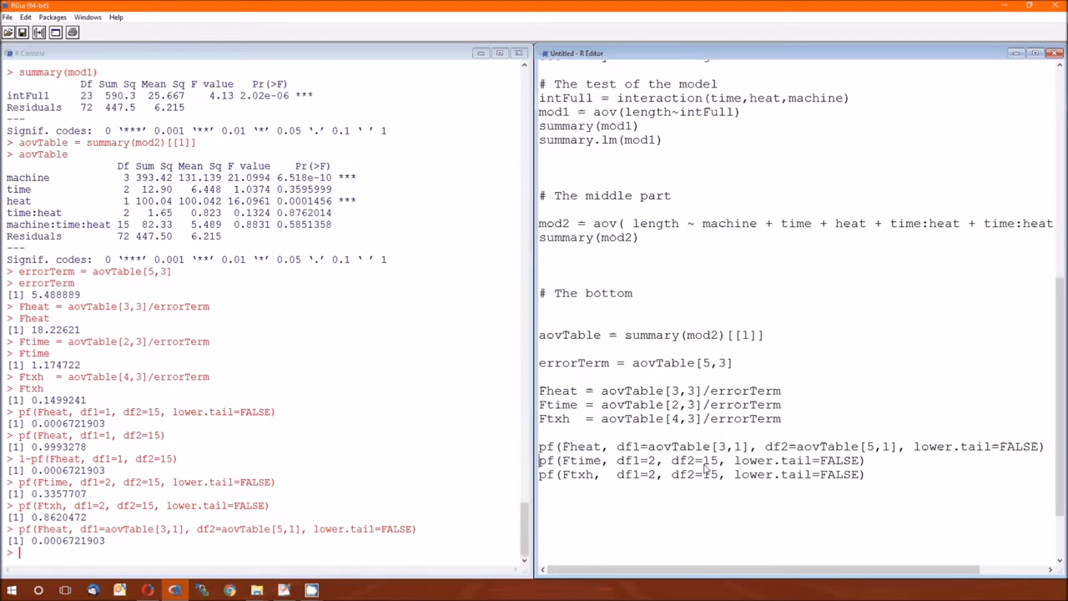
mouse_move(653, 469)
type("aovTable[2,1]")
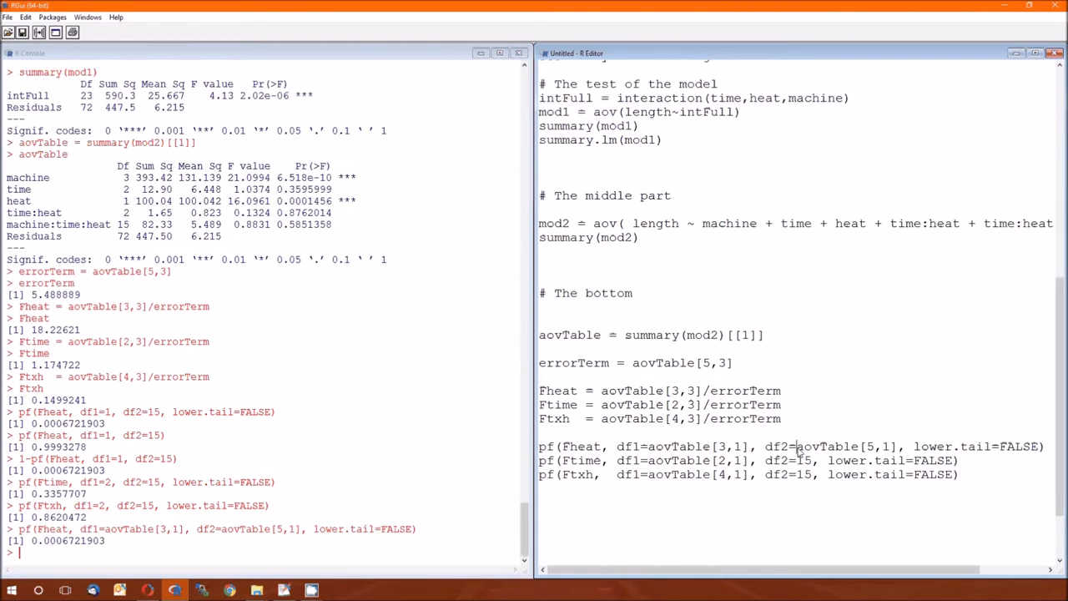
Select a hard-coded df2 value in a p-value line to replace
double_click(846, 447)
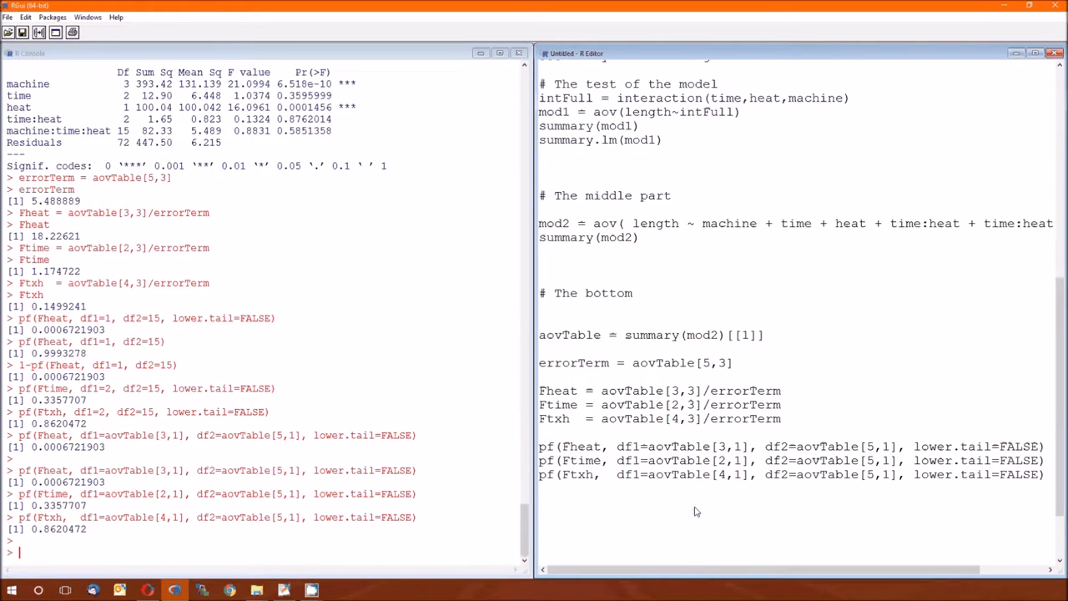
mouse_move(709, 507)
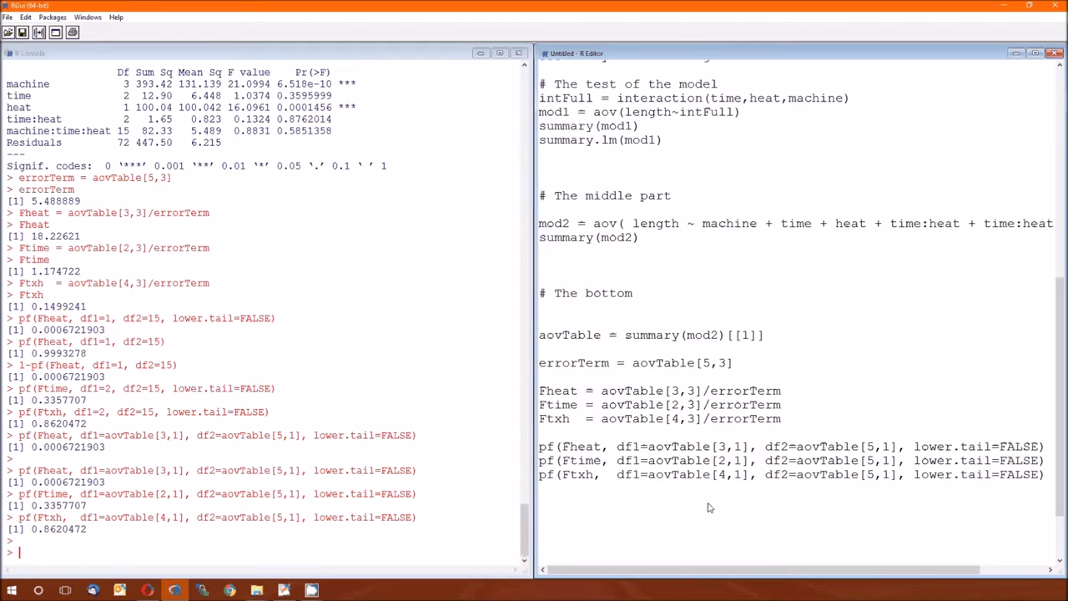
Go to the blank line under '# The bottom' and scroll through the script
left_click(653, 306)
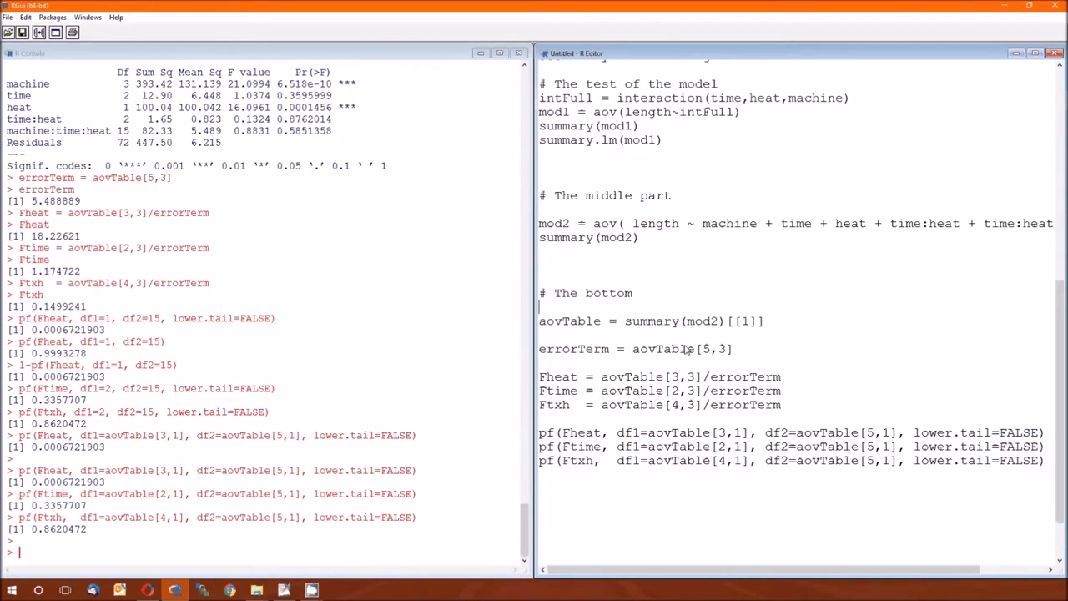
scroll("up", 3)
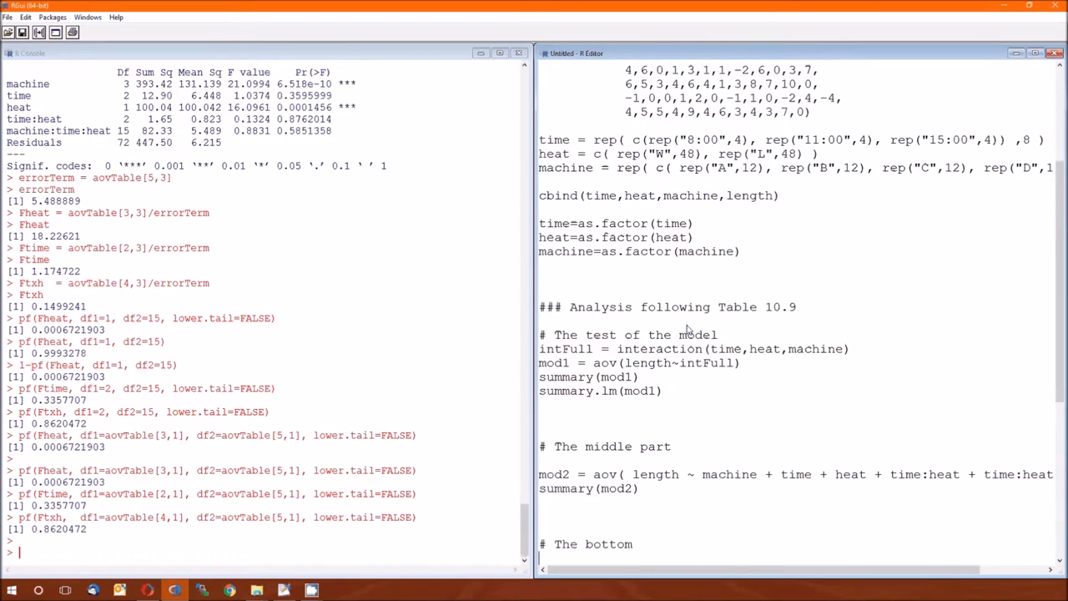
scroll("down", 3)
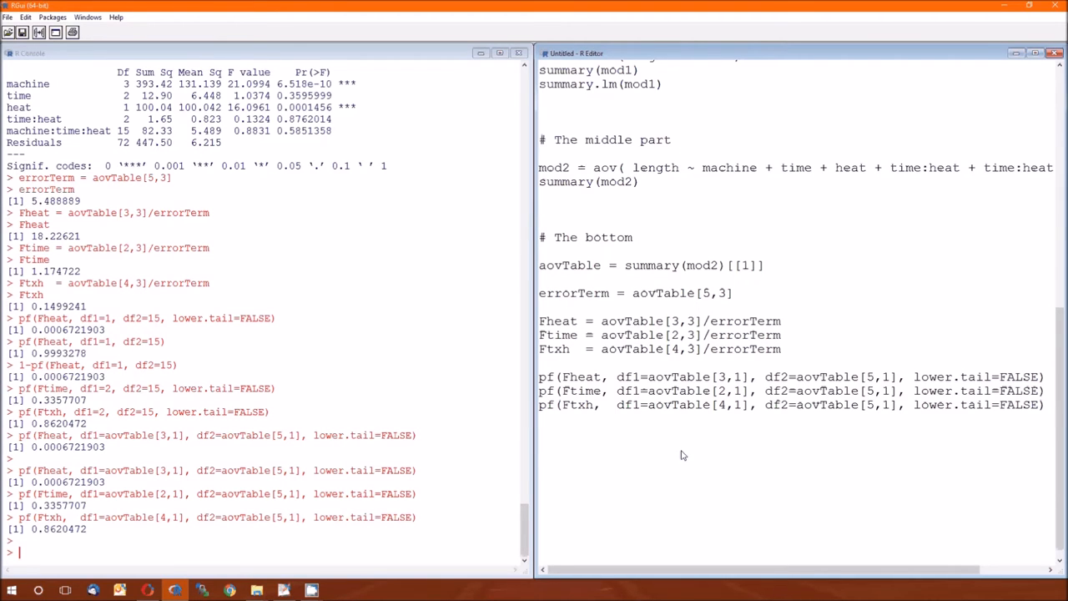
mouse_move(682, 470)
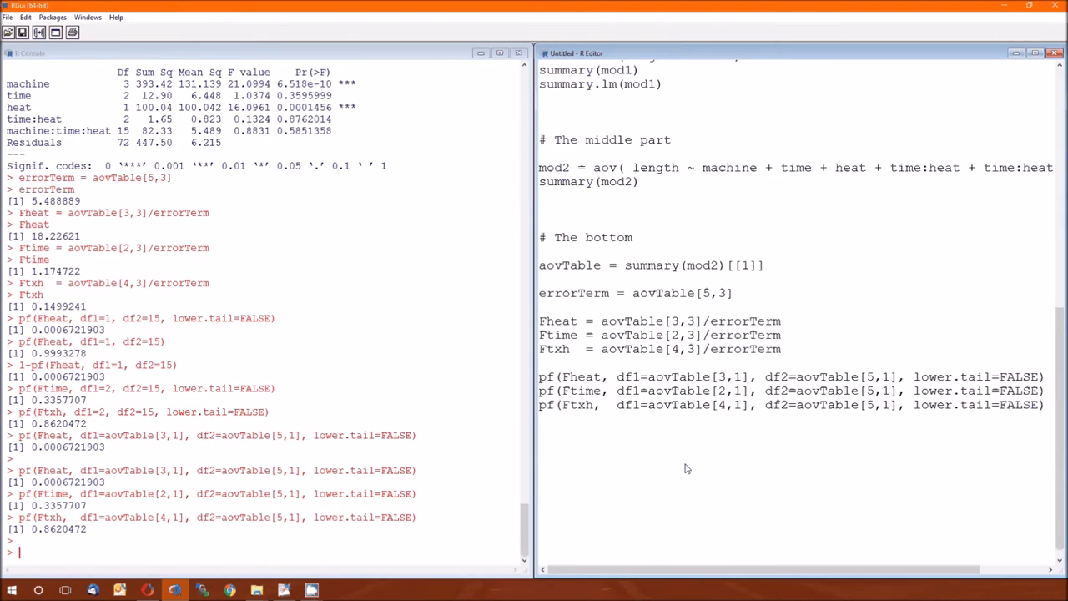
scroll("up", 3)
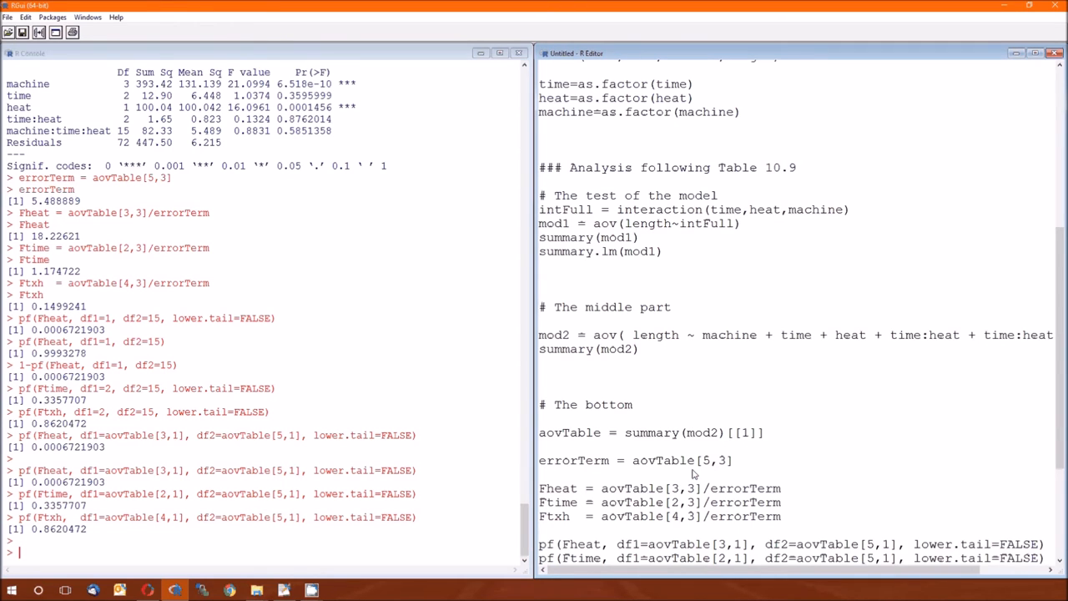
scroll("down", 3)
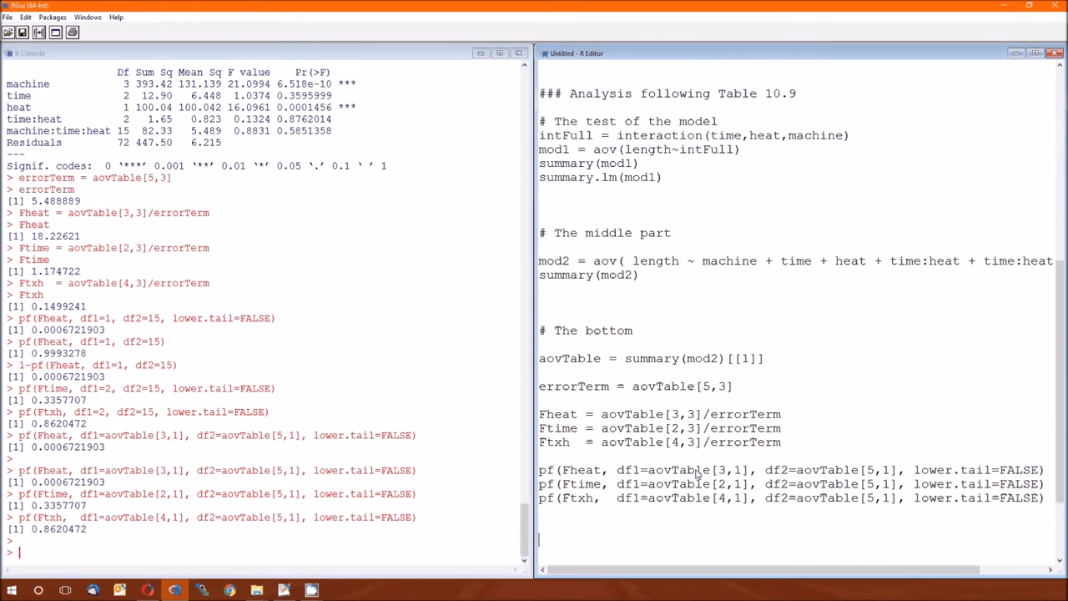